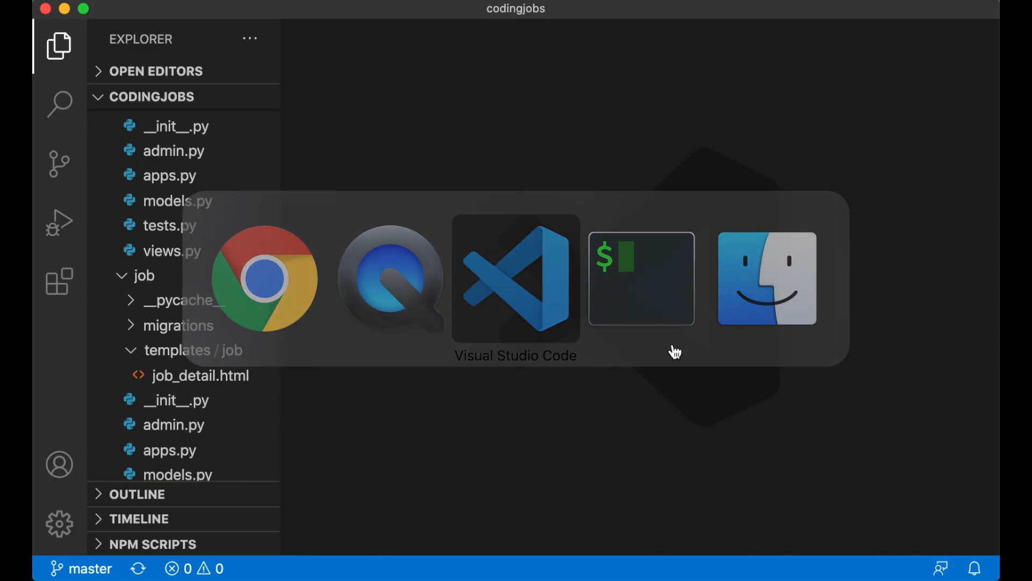
- Create a new forms.py file in the job app and begin its Django import
{"action": "right_click", "coordinate": [143, 275]}
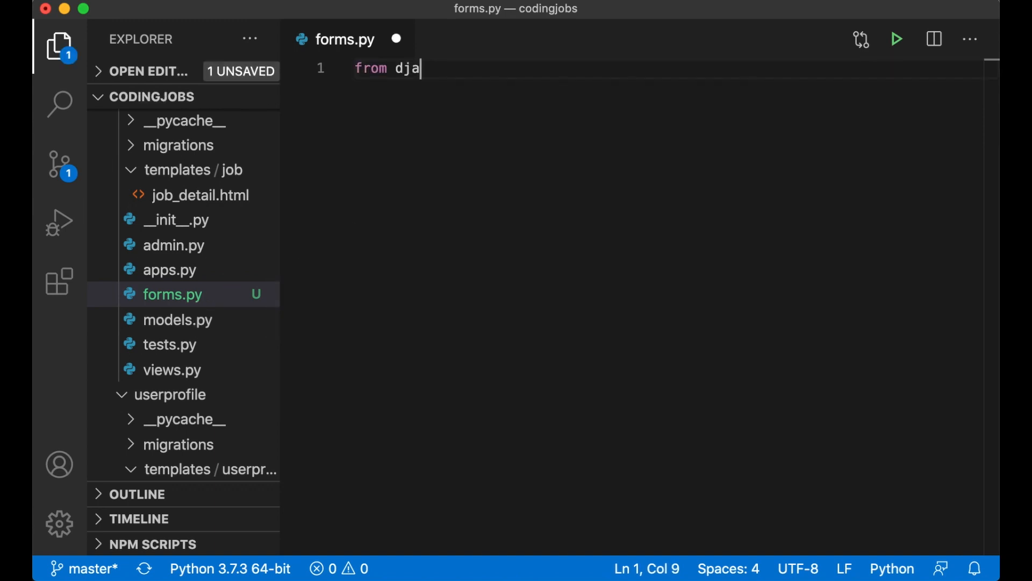
- Import django forms and the Job model, then declare class AddJobForm(forms.ModelForm)
{"action": "type", "text": "ngo import forms"}
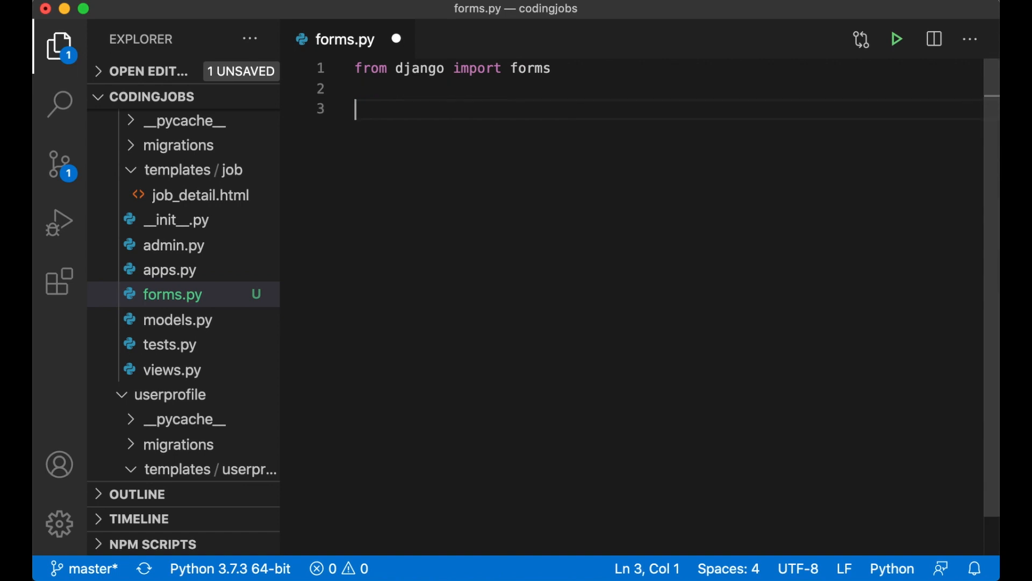
{"action": "type", "text": "from .f"}
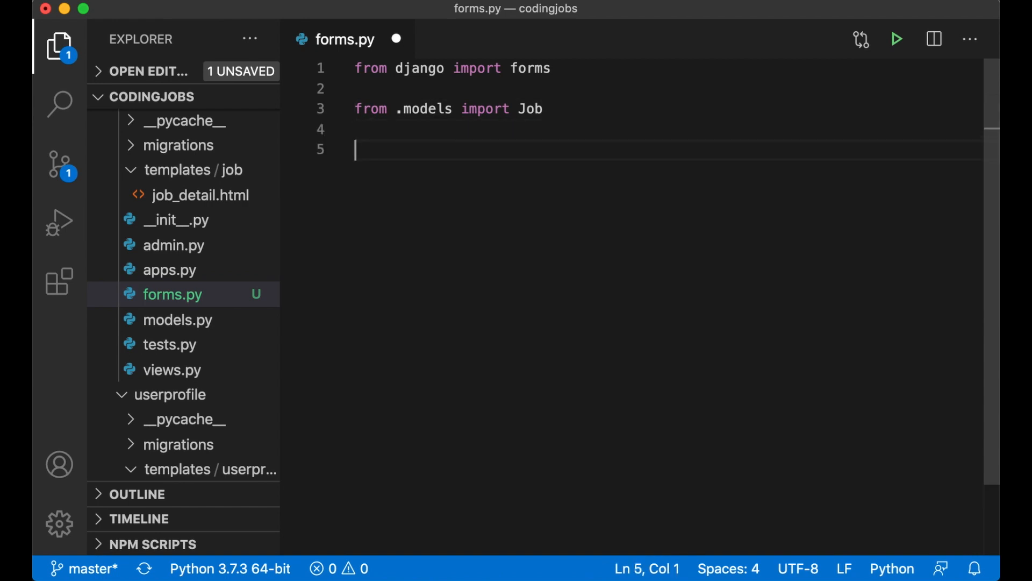
{"action": "type", "text": "class"}
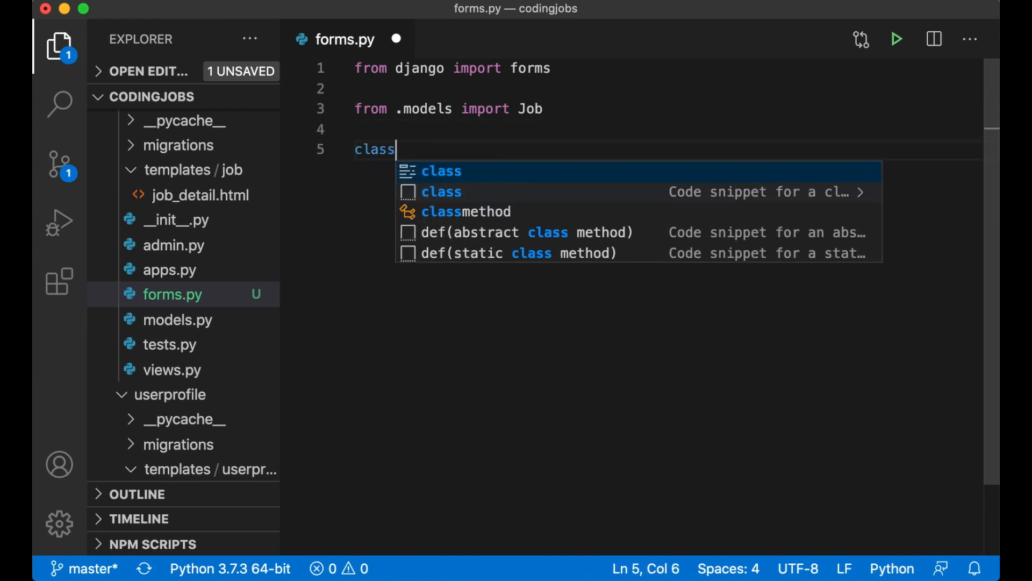
{"action": "type", "text": "AddJobF"}
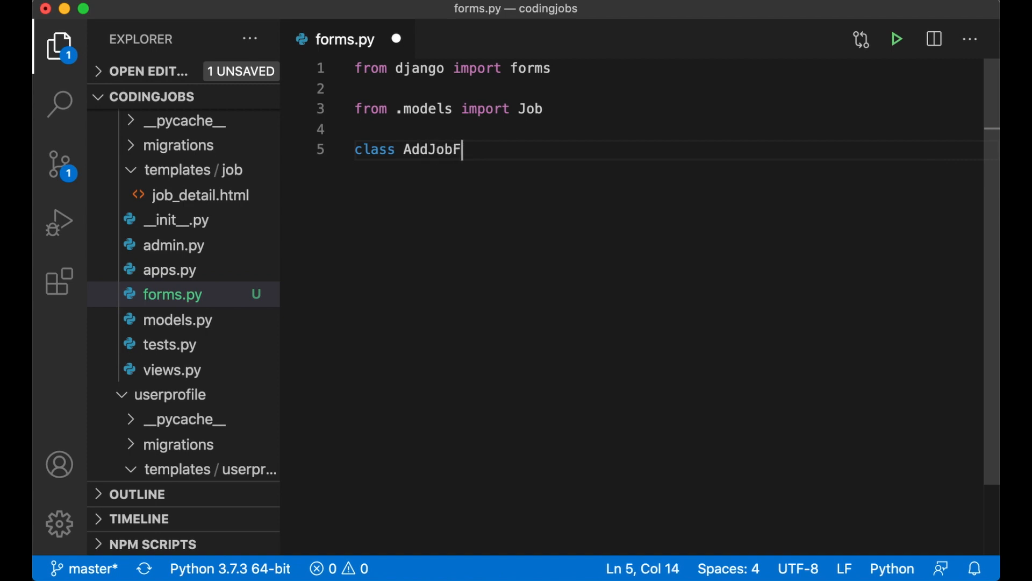
{"action": "type", "text": "orm("}
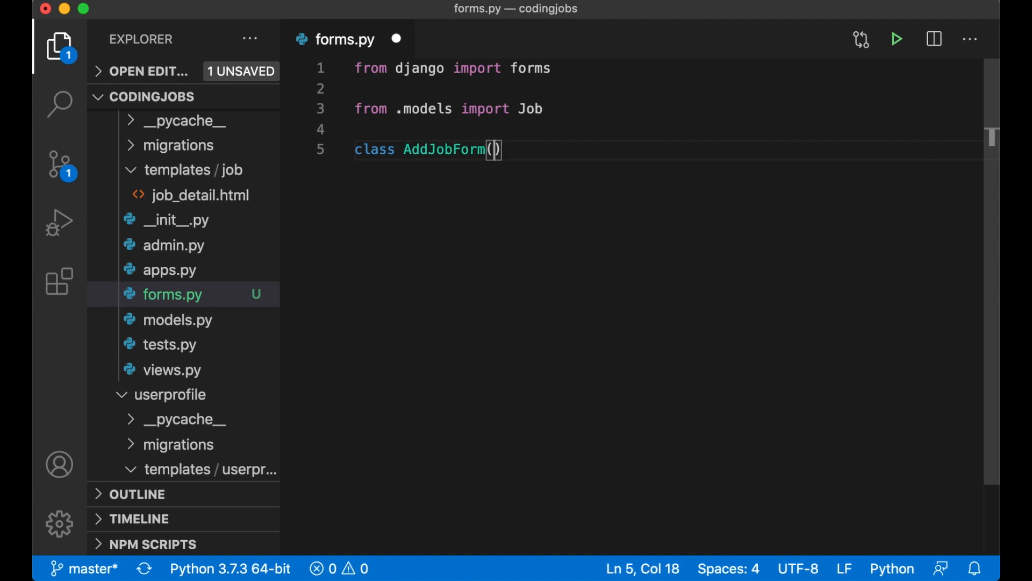
{"action": "type", "text": "forms.M"}
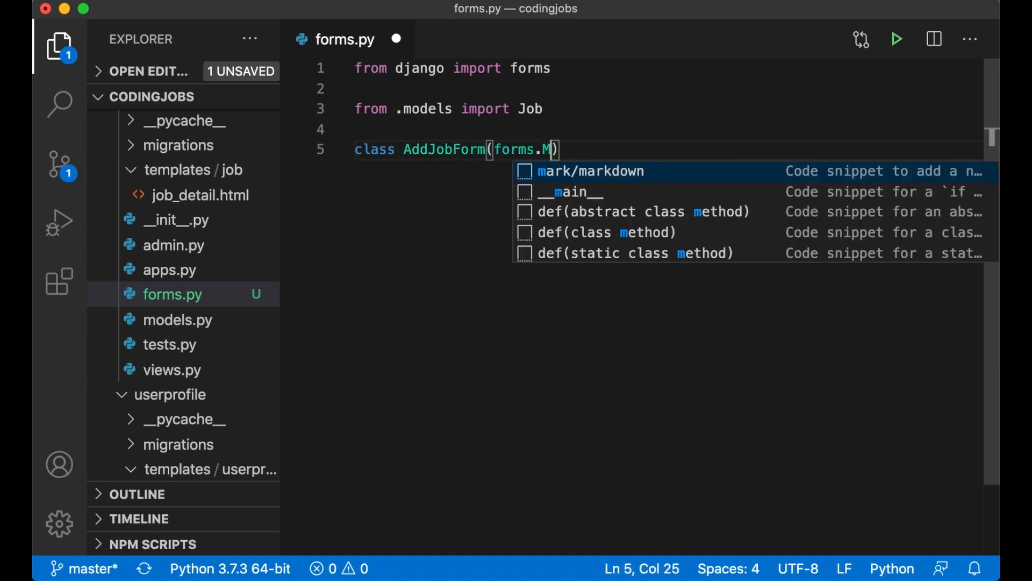
{"action": "type", "text": "odelForm"}
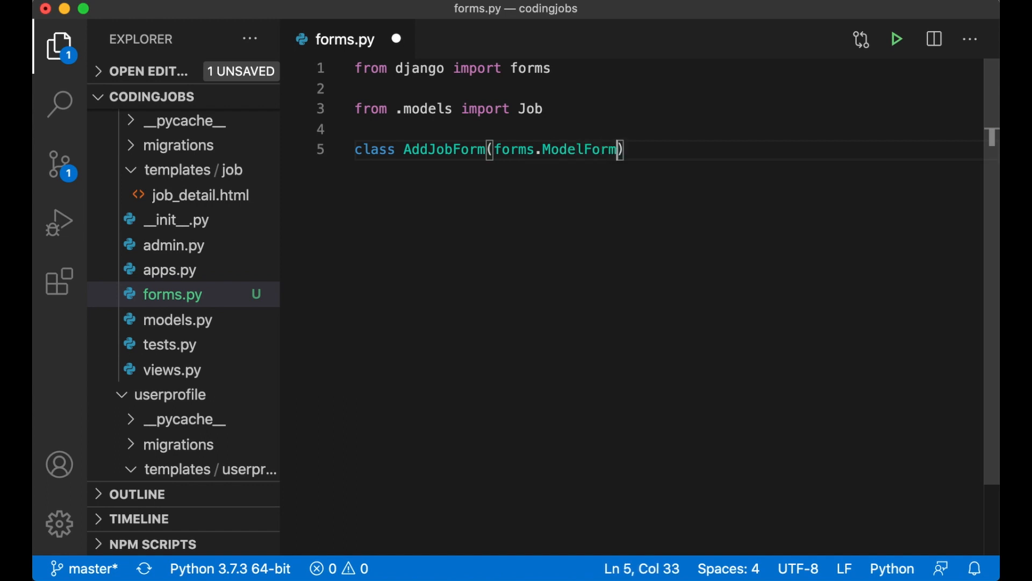
{"action": "key", "text": "Enter"}
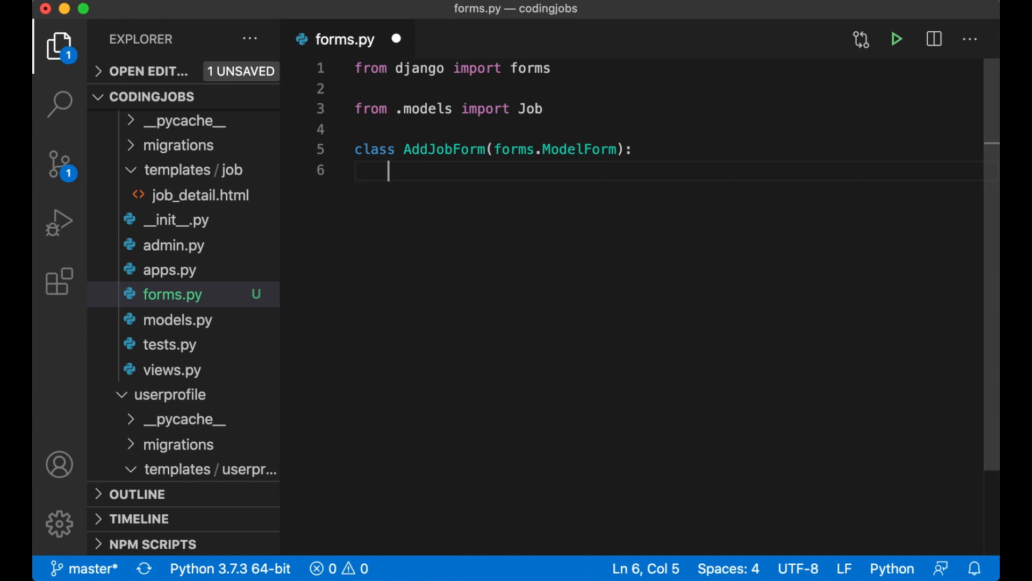
- Add a Meta class with model = Job and fields title, short_description, long_description
{"action": "type", "text": "class"}
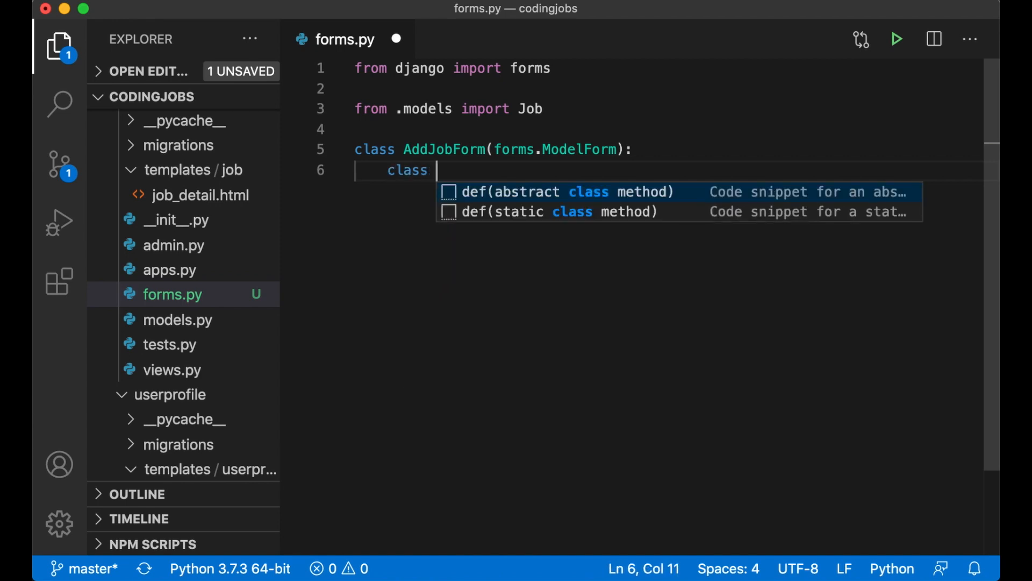
{"action": "type", "text": "Meta:"}
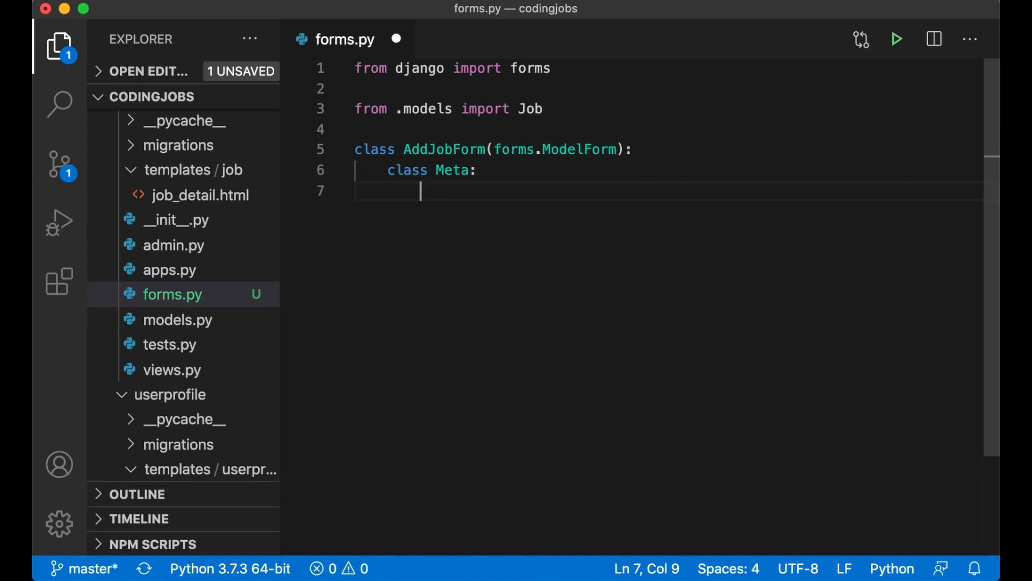
{"action": "type", "text": "model"}
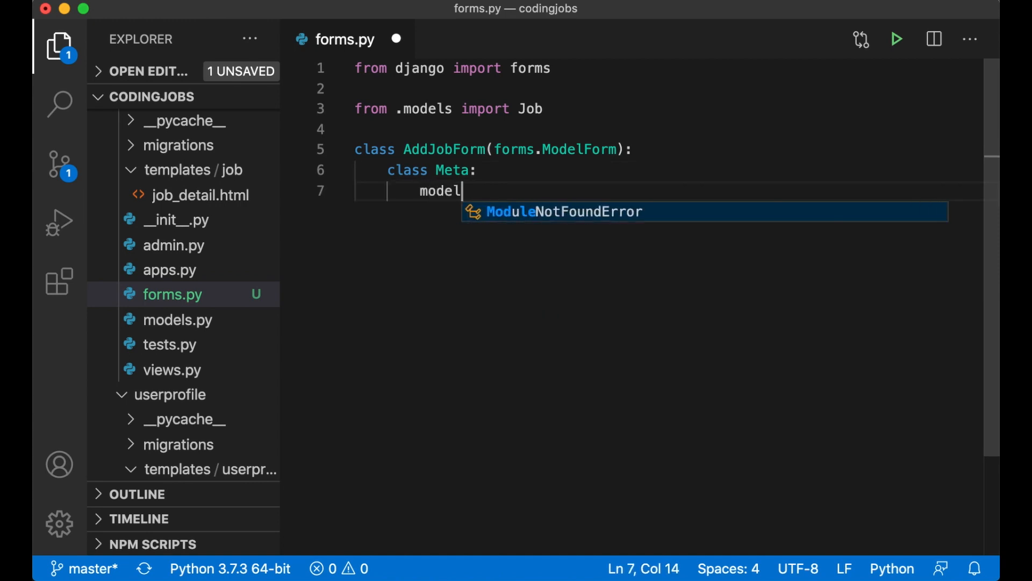
{"action": "type", "text": "= Job"}
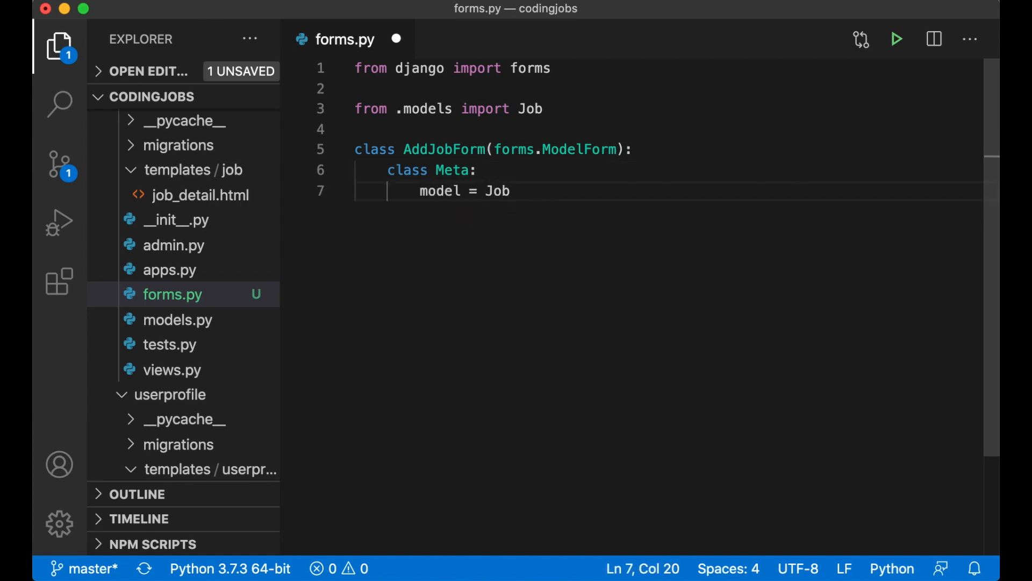
{"action": "key", "text": "enter"}
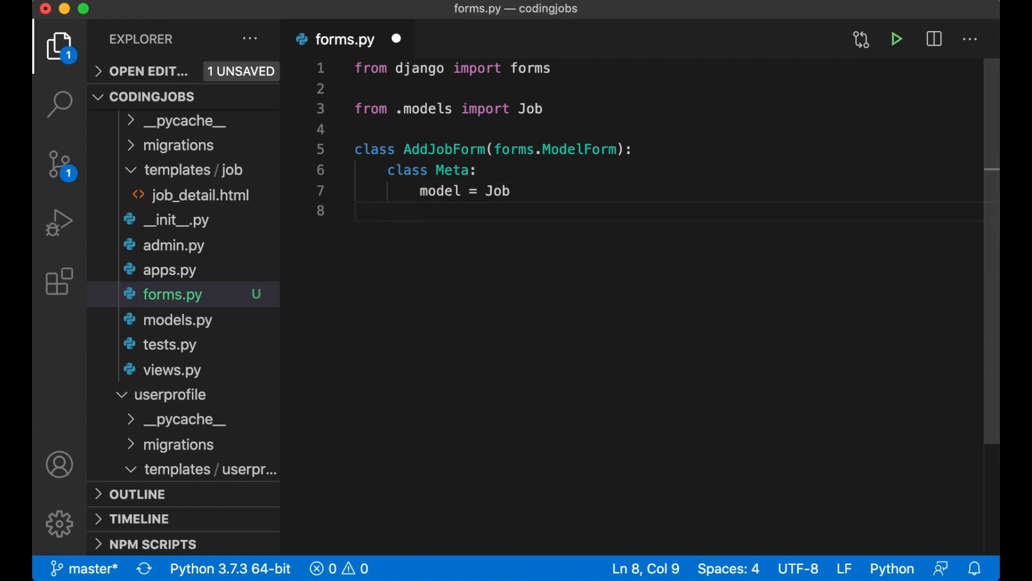
{"action": "type", "text": "field"}
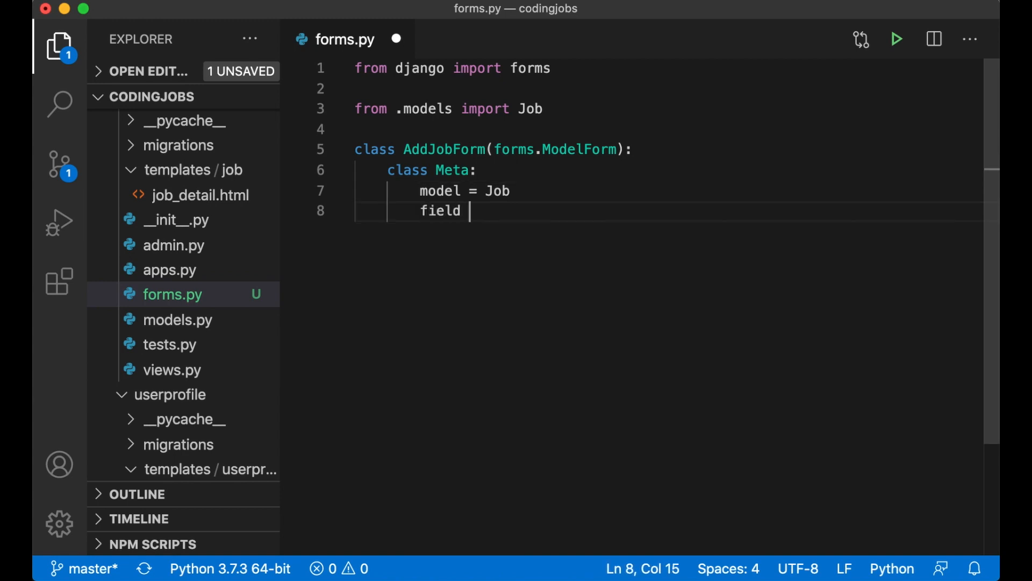
{"action": "type", "text": "s = ['']"}
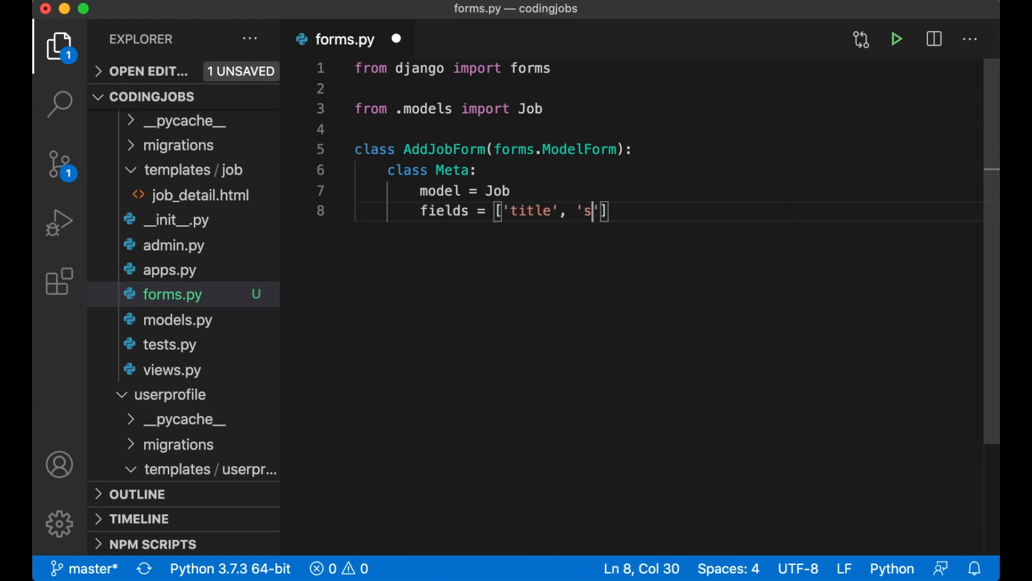
{"action": "type", "text": "hort_description'"}
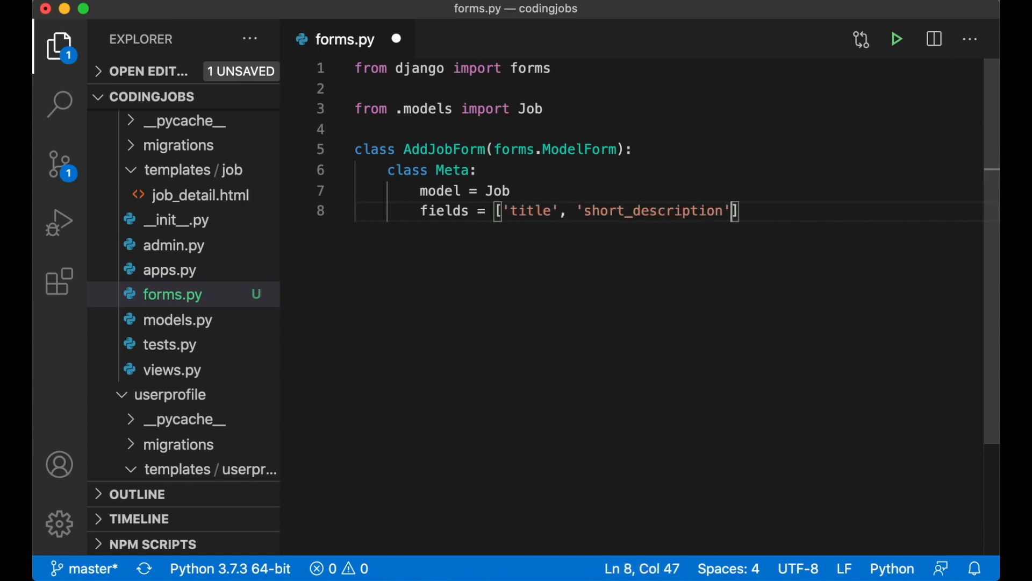
{"action": "type", "text": ", 'long_de'"}
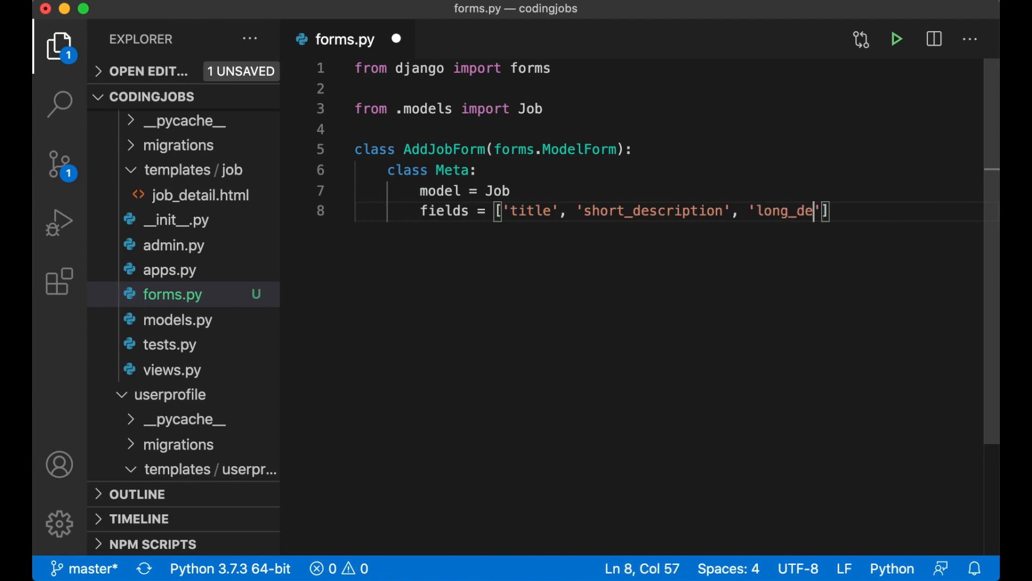
{"action": "type", "text": "scription"}
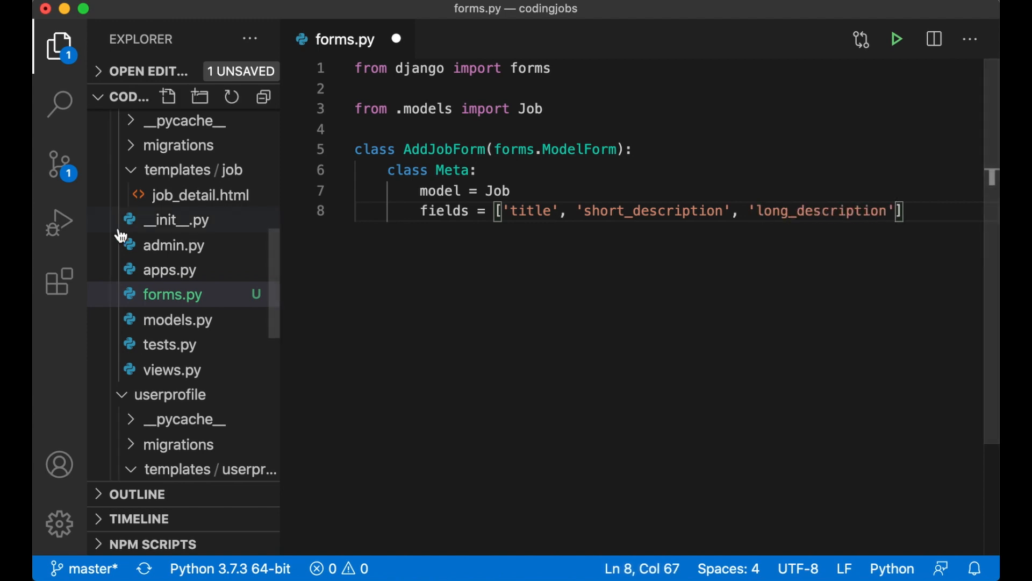
- Check the Job model's fields in models.py, close it, and save forms.py
{"action": "left_click", "coordinate": [178, 320]}
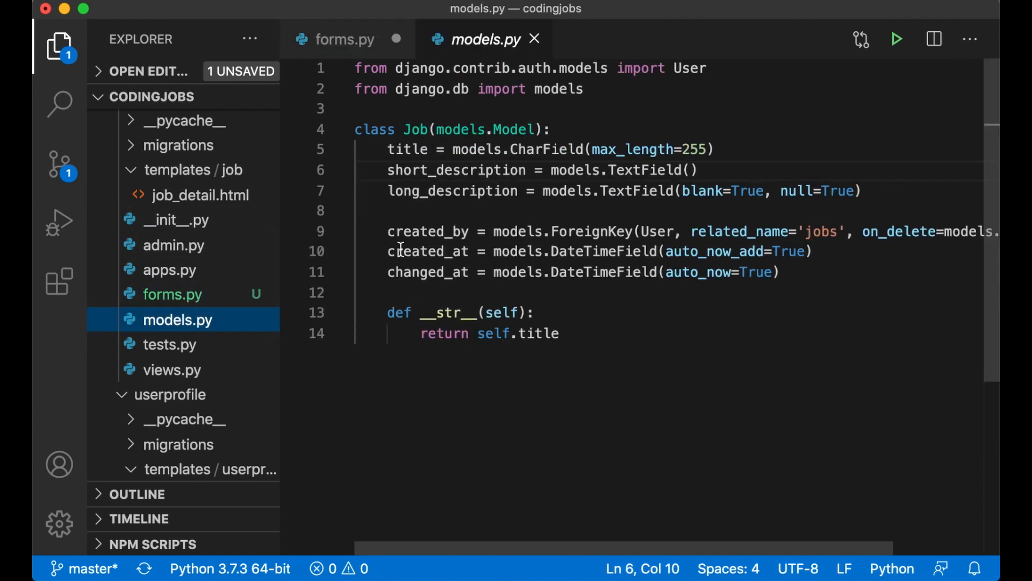
{"action": "double_click", "coordinate": [417, 272]}
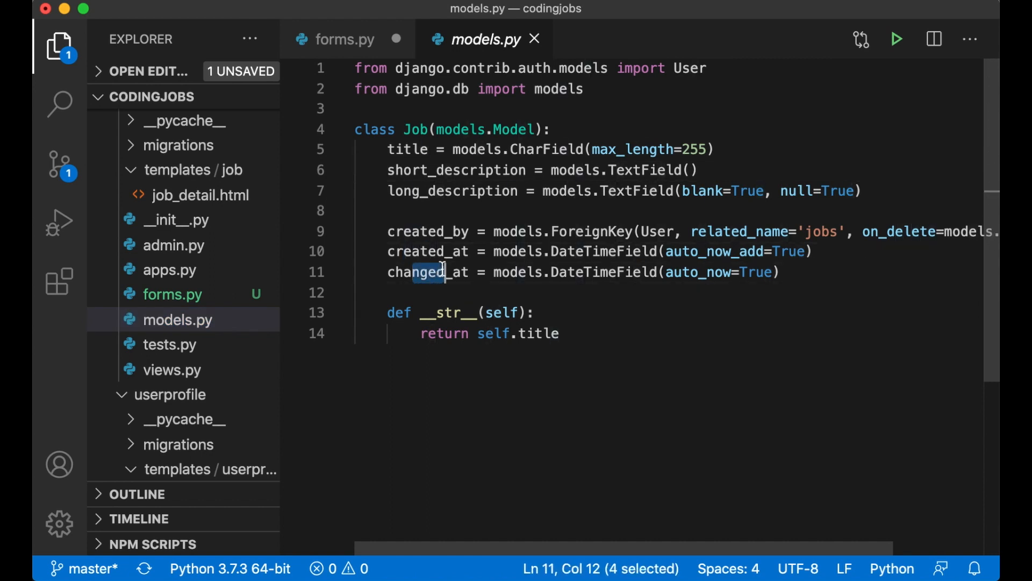
{"action": "mouse_move", "coordinate": [467, 239]}
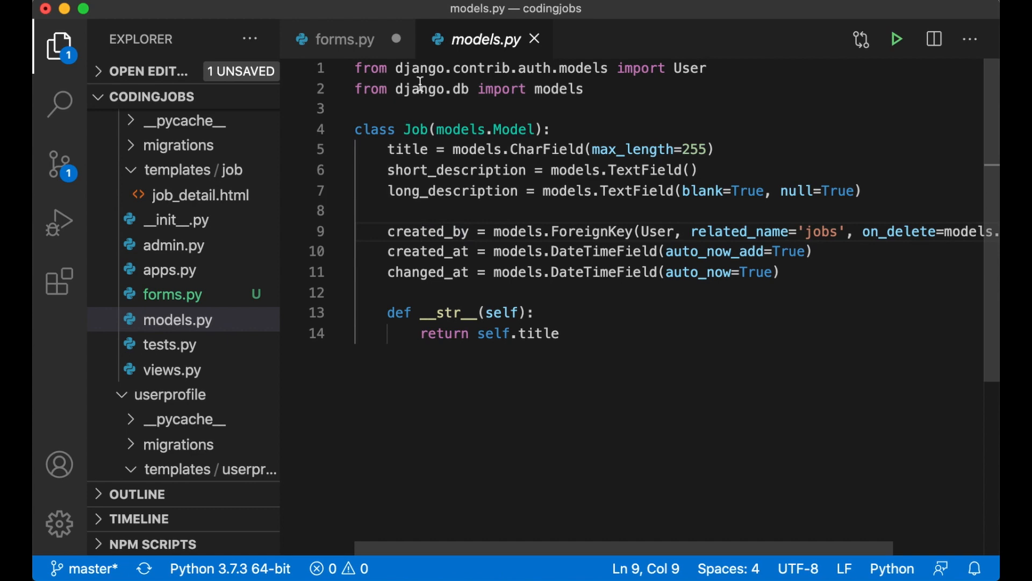
{"action": "left_click", "coordinate": [344, 39]}
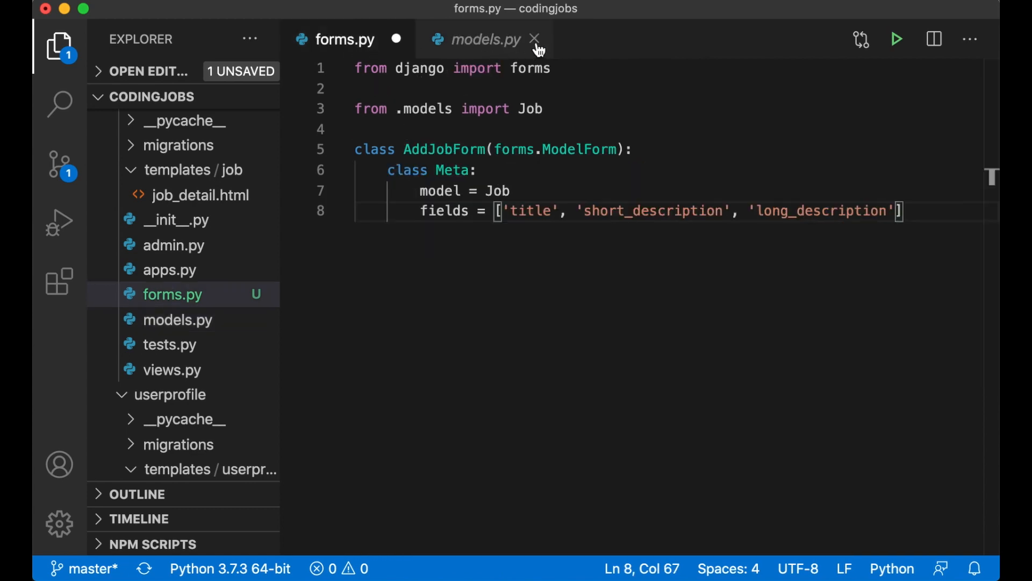
{"action": "left_click", "coordinate": [535, 40]}
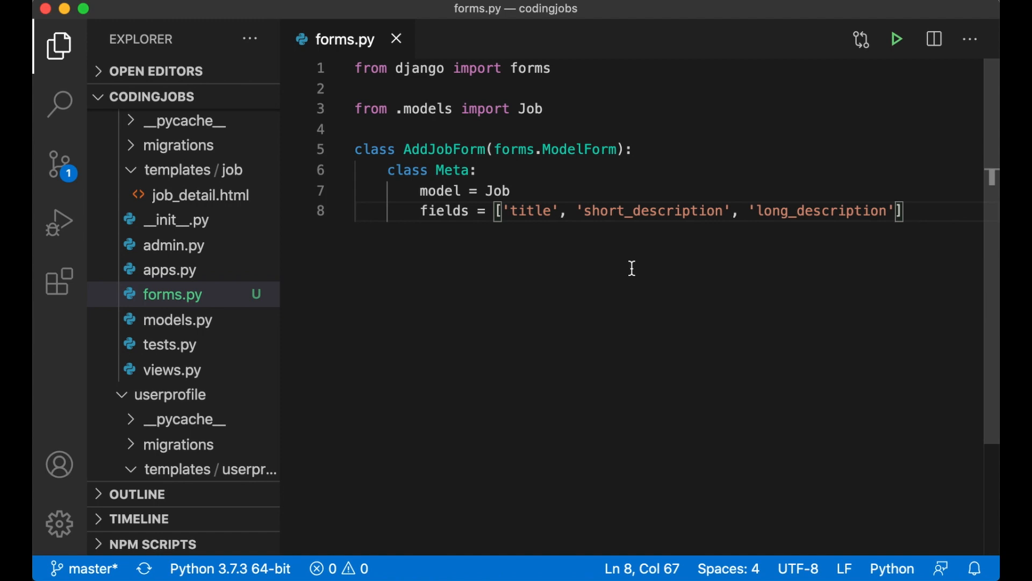
{"action": "mouse_move", "coordinate": [498, 198]}
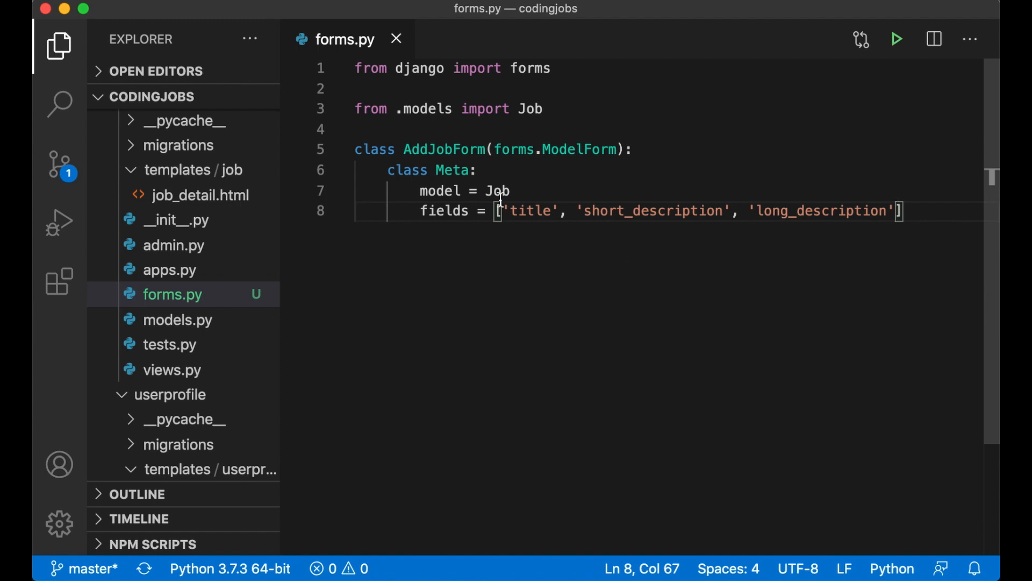
{"action": "double_click", "coordinate": [444, 148]}
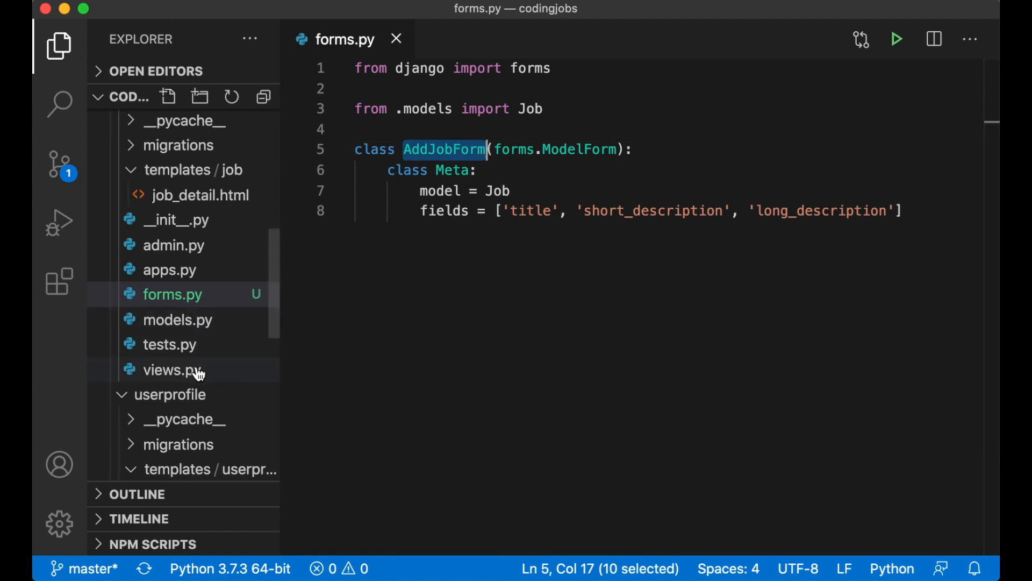
- In views.py, define add_job(request) building AddJobForm(request.POST) when the method is POST
{"action": "left_click", "coordinate": [172, 369]}
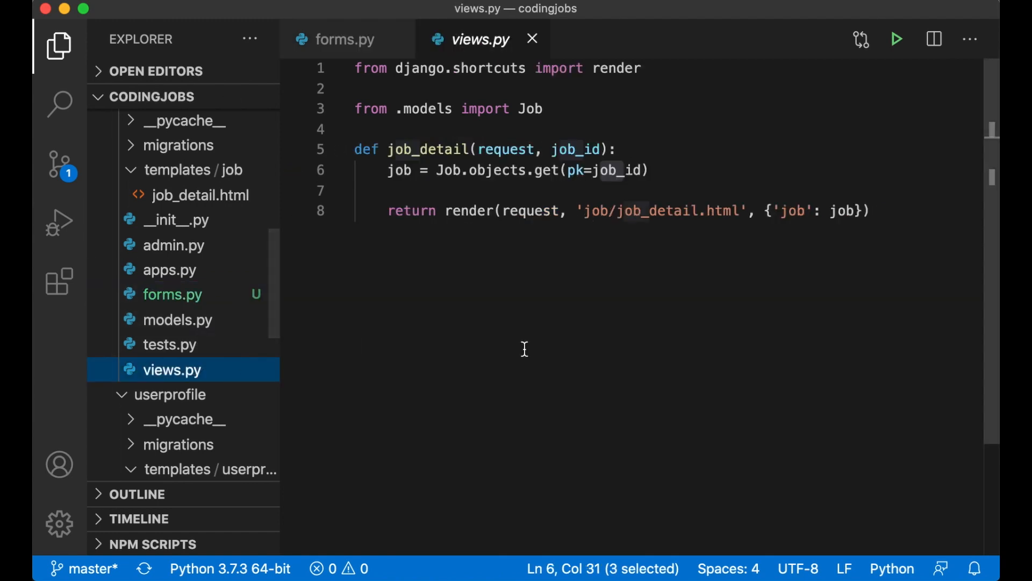
{"action": "key", "text": "Enter"}
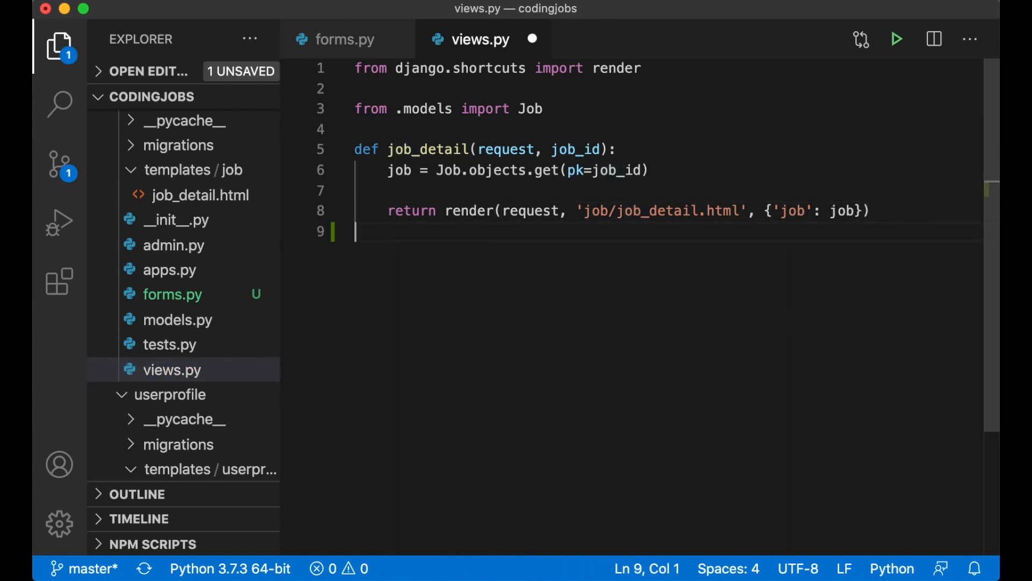
{"action": "key", "text": "Enter"}
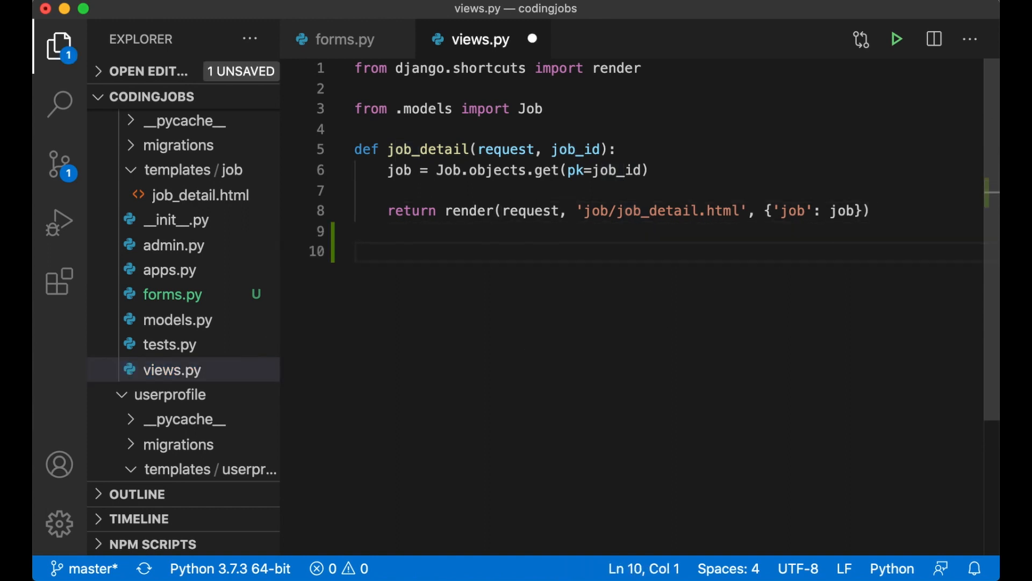
{"action": "type", "text": "def add_"}
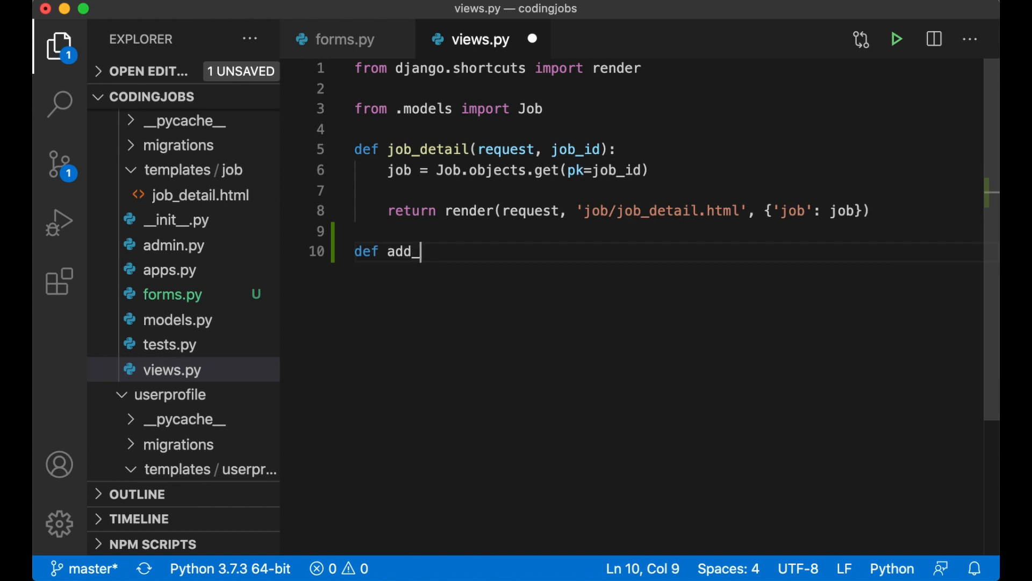
{"action": "type", "text": "job(request):"}
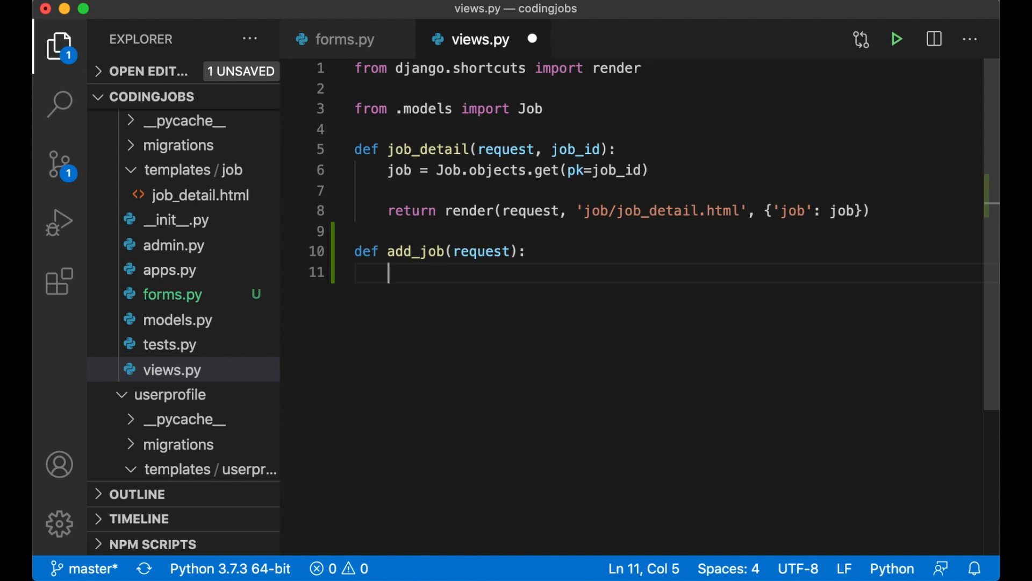
{"action": "type", "text": "if req"}
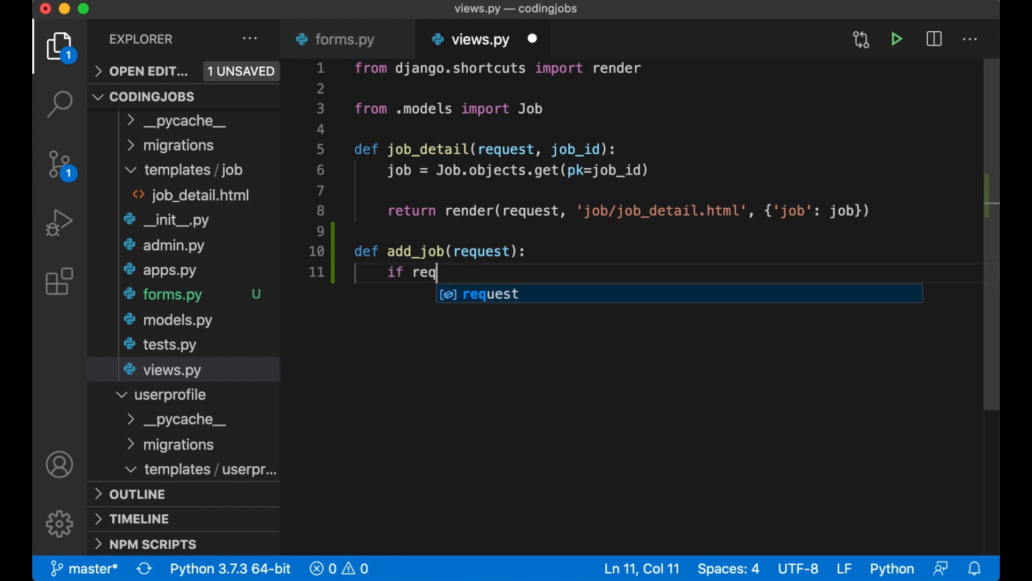
{"action": "type", "text": "uest.metho"}
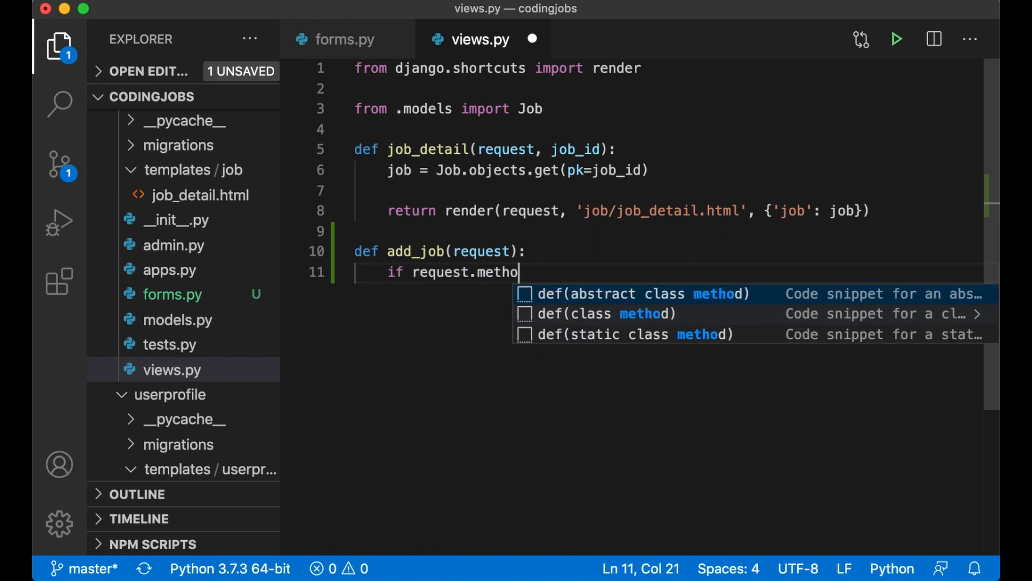
{"action": "type", "text": "d == 'POST'"}
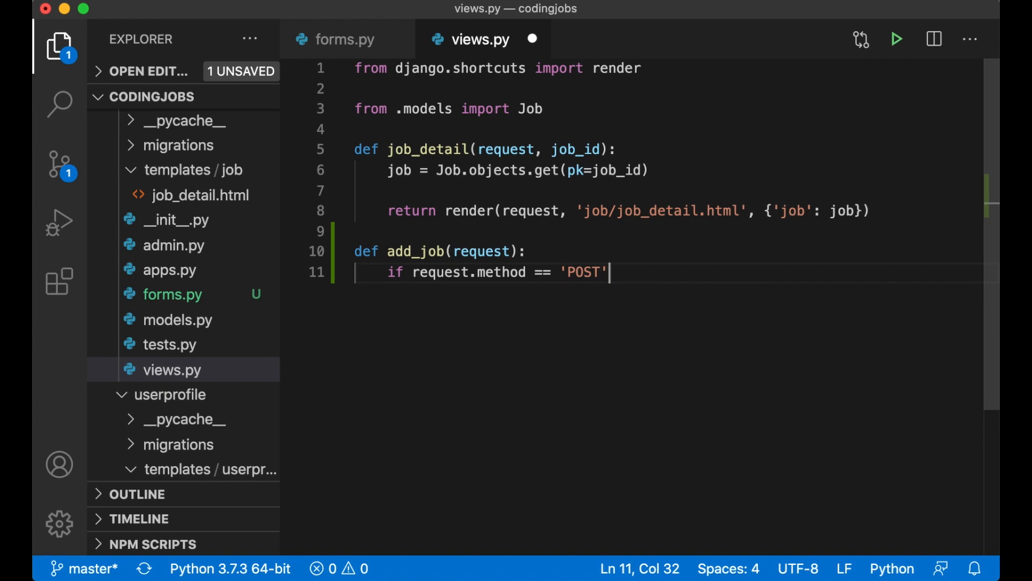
{"action": "key", "text": "enter"}
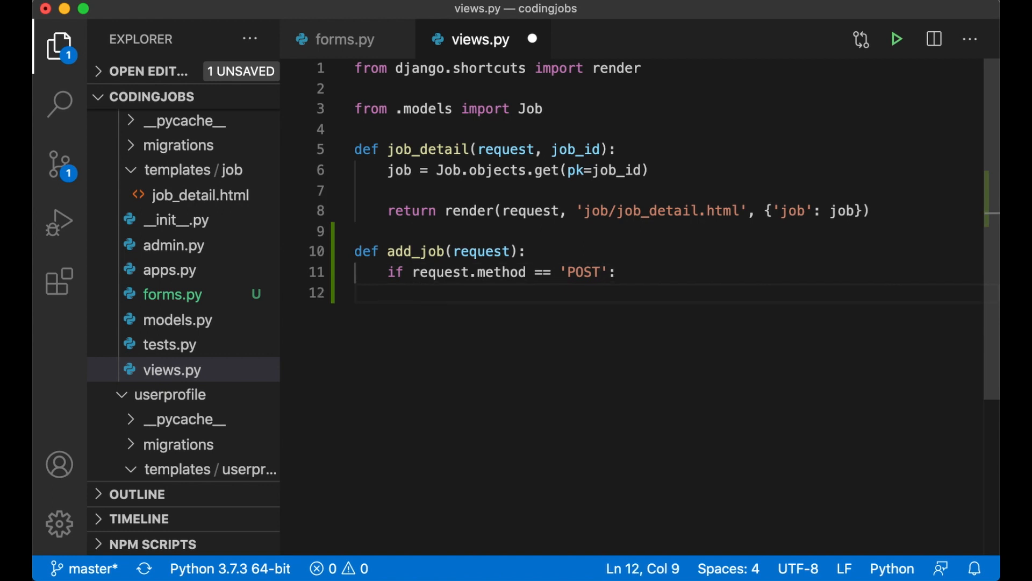
{"action": "type", "text": "form = AddJobForm"}
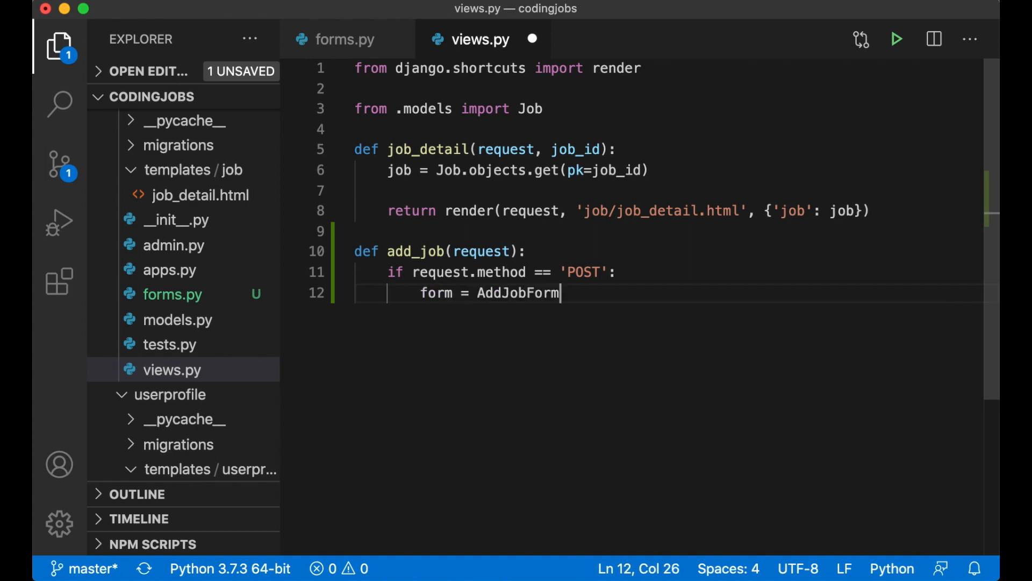
{"action": "type", "text": "(request:"}
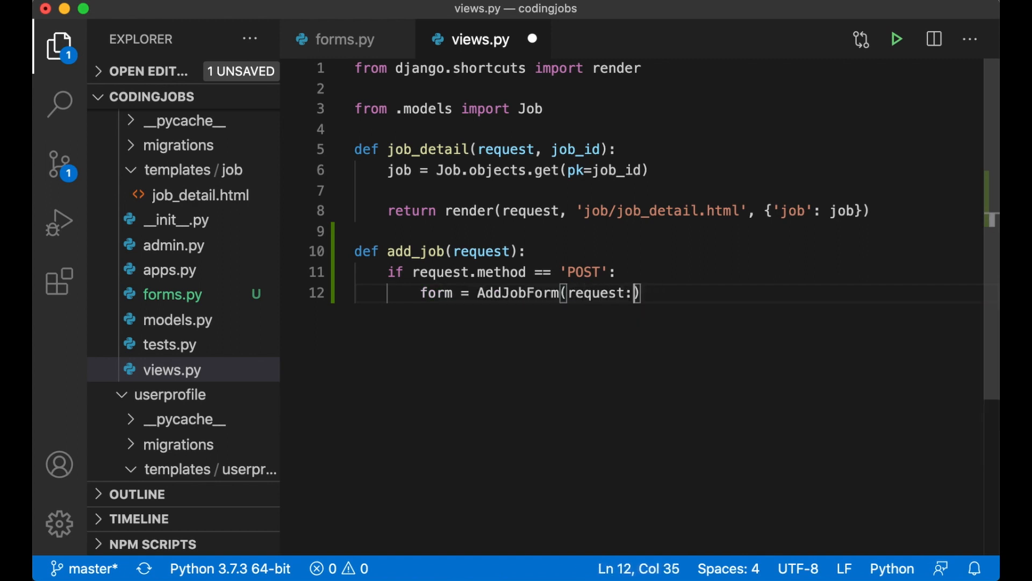
{"action": "type", "text": ".POST"}
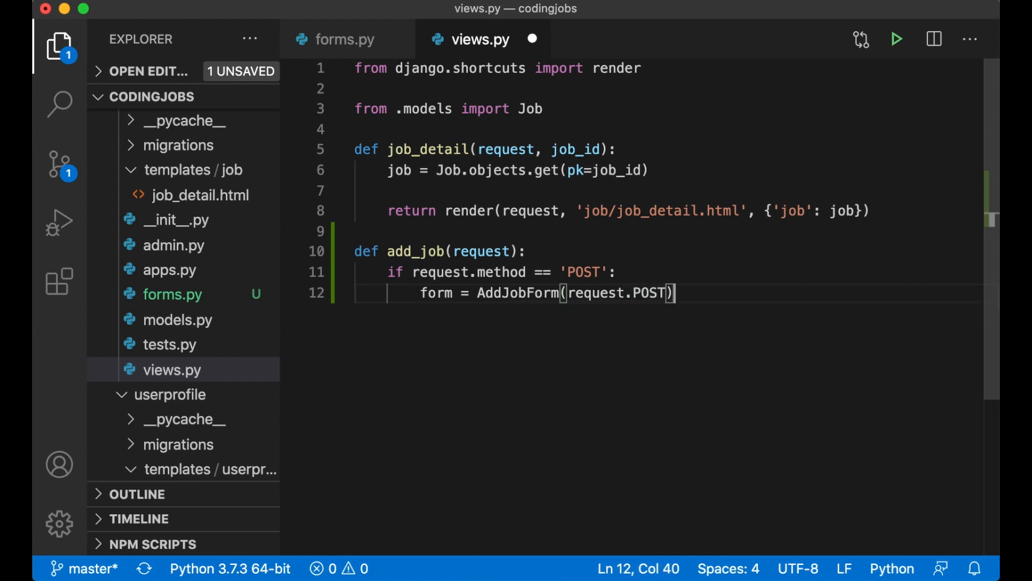
{"action": "key", "text": "Enter"}
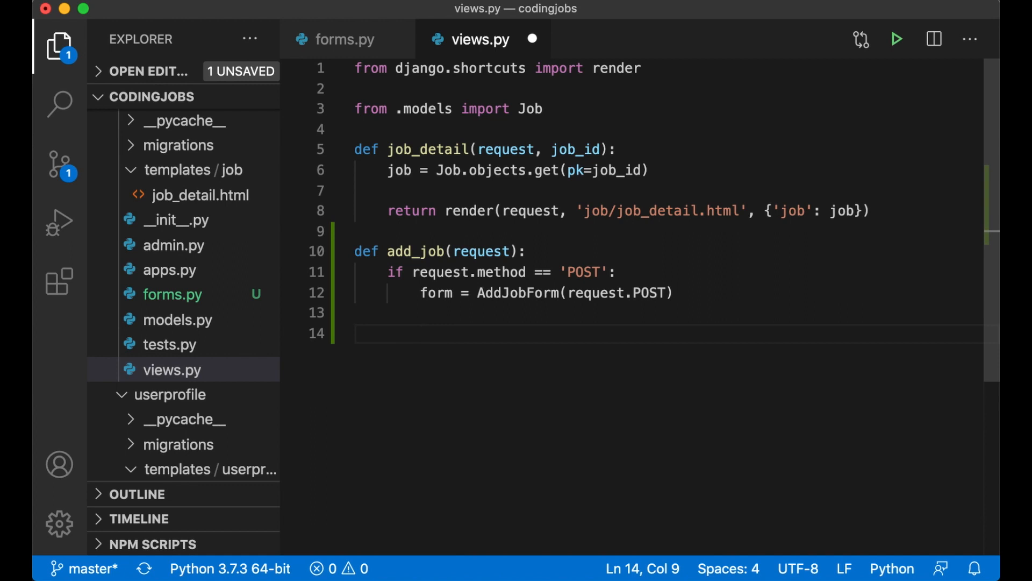
- If the form is valid, save with commit=False, set job.created_by = request.user, then job.save()
{"action": "type", "text": "if form.isa"}
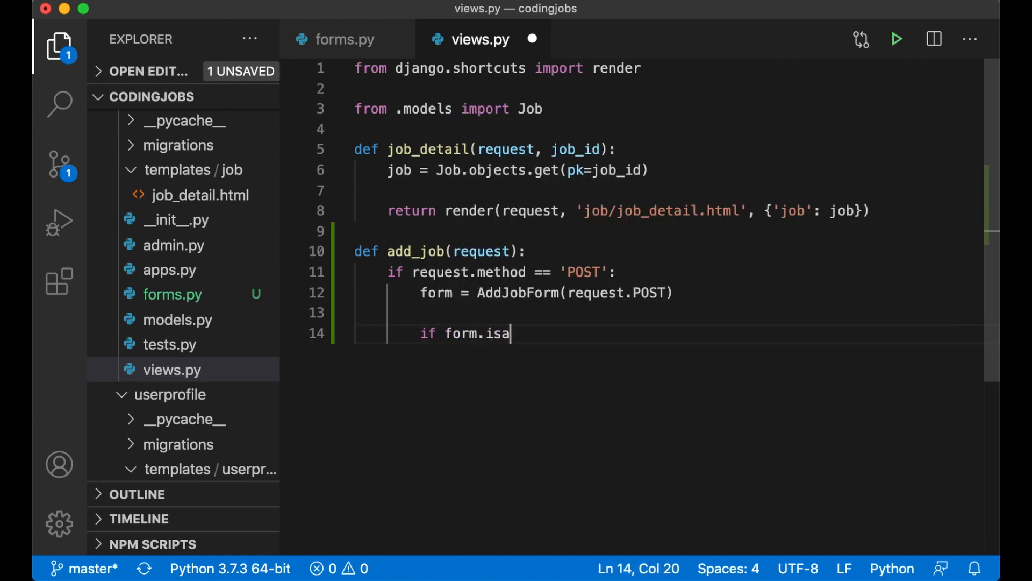
{"action": "type", "text": "_valid():"}
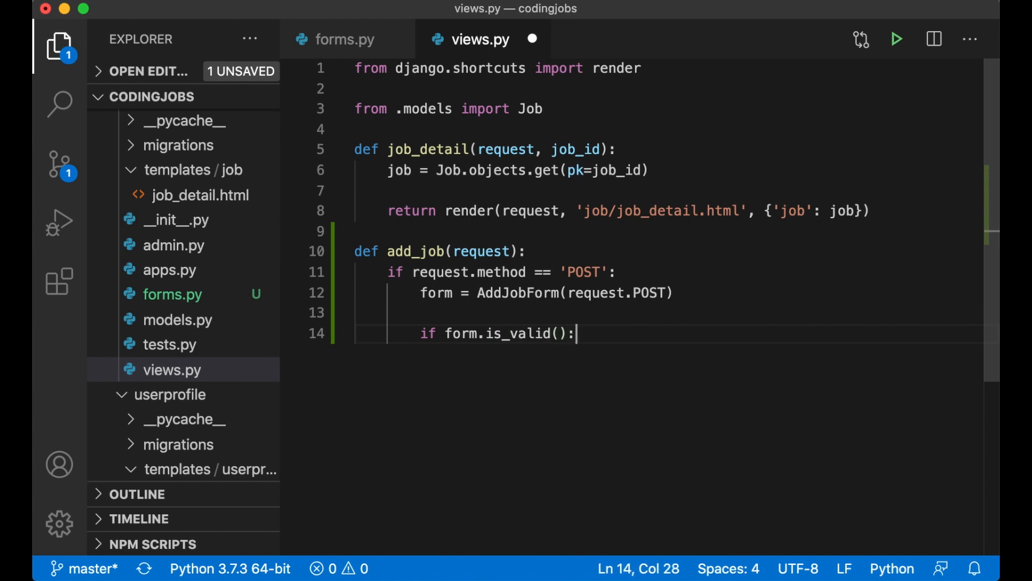
{"action": "key", "text": "enter"}
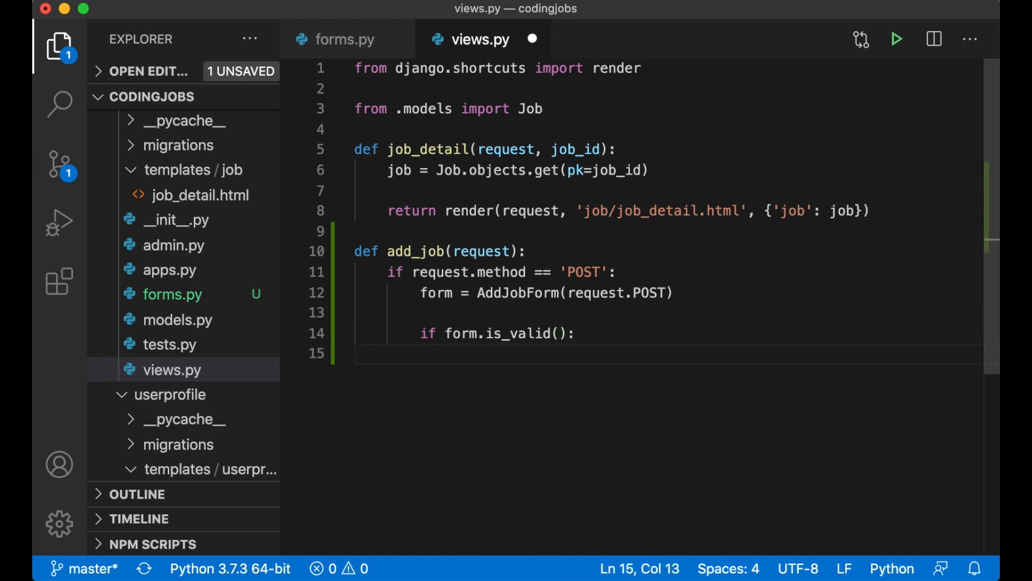
{"action": "type", "text": "job"}
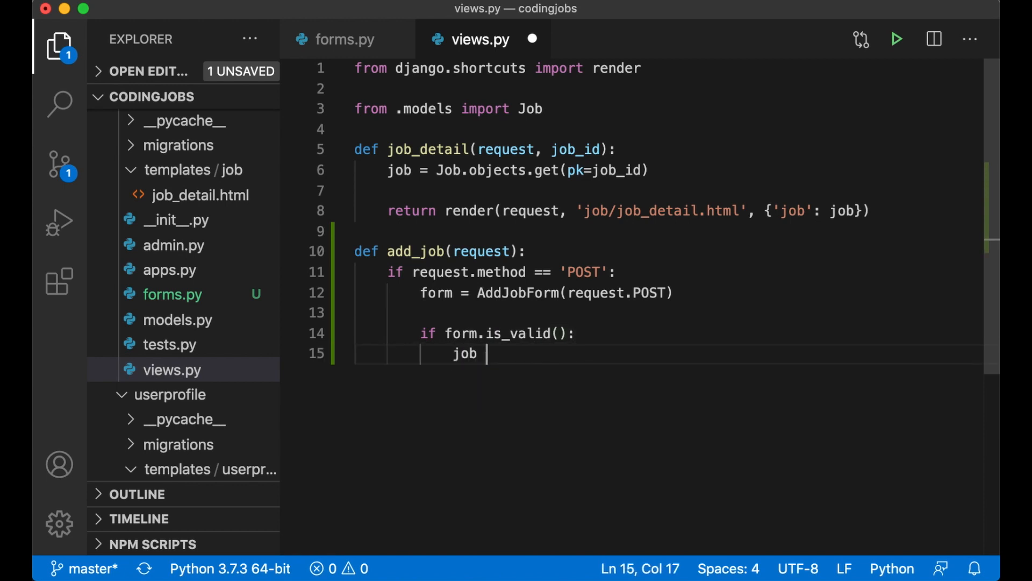
{"action": "type", "text": "= form.sav"}
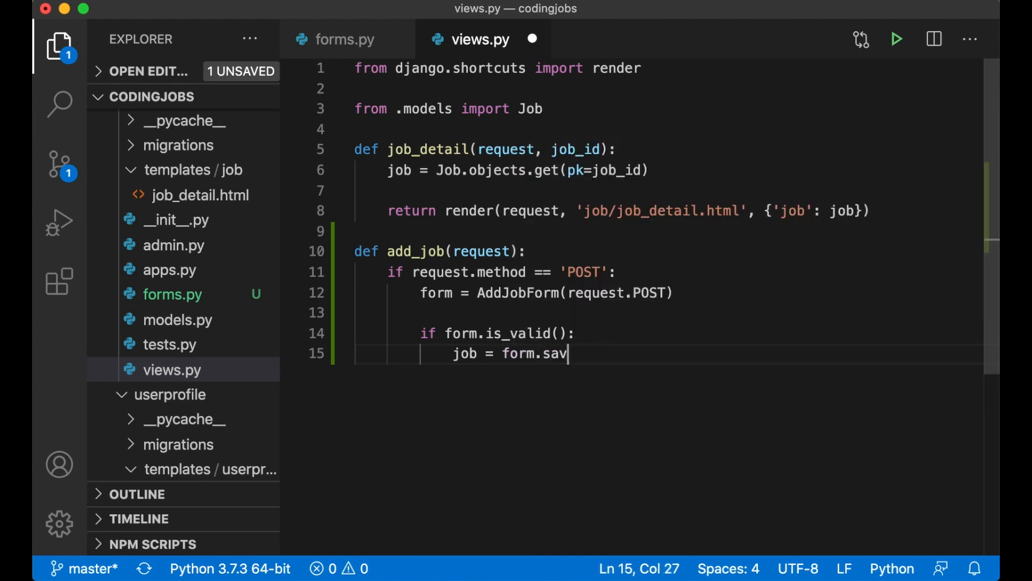
{"action": "type", "text": "e()"}
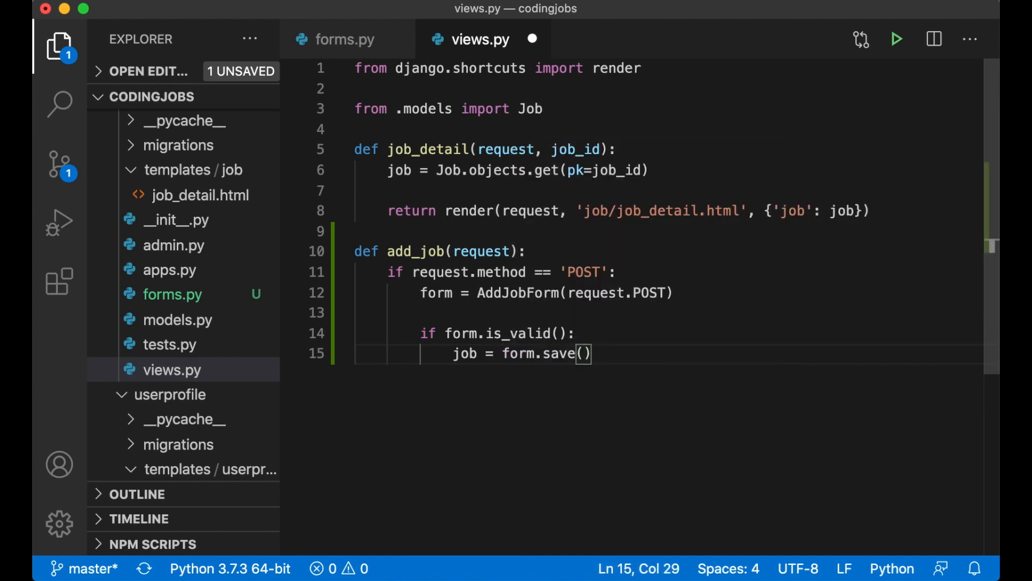
{"action": "type", "text": "commit="}
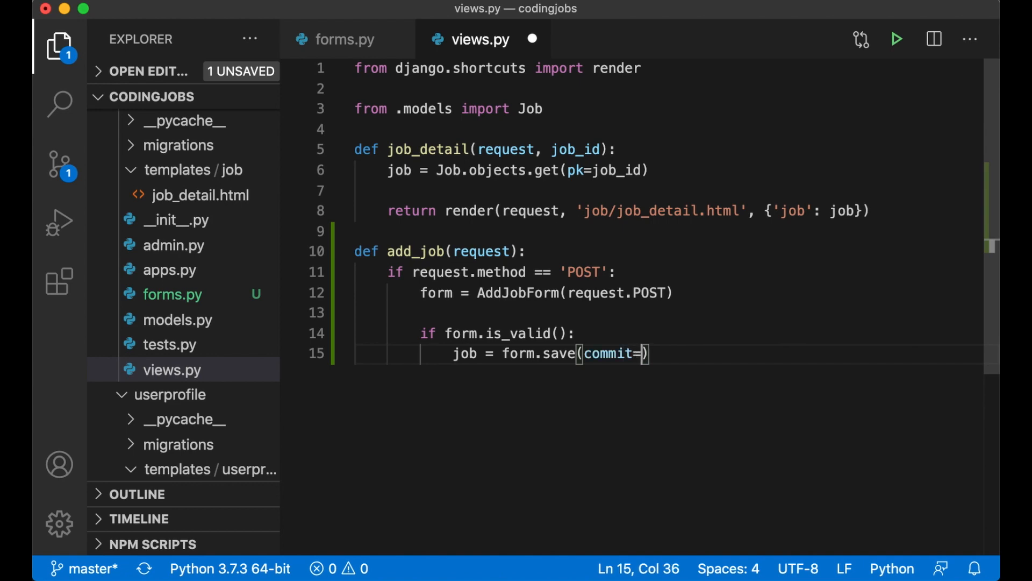
{"action": "type", "text": "False"}
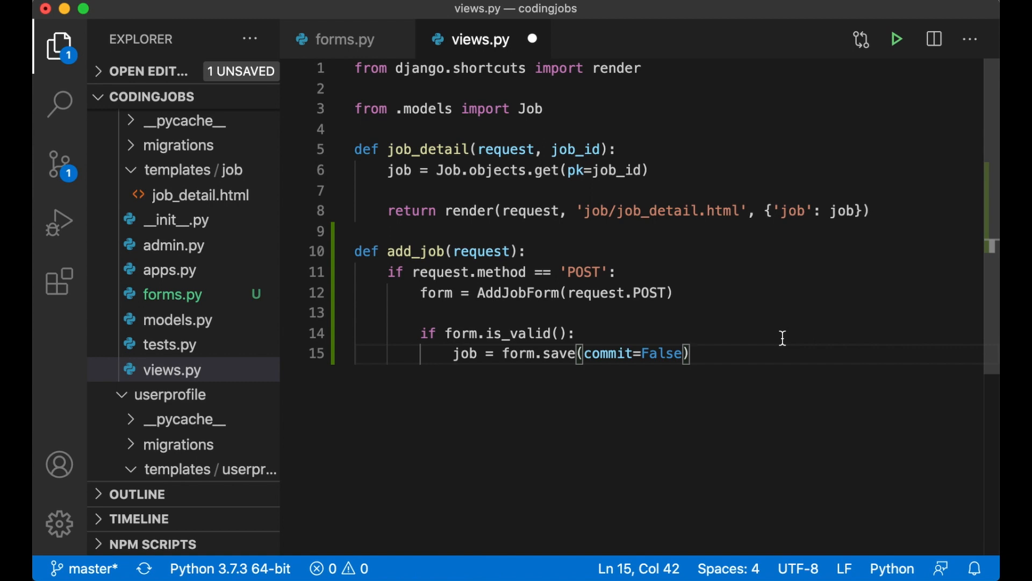
{"action": "key", "text": "enter"}
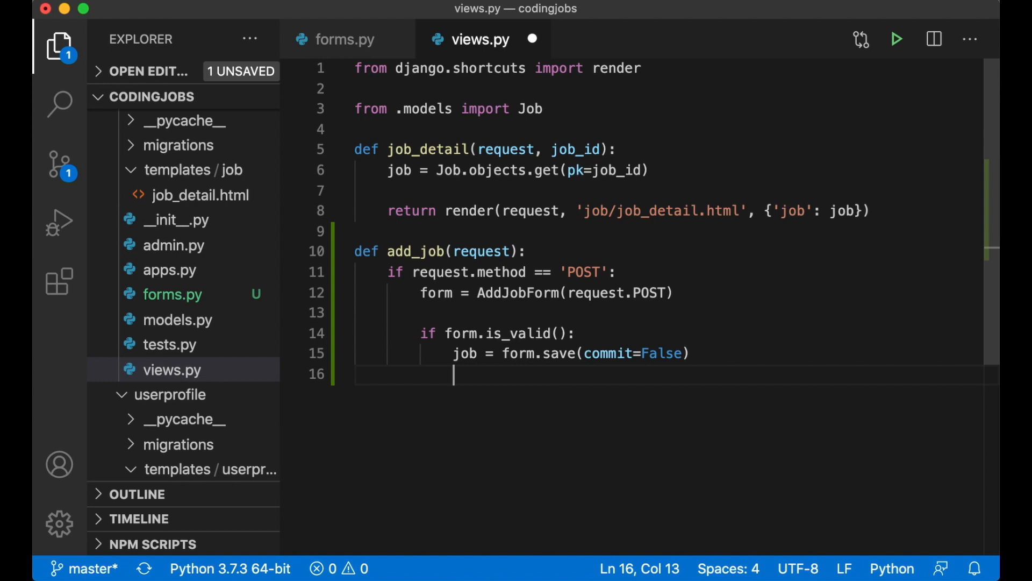
{"action": "type", "text": "job.created"}
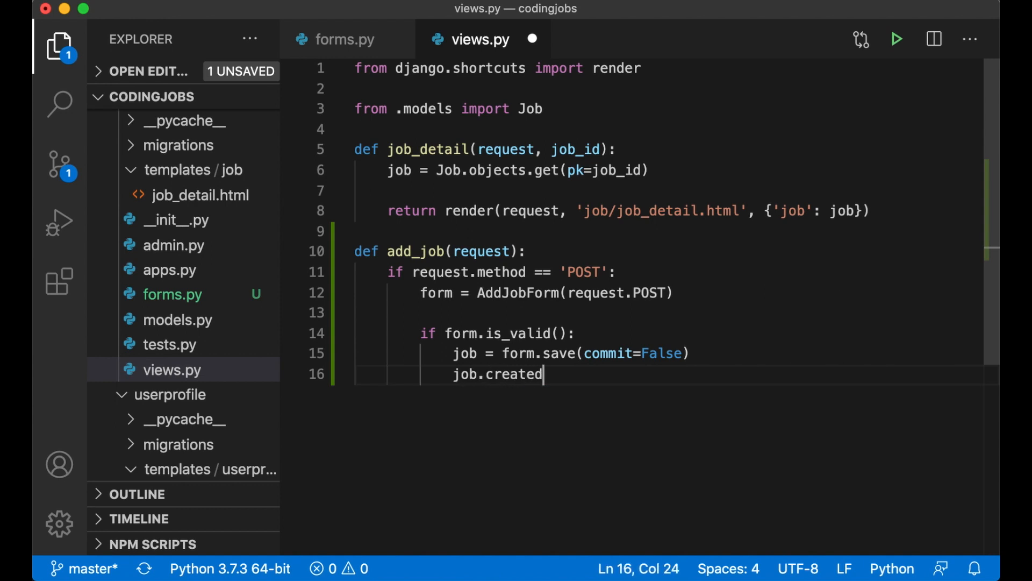
{"action": "type", "text": "_by ="}
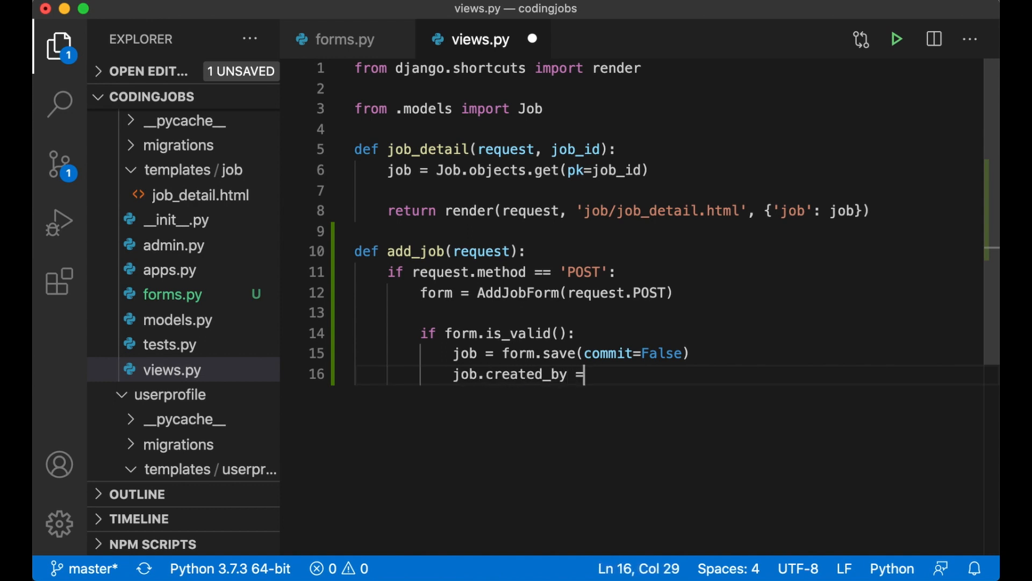
{"action": "type", "text": "request.user"}
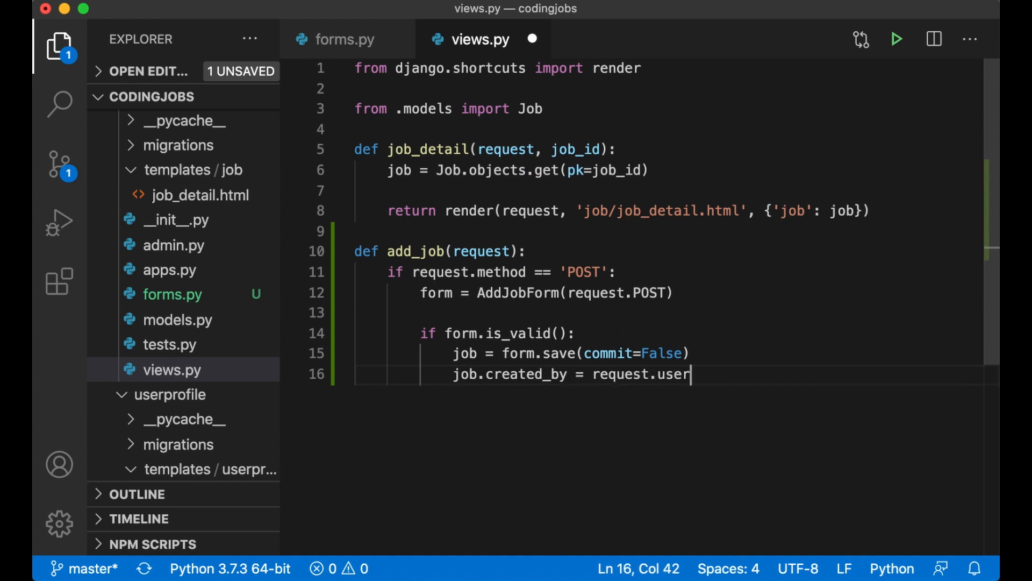
{"action": "key", "text": "enter"}
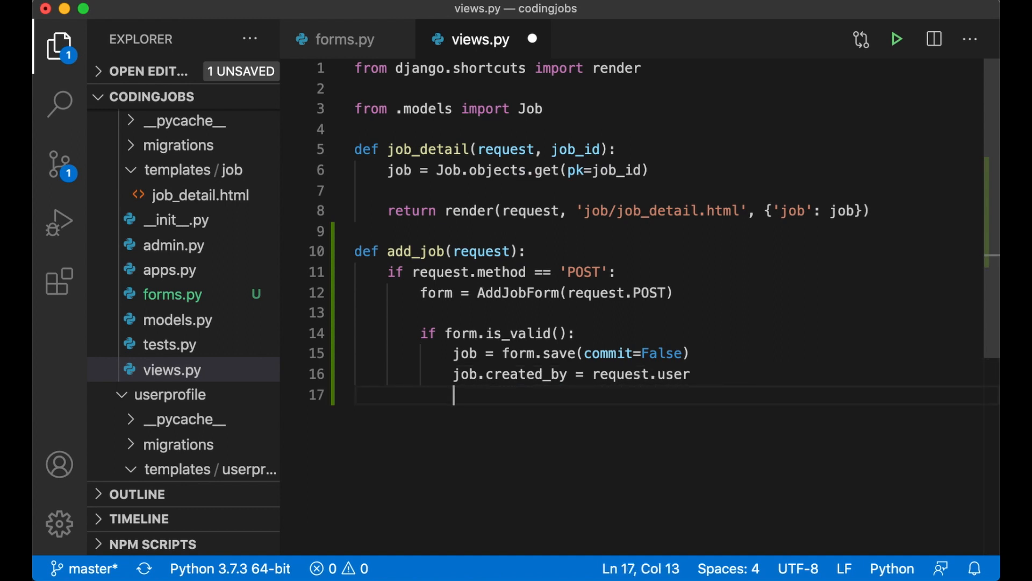
{"action": "type", "text": "job.save()"}
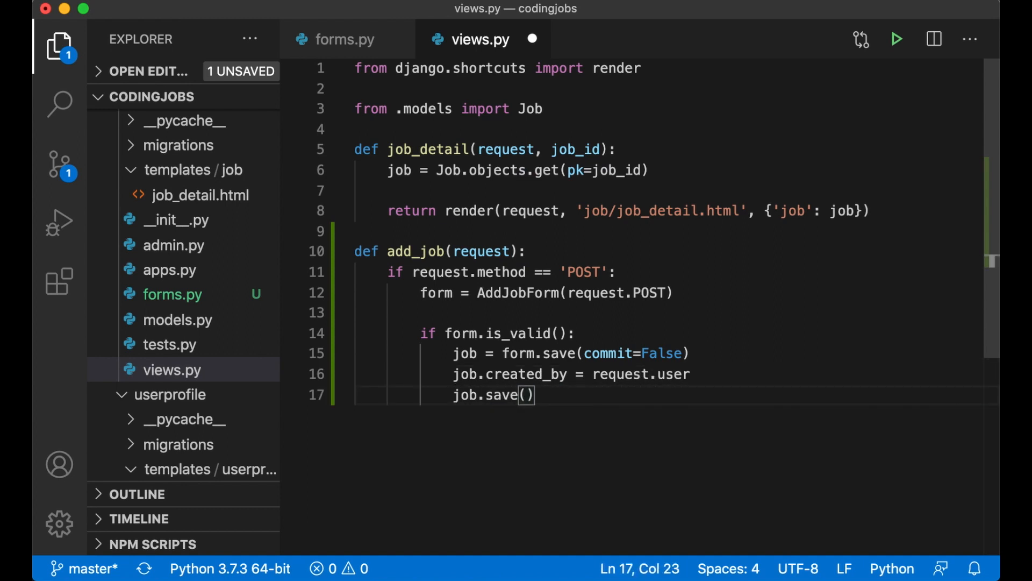
{"action": "mouse_move", "coordinate": [670, 389]}
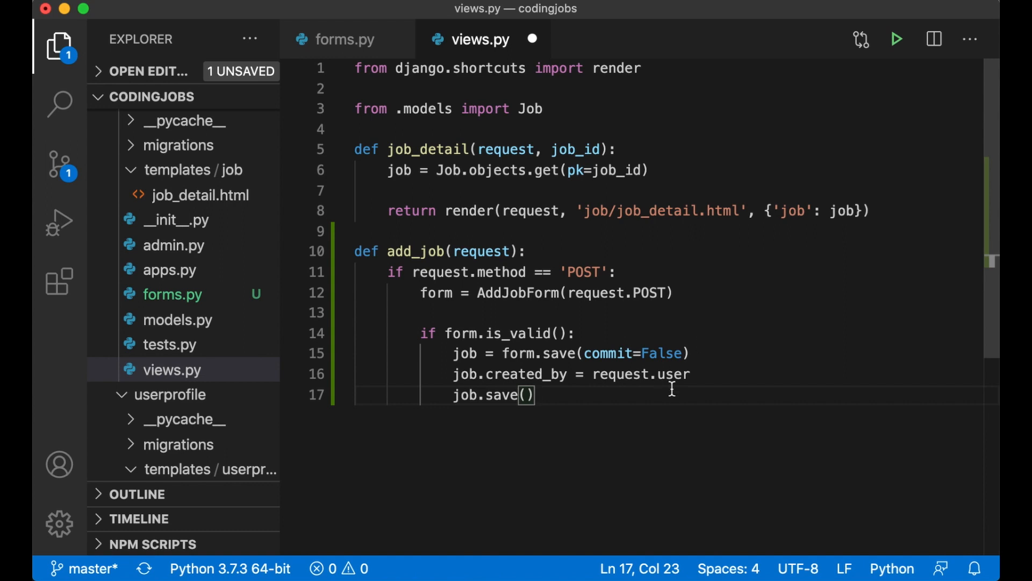
{"action": "key", "text": "enter"}
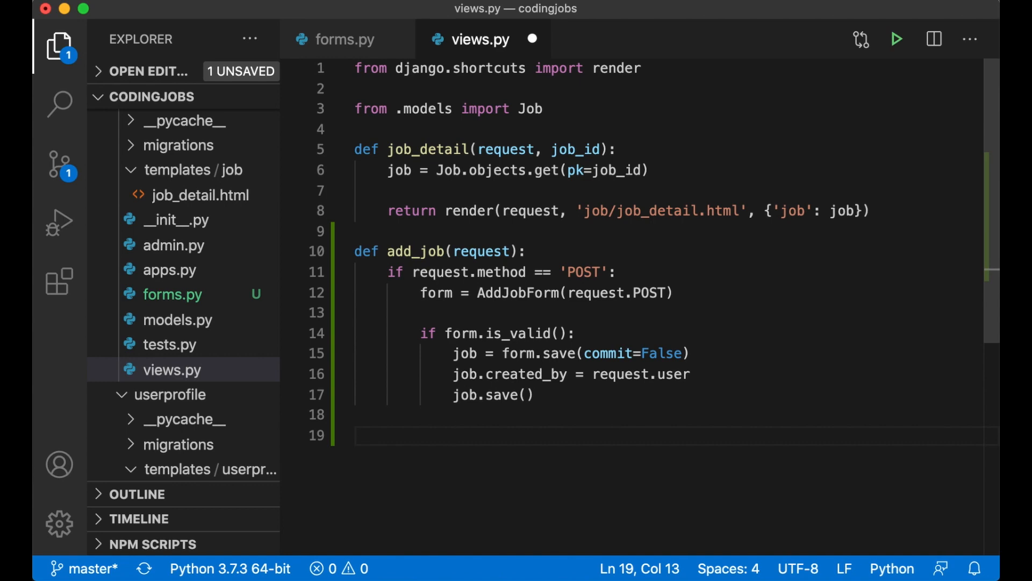
- Redirect to 'dashboard' after saving, and build an empty AddJobForm() in the else branch
{"action": "type", "text": "return redirect('dash"}
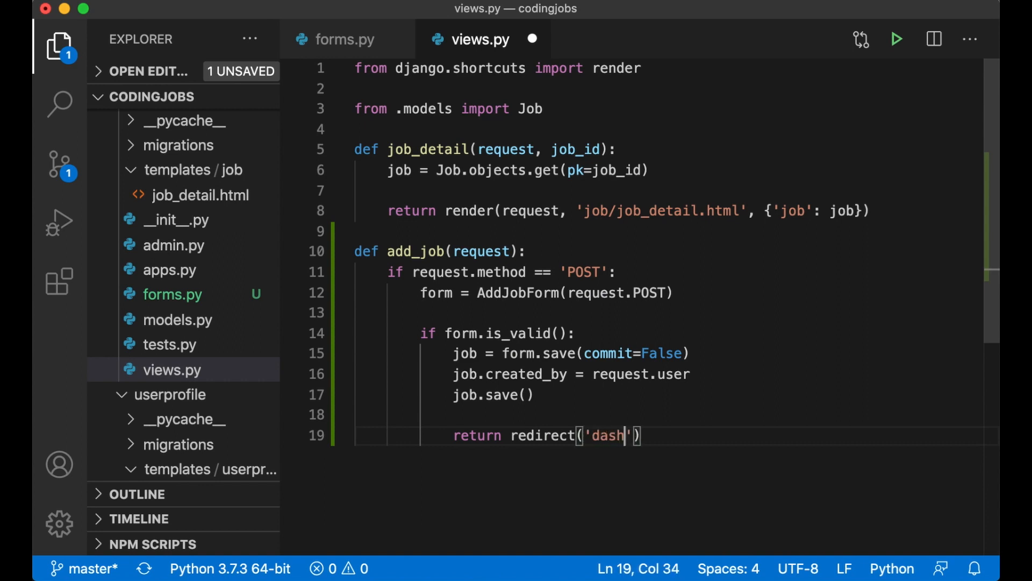
{"action": "type", "text": "board"}
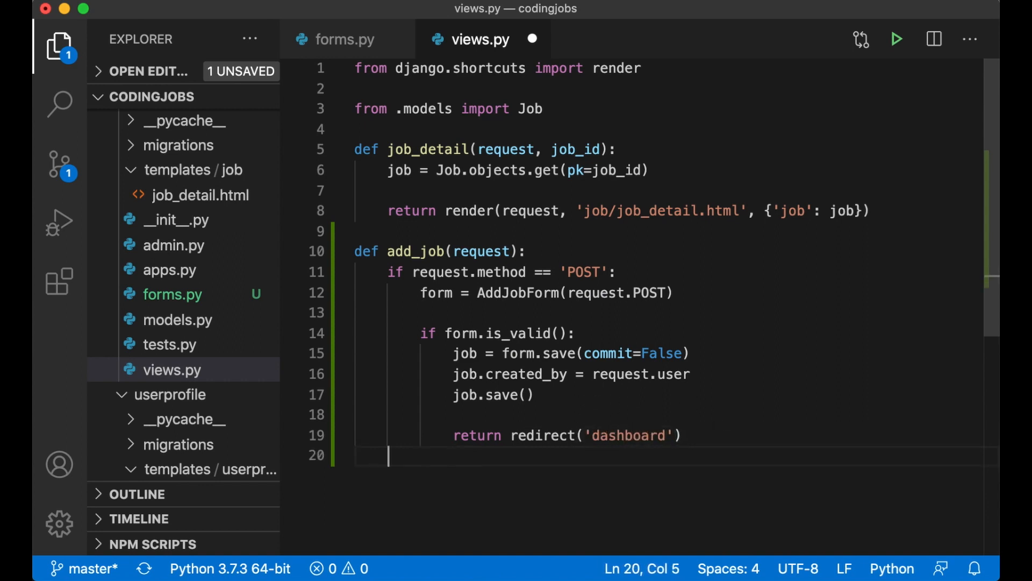
{"action": "type", "text": "else:"}
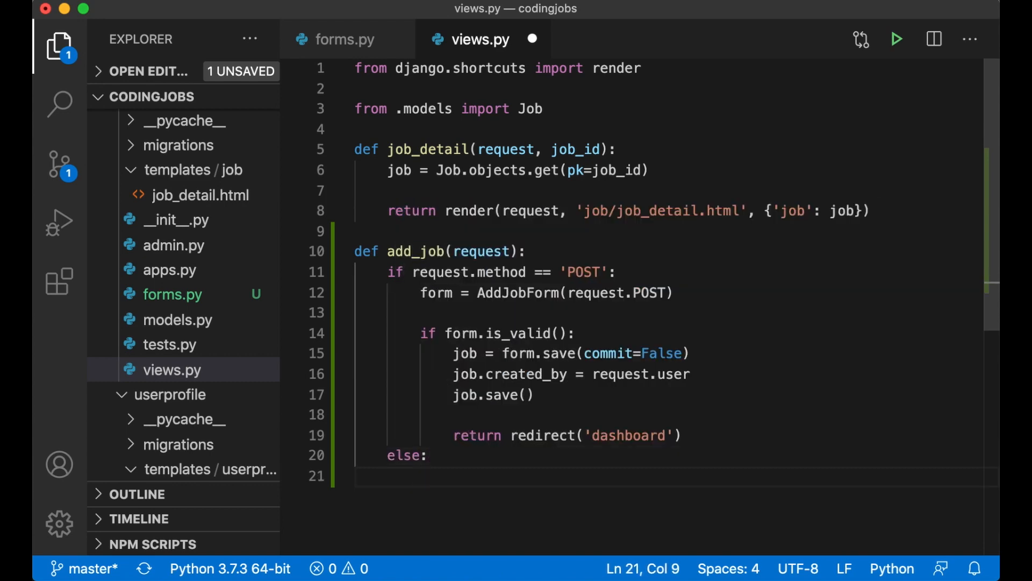
{"action": "type", "text": "form = AddJobForm"}
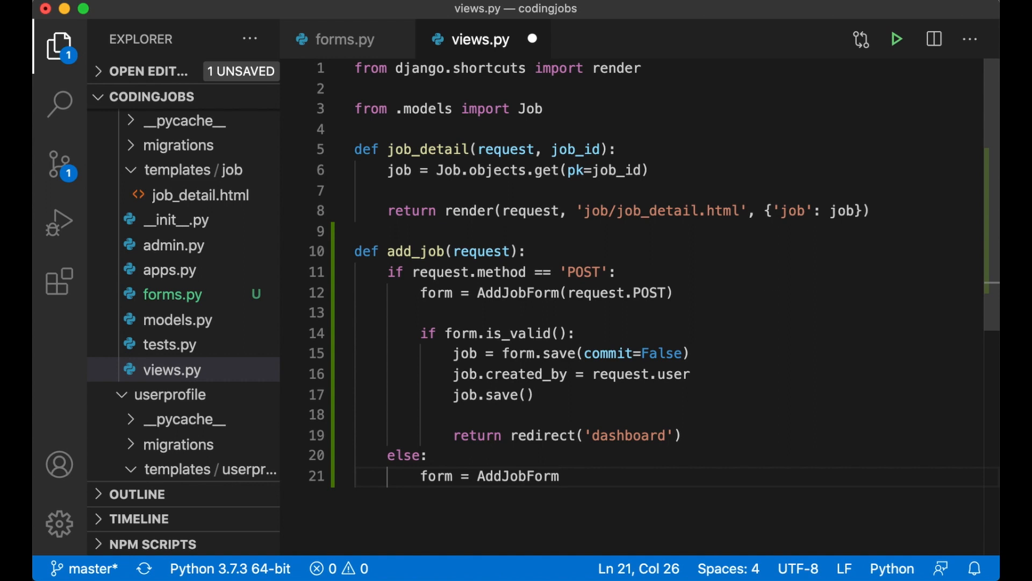
{"action": "type", "text": "()"}
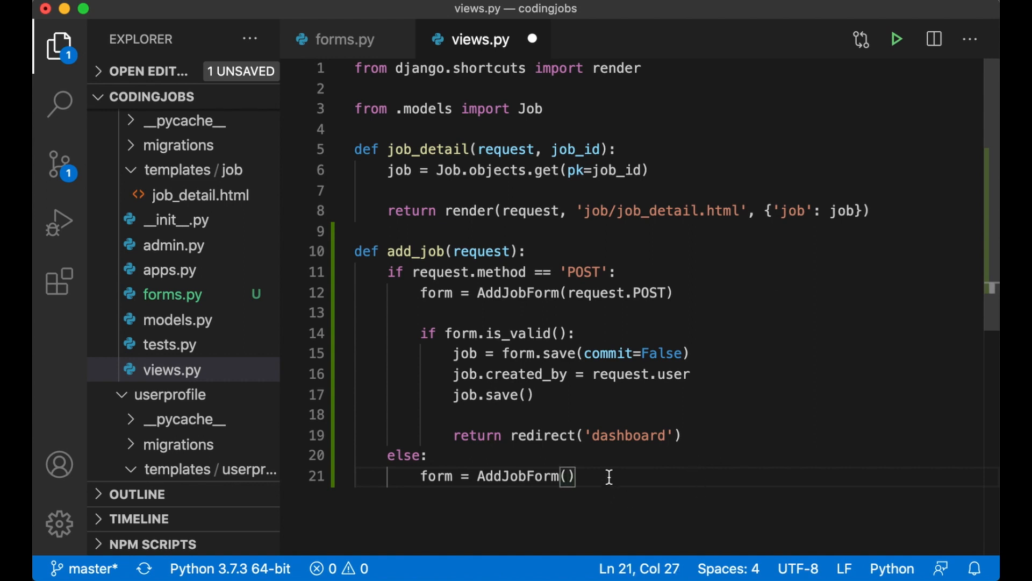
{"action": "key", "text": "enter"}
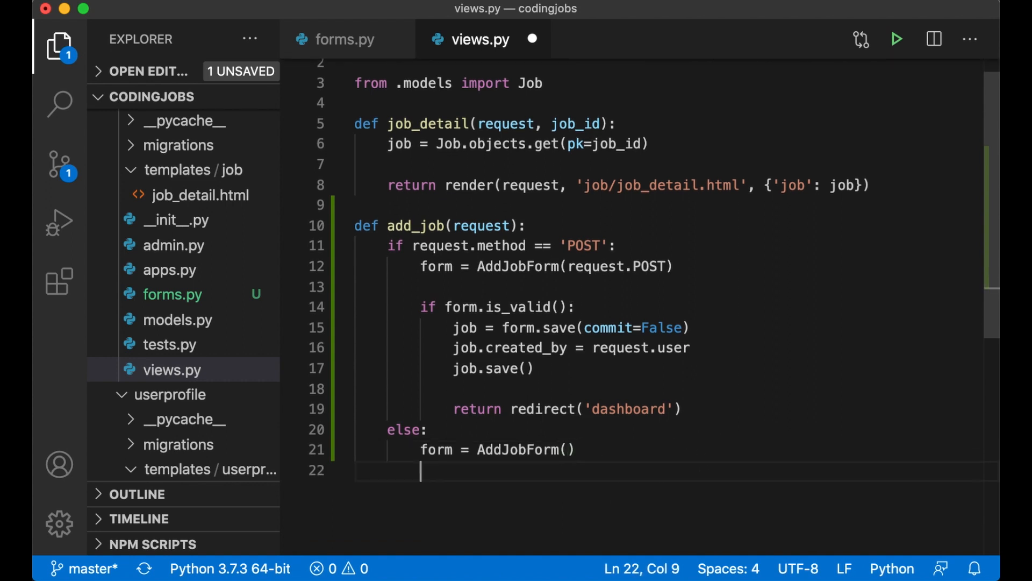
{"action": "key", "text": "enter"}
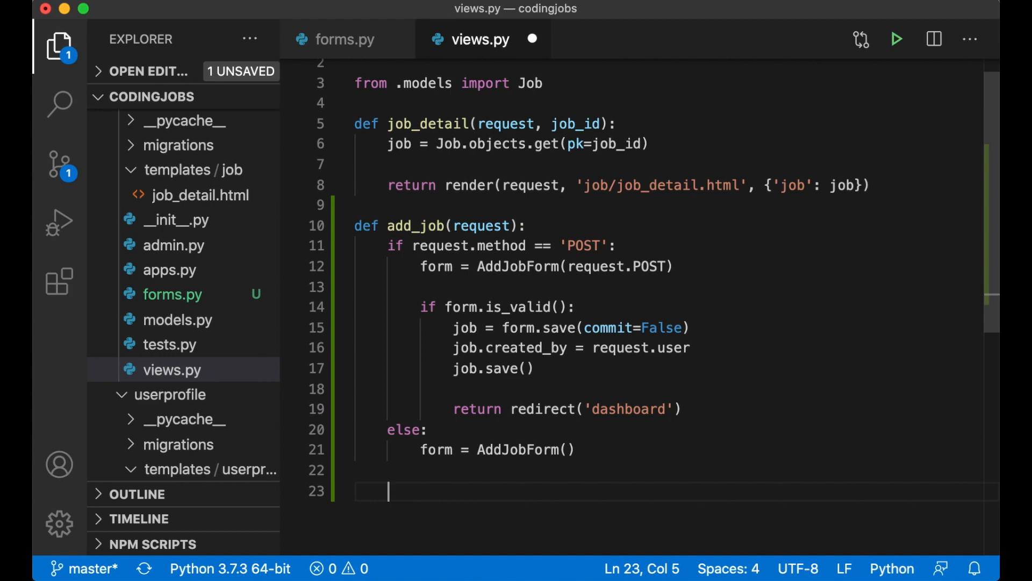
- Return render(request, 'job/add_job.html', {'form': form}) at the end of the view
{"action": "type", "text": "return render(request,"}
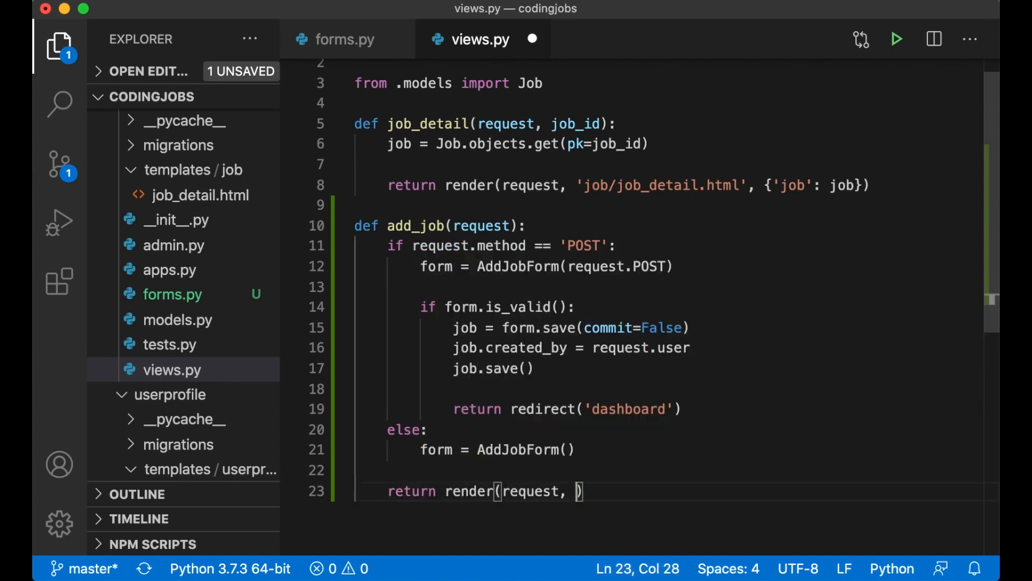
{"action": "type", "text": "'job/"}
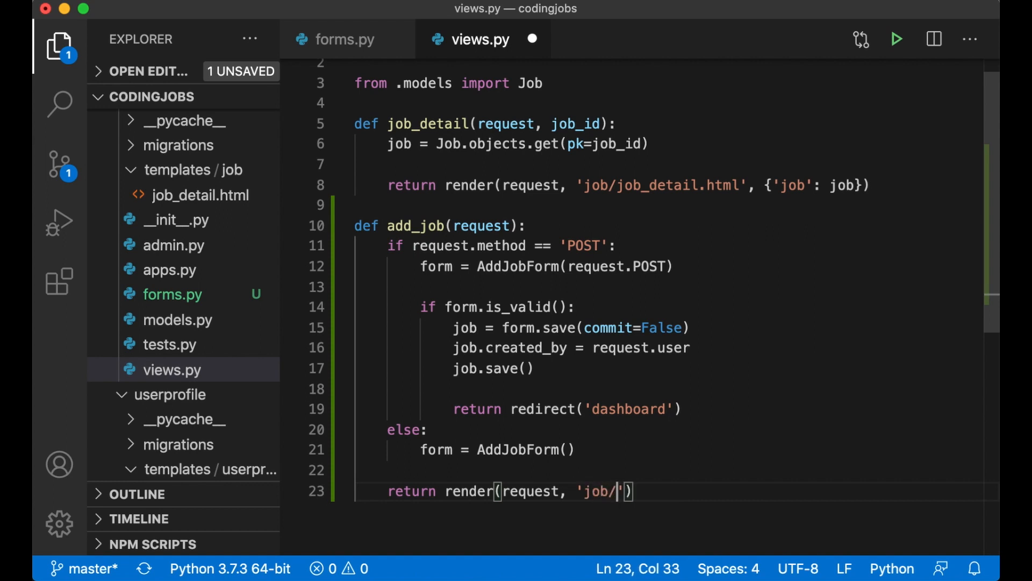
{"action": "type", "text": "job_add"}
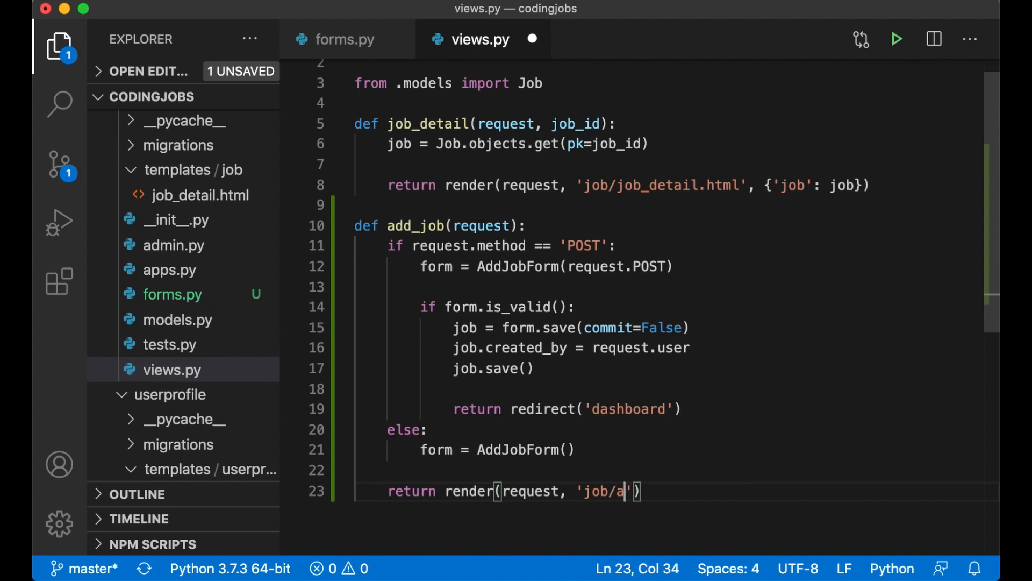
{"action": "type", "text": "dd_job.html"}
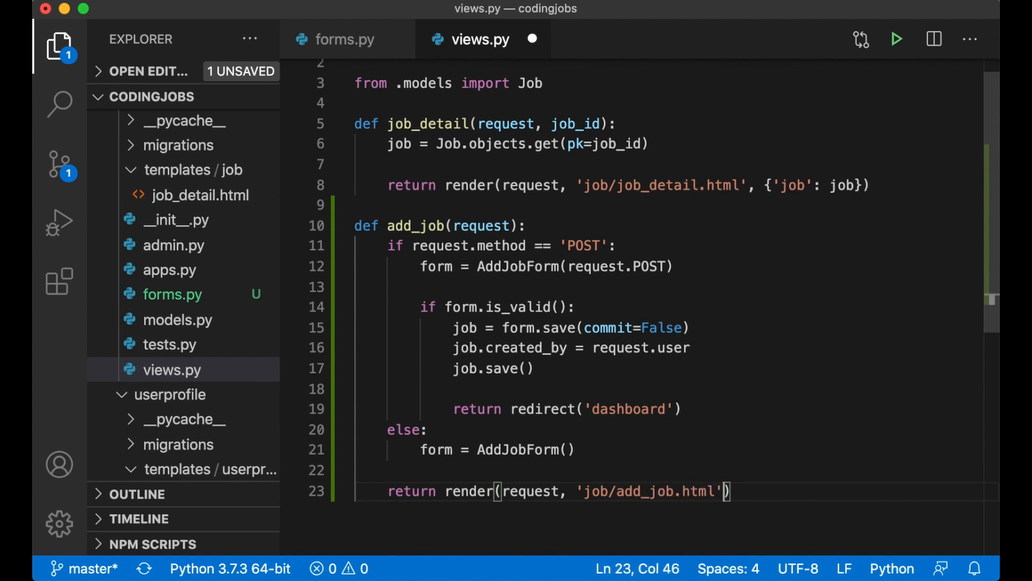
{"action": "type", "text": ", {'fo'}"}
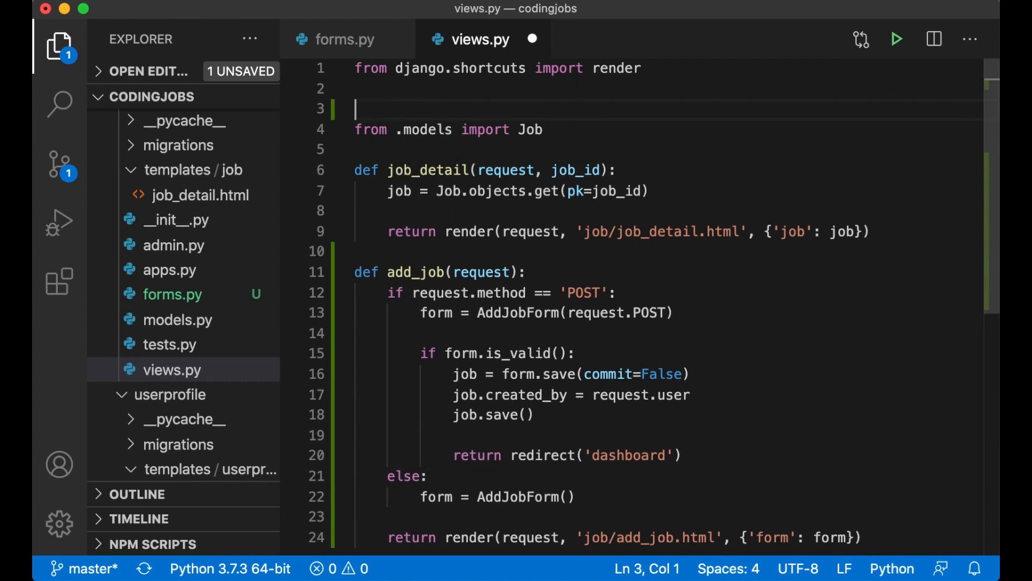
- Import AddJobForm from .forms and add redirect to the django.shortcuts import
{"action": "type", "text": "from .forms"}
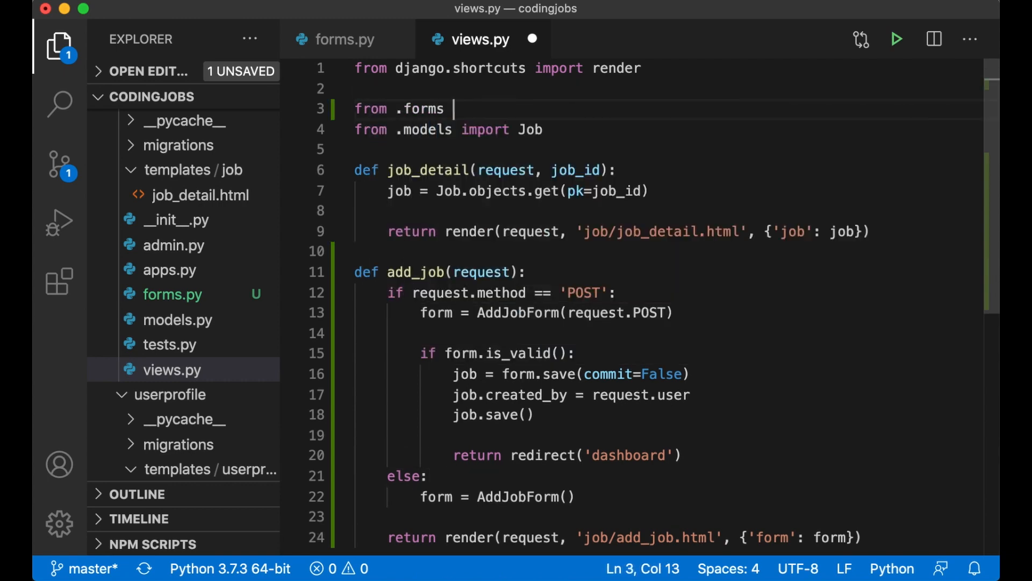
{"action": "type", "text": "import AddJobForm"}
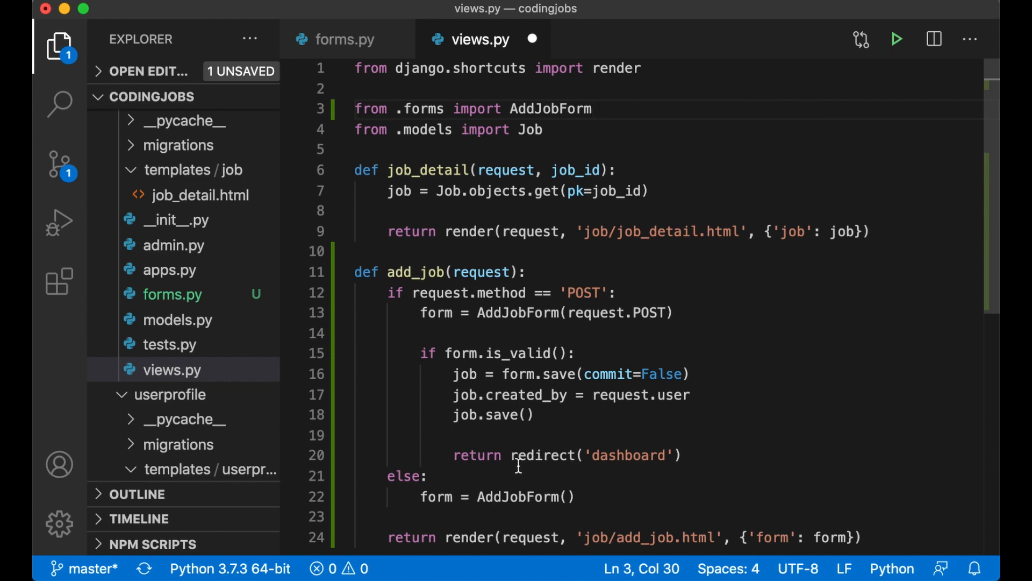
{"action": "double_click", "coordinate": [541, 455]}
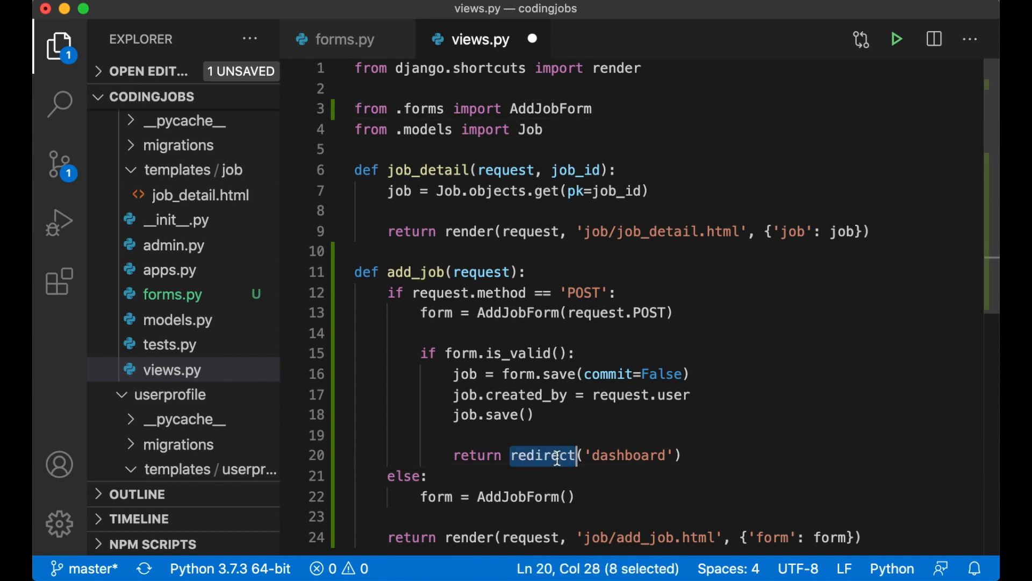
{"action": "mouse_move", "coordinate": [609, 77]}
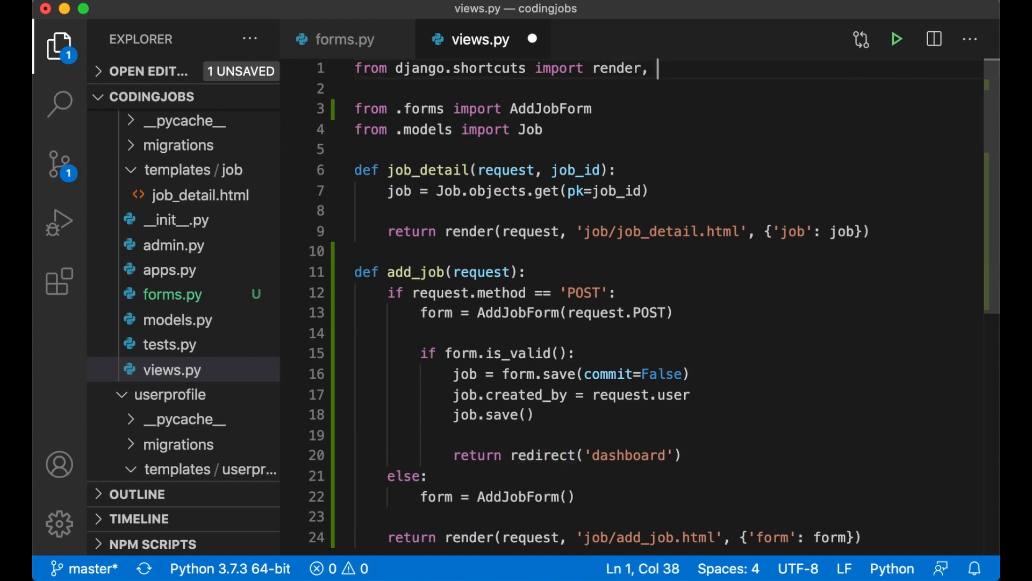
{"action": "type", "text": "redirect"}
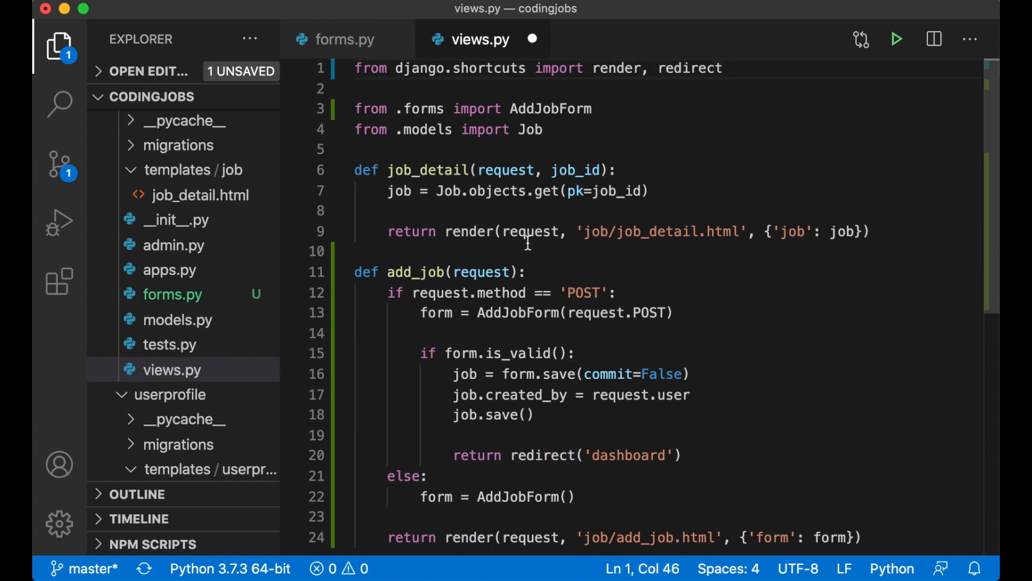
{"action": "mouse_move", "coordinate": [420, 272]}
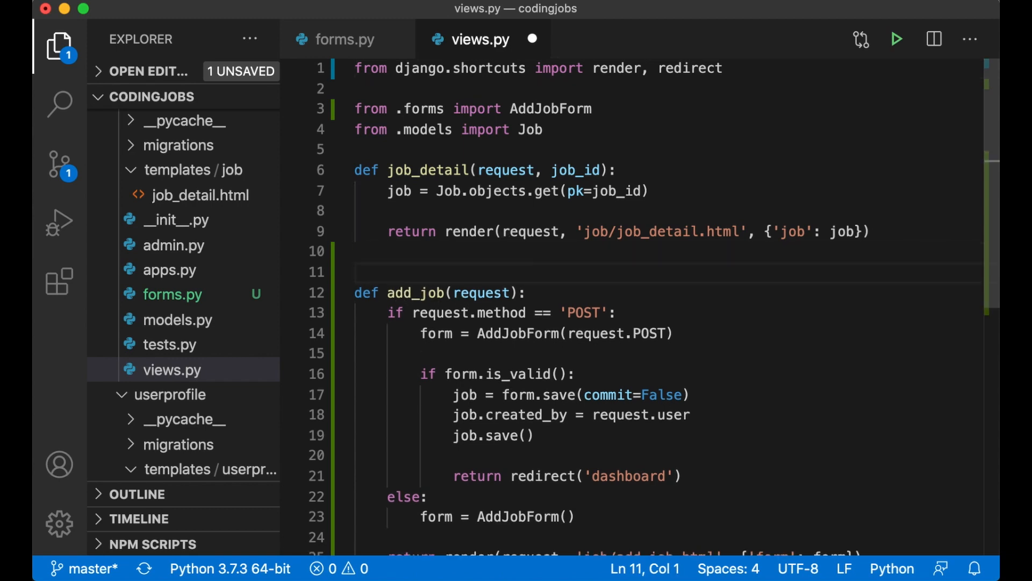
{"action": "type", "text": "@login_req"}
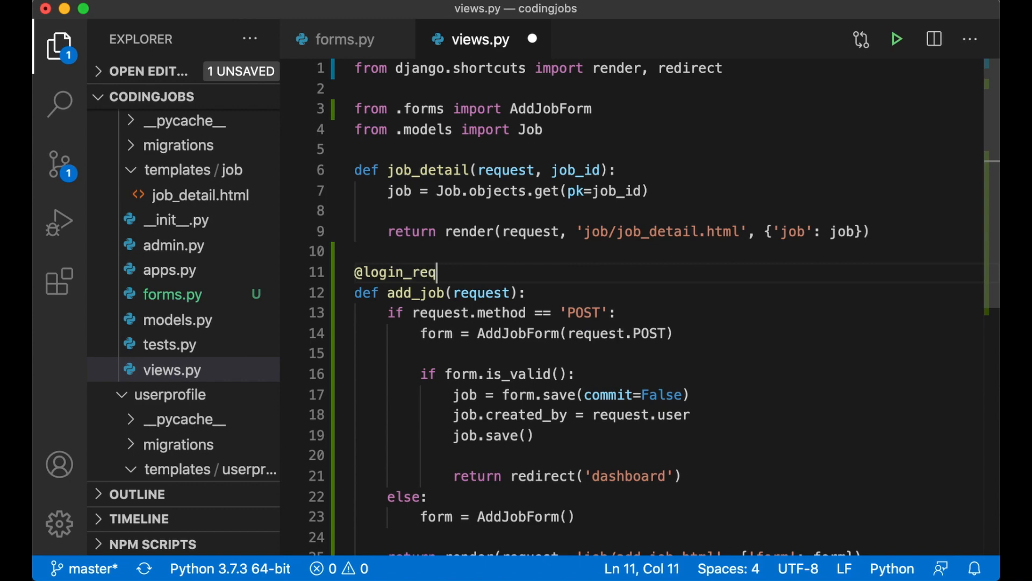
{"action": "type", "text": "uired"}
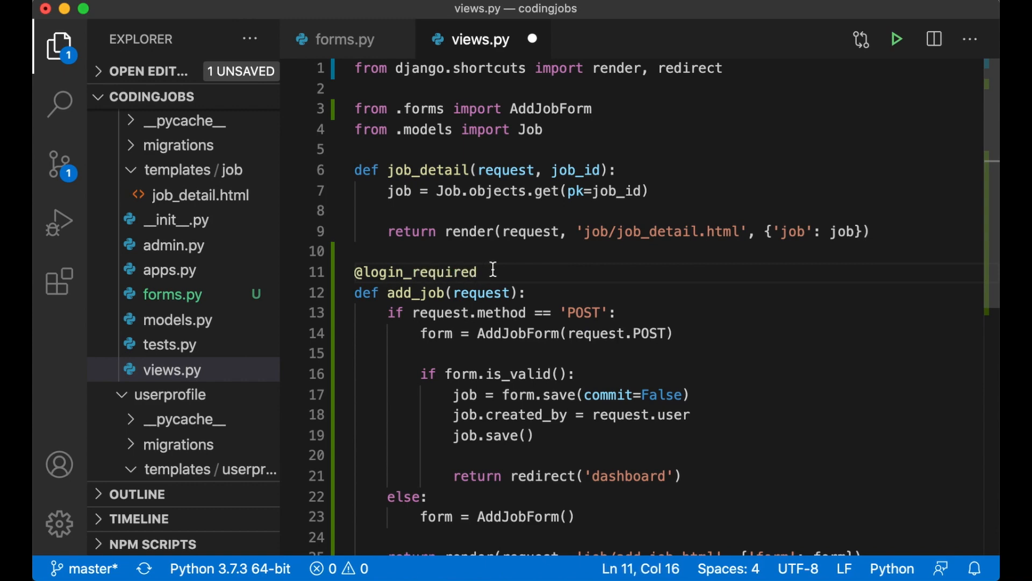
{"action": "double_click", "coordinate": [418, 272]}
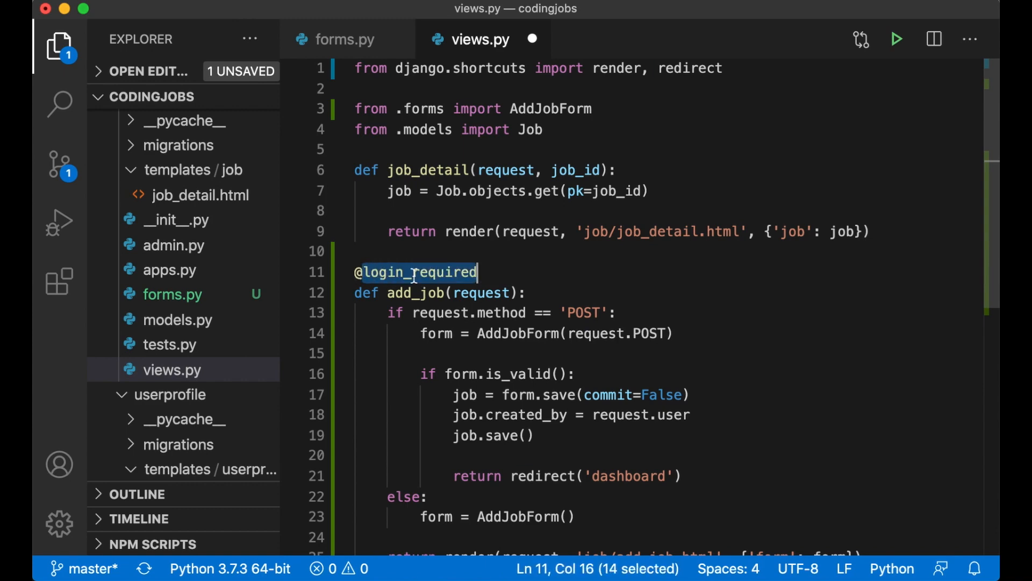
{"action": "mouse_move", "coordinate": [642, 117]}
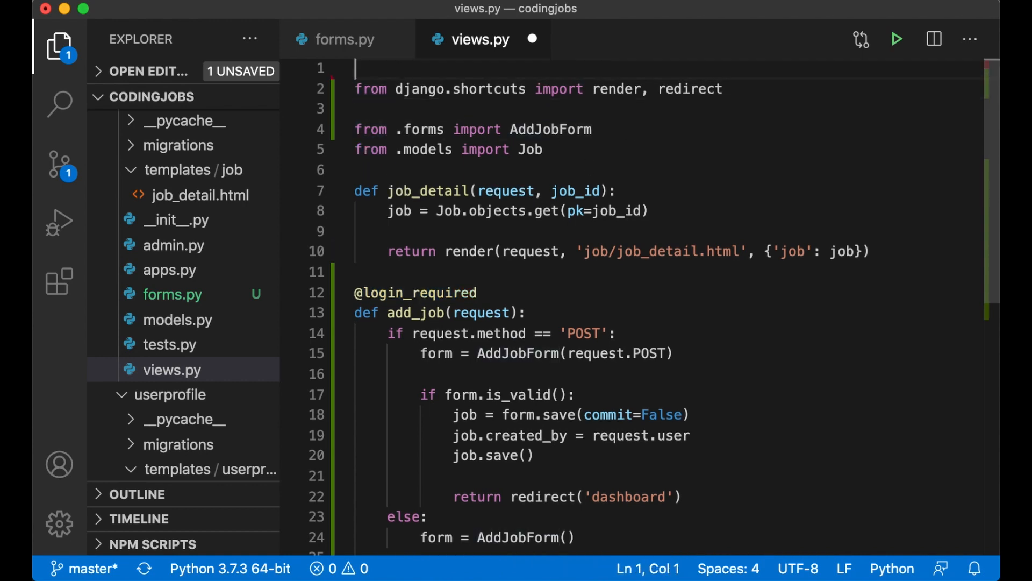
{"action": "type", "text": "from django"}
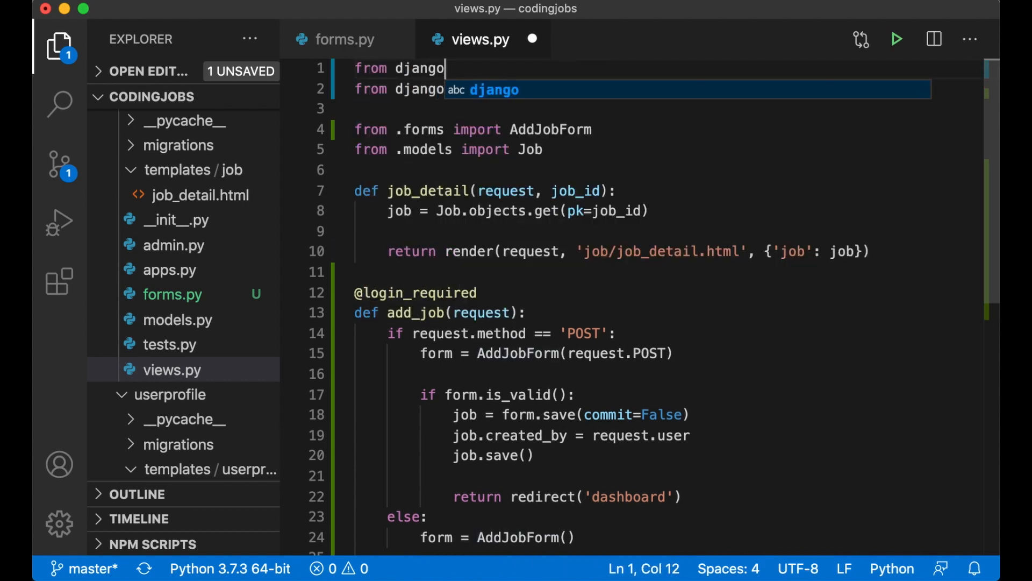
{"action": "type", "text": ".contrib.auth.d"}
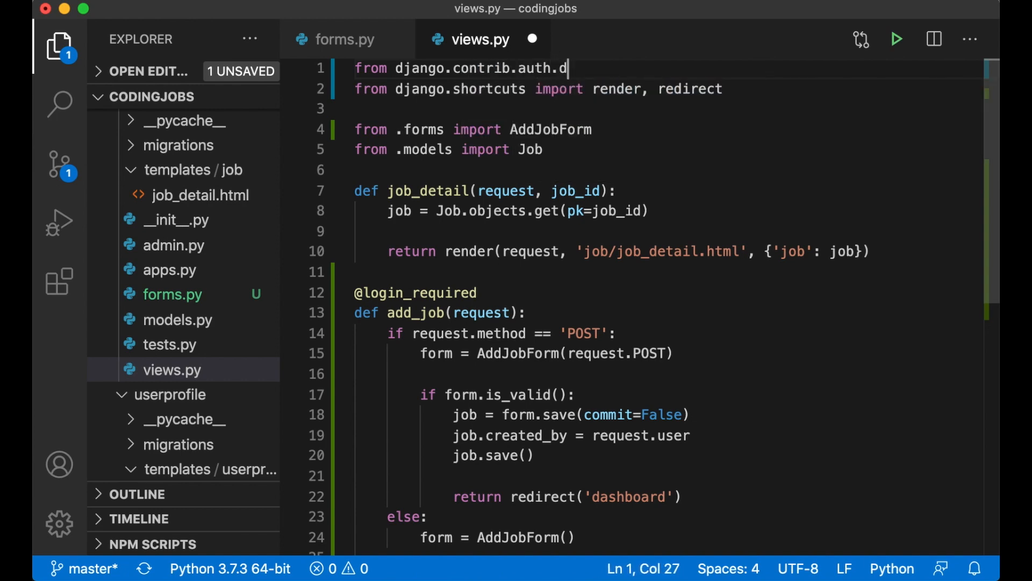
{"action": "type", "text": "ecorators import login_required"}
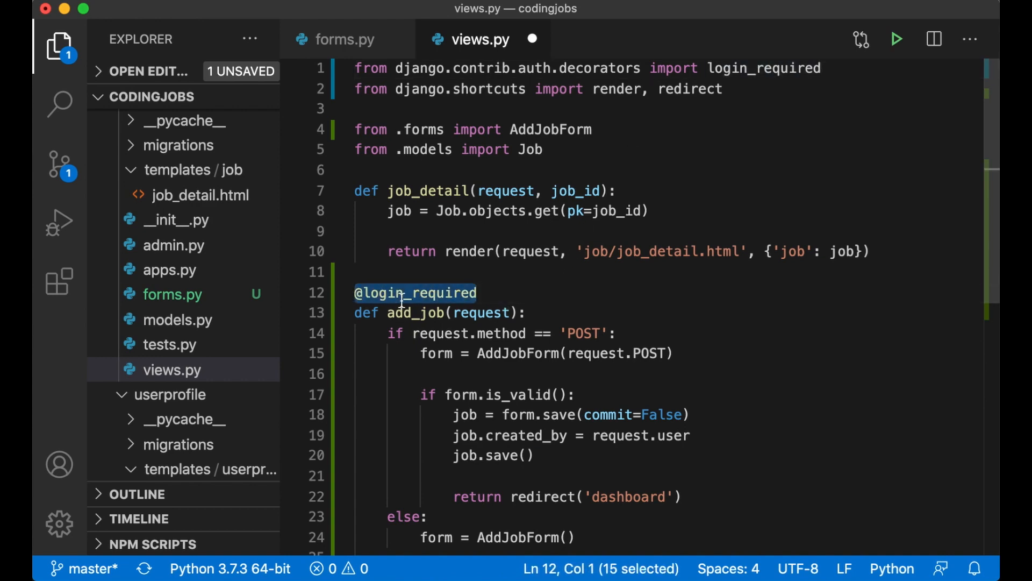
{"action": "scroll", "scroll_direction": "down", "scroll_amount": 3}
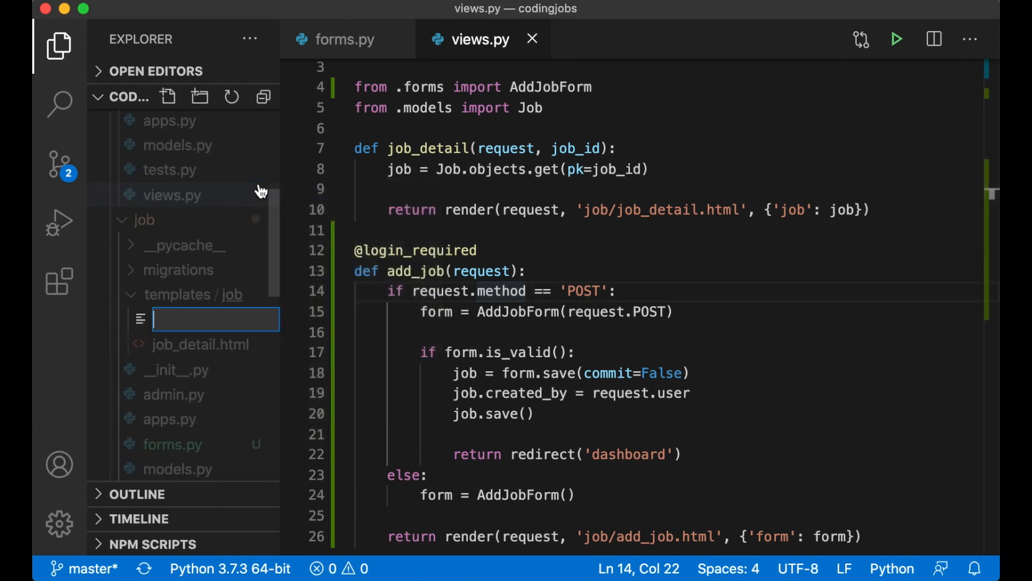
- Name the template add_job.html, extend 'core/base.html' and add a content block with endblock
{"action": "type", "text": "add_job.html"}
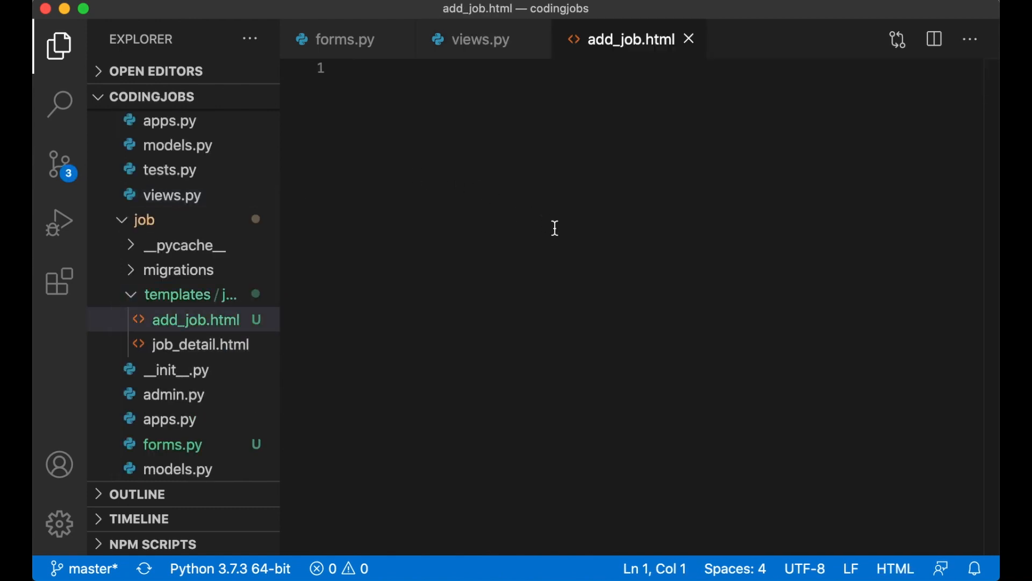
{"action": "type", "text": "{% %}"}
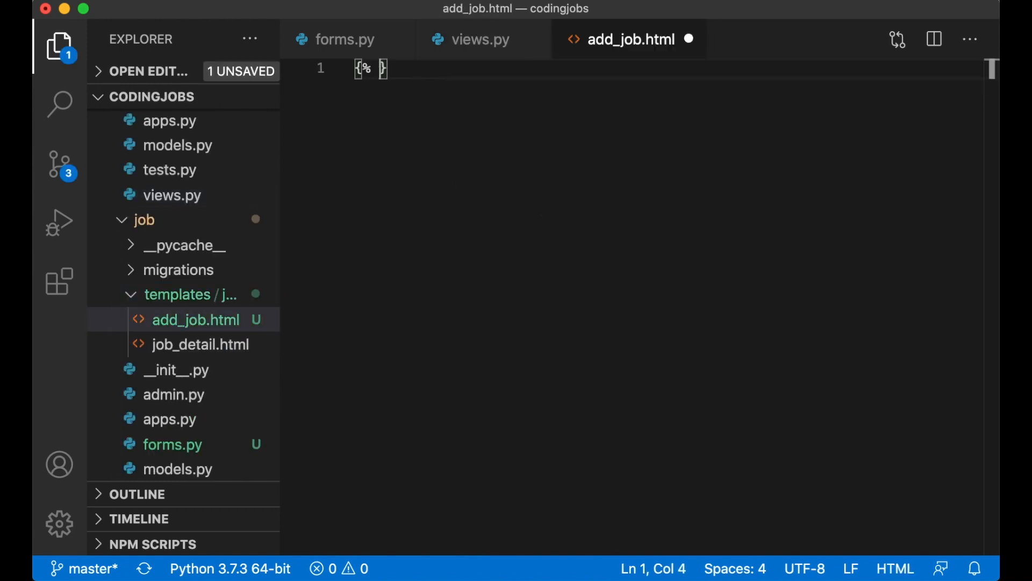
{"action": "type", "text": "exten"}
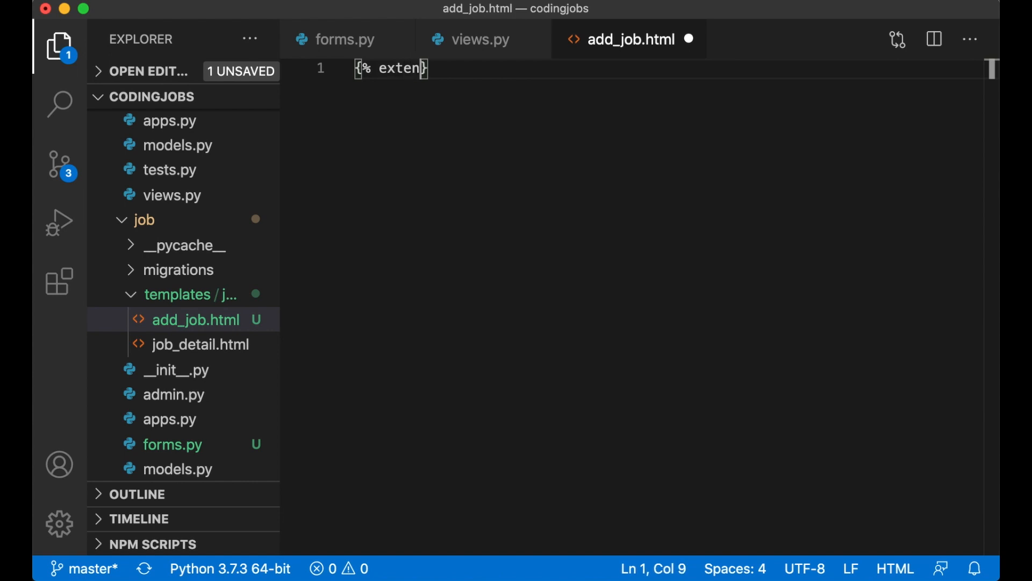
{"action": "type", "text": "ds 'core/b"}
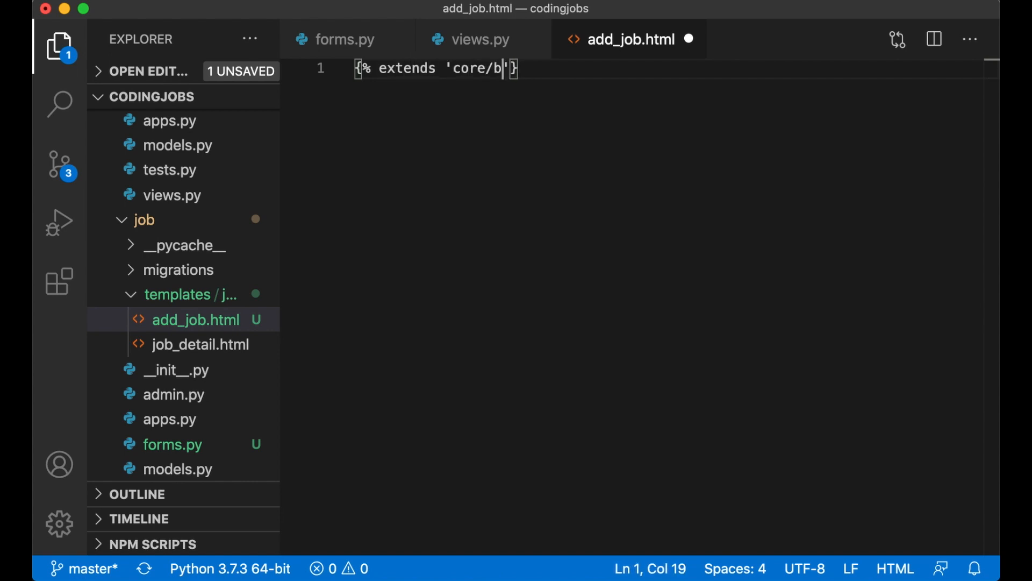
{"action": "type", "text": "ase.html' %"}
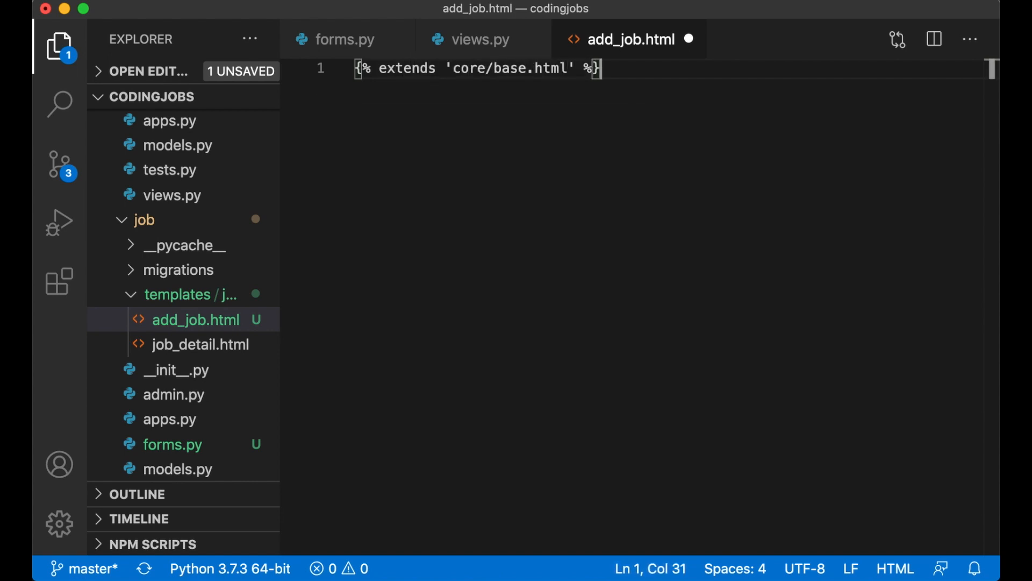
{"action": "type", "text": "{%%}"}
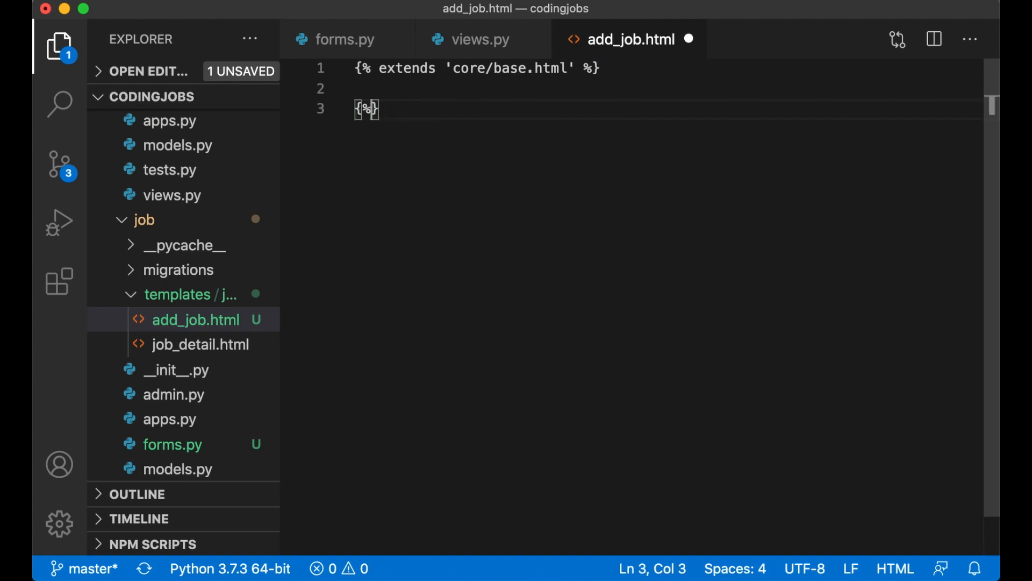
{"action": "type", "text": "block content %"}
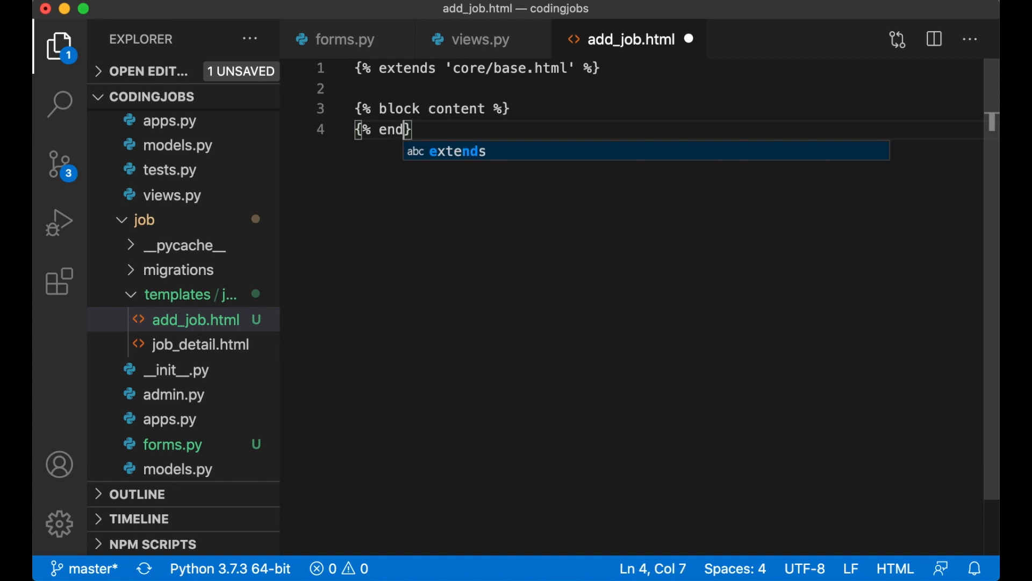
{"action": "type", "text": "block %"}
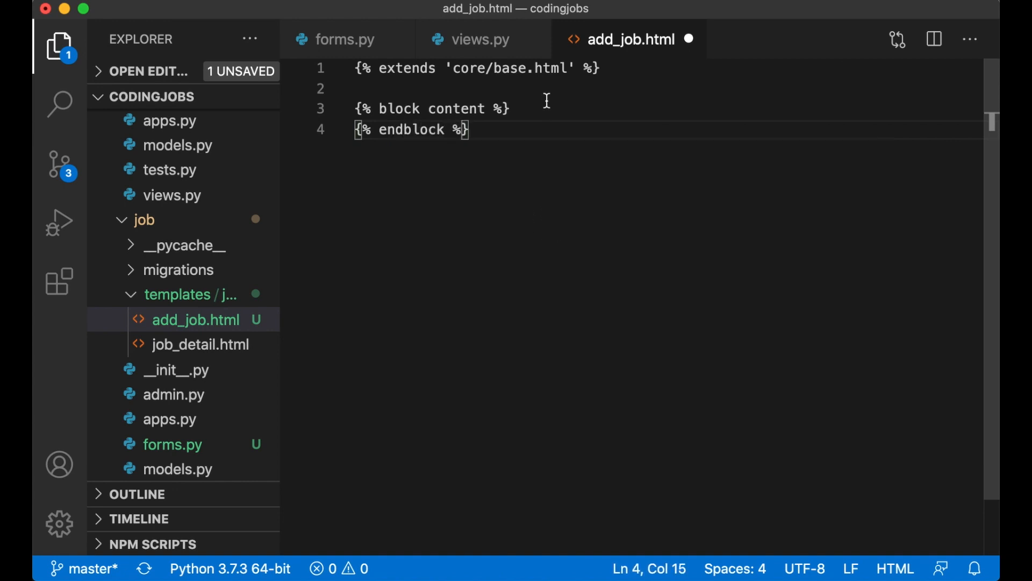
- Add an <h1 class="title">Add job</h1> heading inside the content block
{"action": "type", "text": "<h1 class=\"tit"}
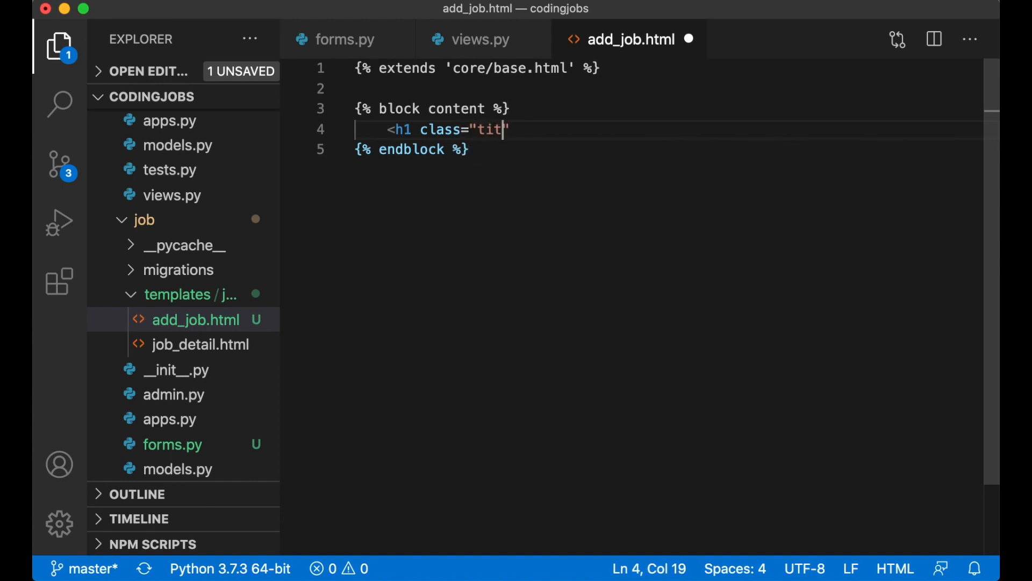
{"action": "type", "text": "le\">Add job</h1>"}
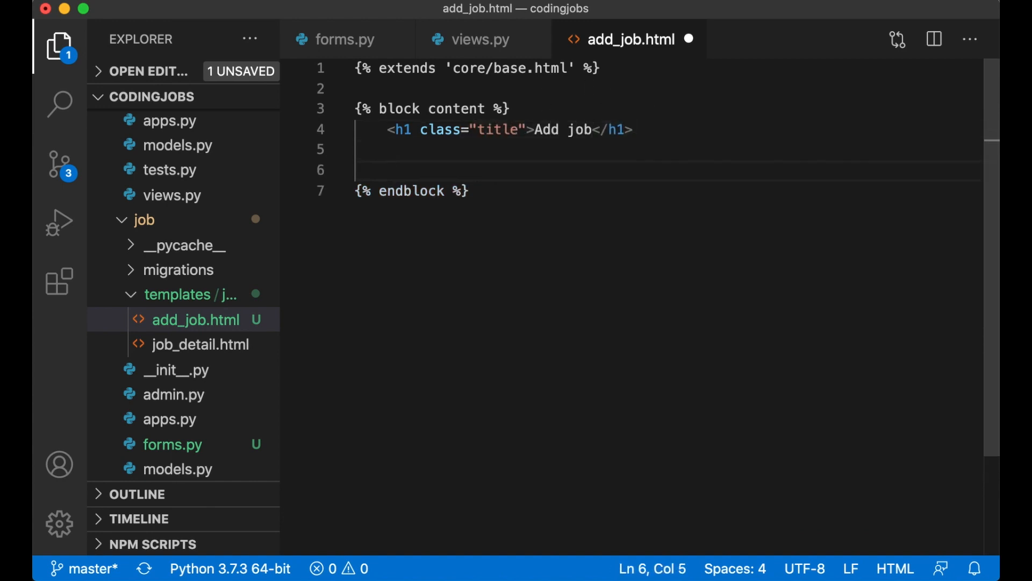
{"action": "type", "text": "<"}
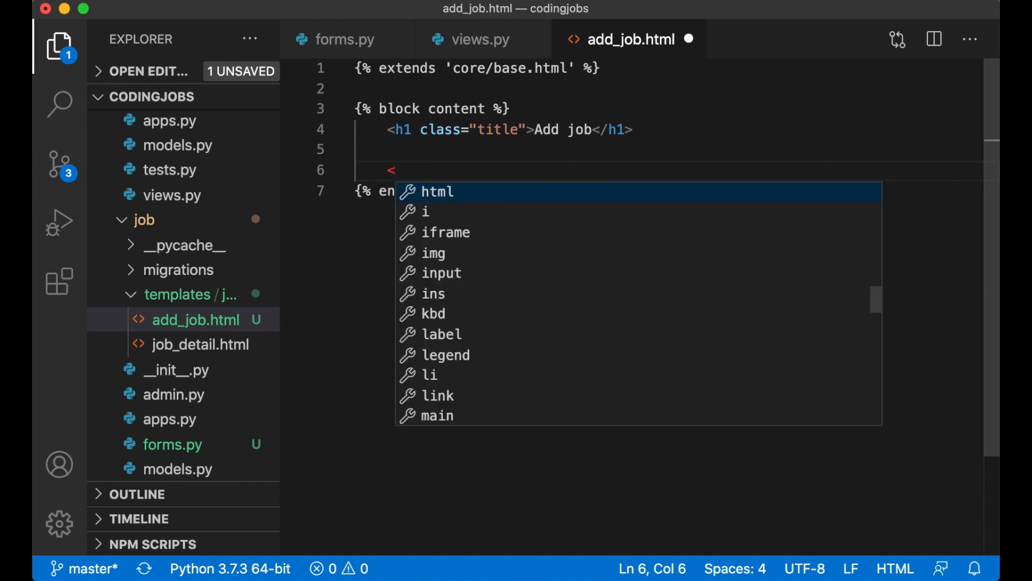
- Add a form with method="post" action="." containing {% csrf_token %} and {{ form.as_p }}
{"action": "type", "text": "form method"}
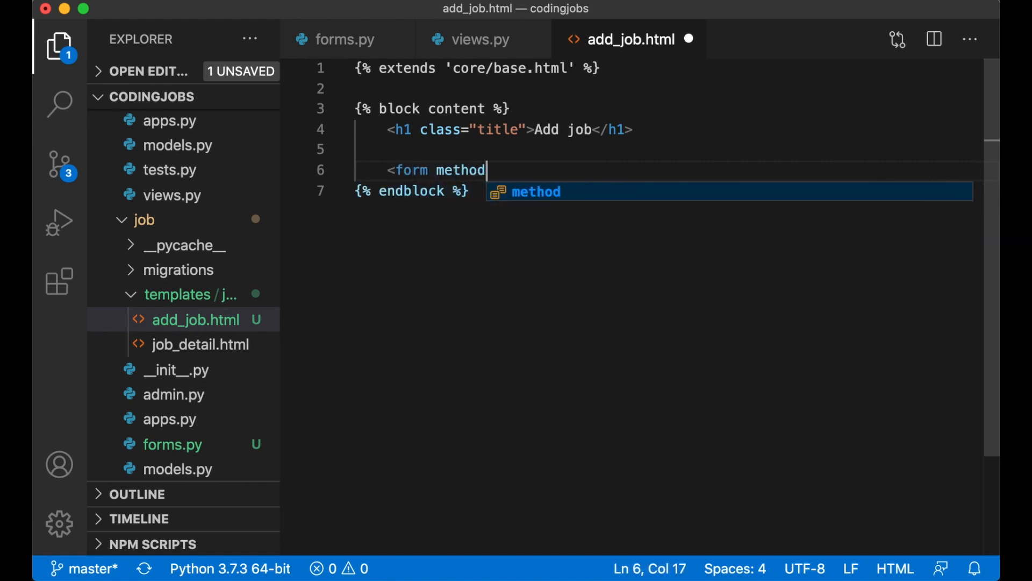
{"action": "type", "text": "=\"post\" actin"}
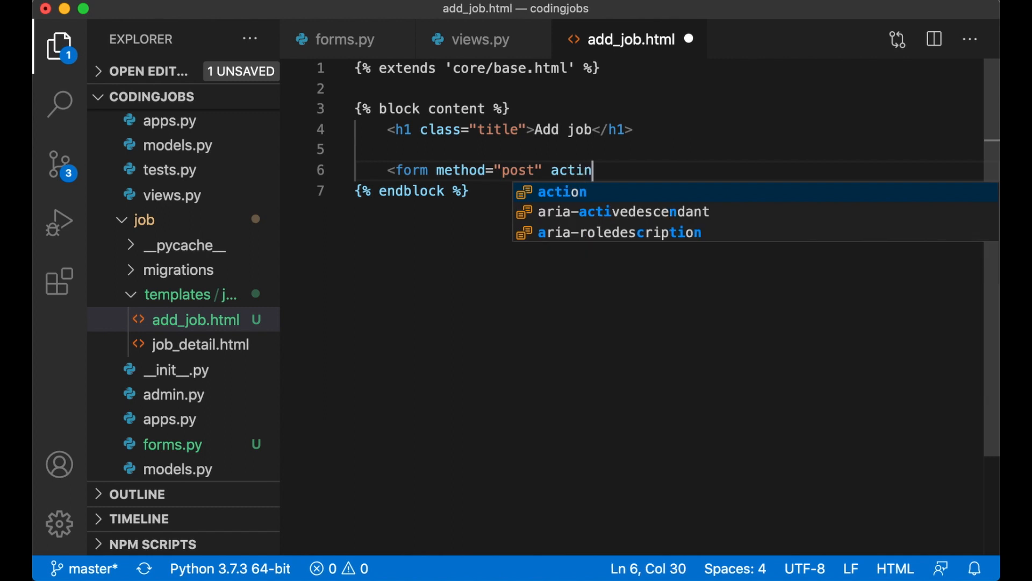
{"action": "type", "text": "=\".\">"}
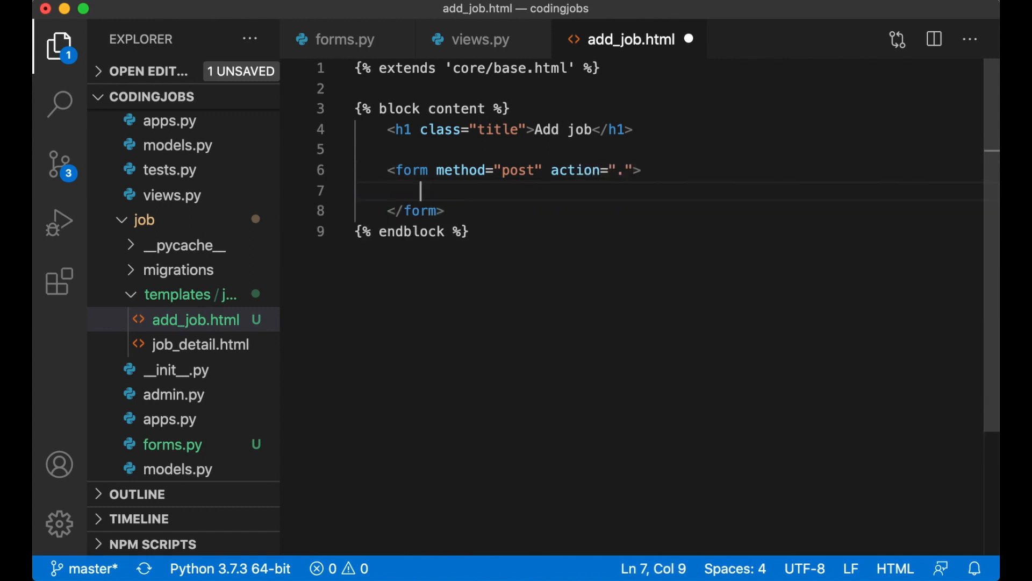
{"action": "type", "text": "{% csrf_"}
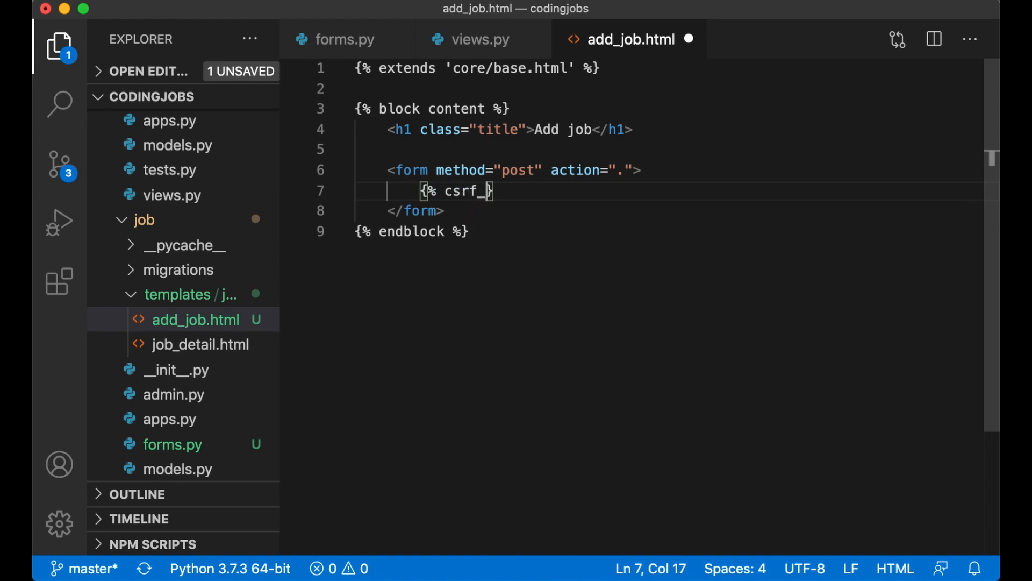
{"action": "type", "text": "token %}"}
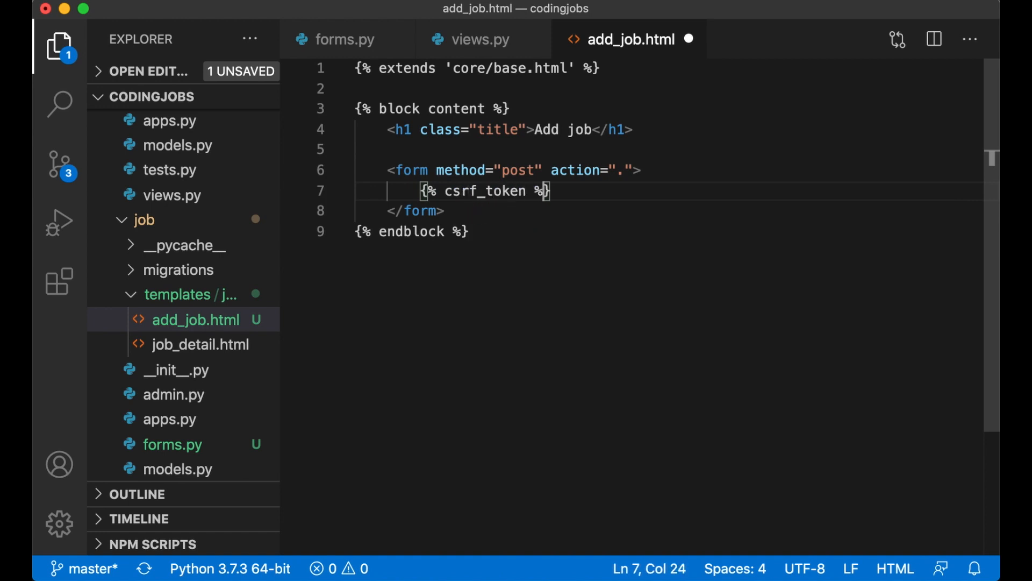
{"action": "type", "text": "{{}}"}
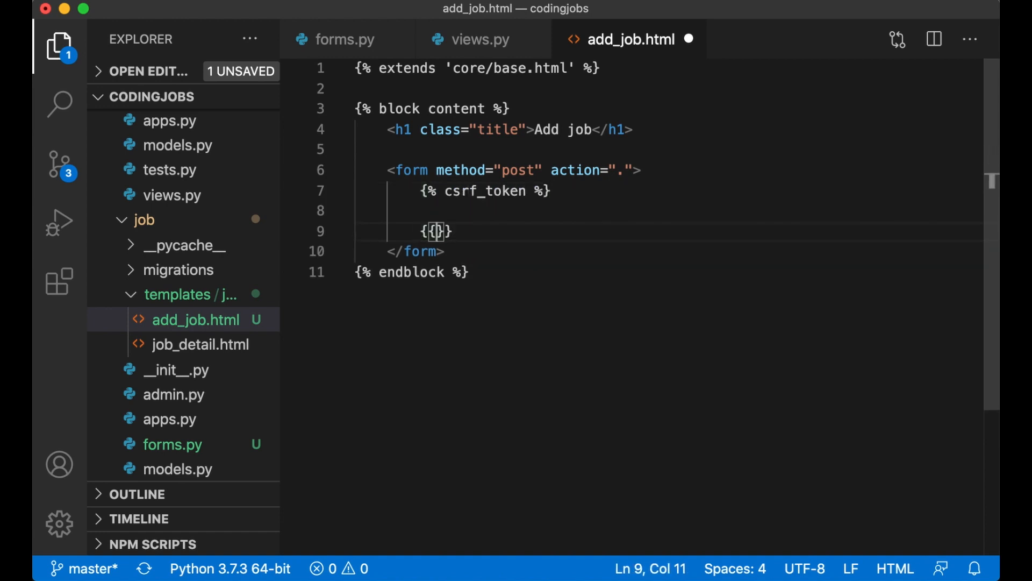
{"action": "type", "text": "form.as"}
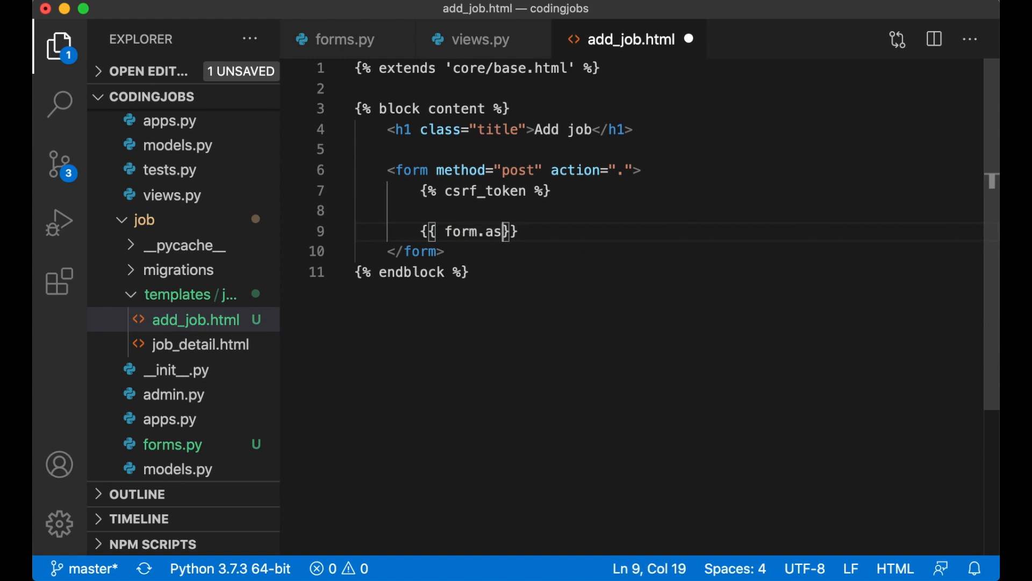
{"action": "type", "text": "_p"}
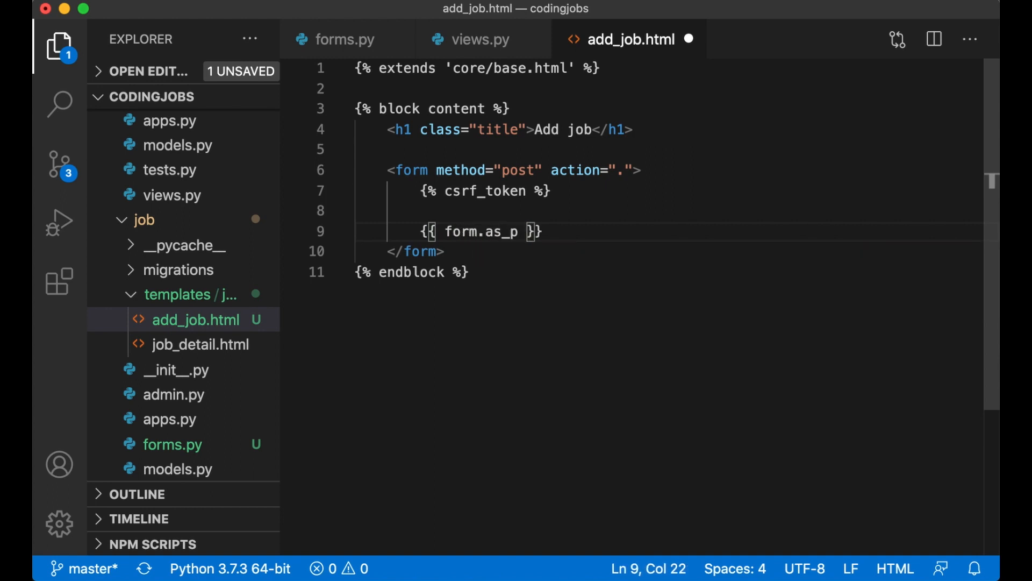
{"action": "double_click", "coordinate": [448, 231]}
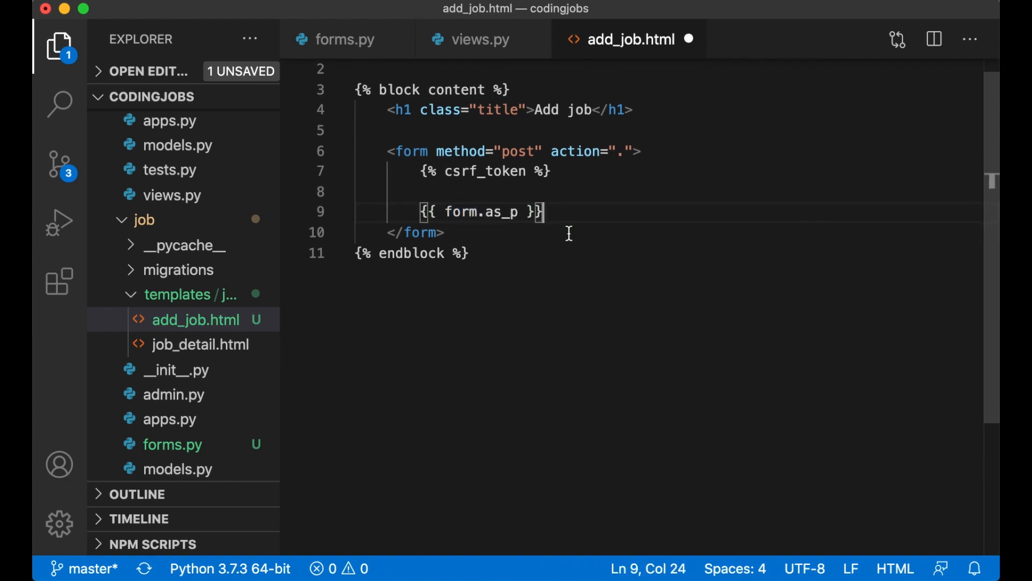
{"action": "key", "text": "Enter"}
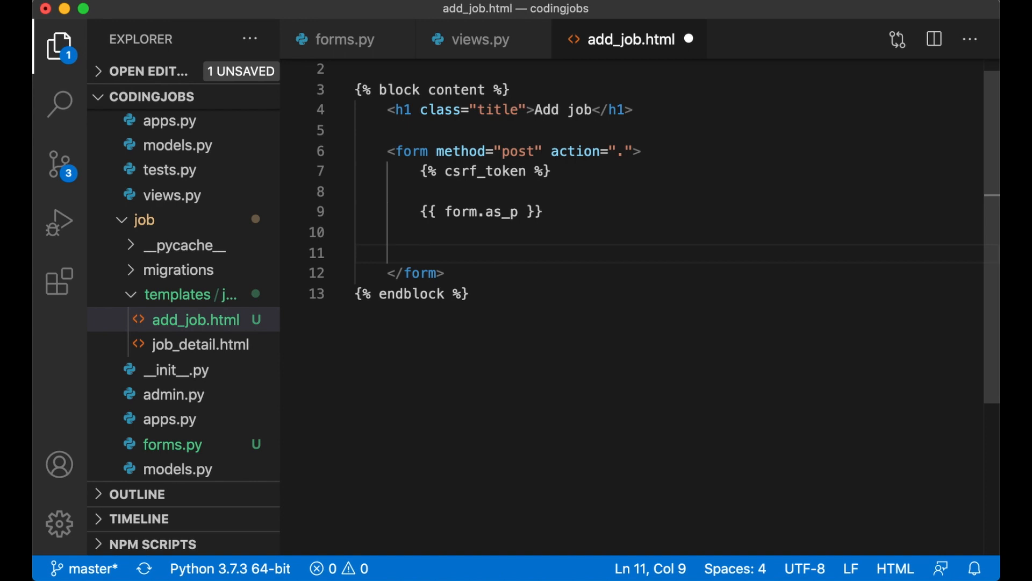
- Add a Submit button with classes button is-success inside field and control divs before </form>
{"action": "type", "text": "<div"}
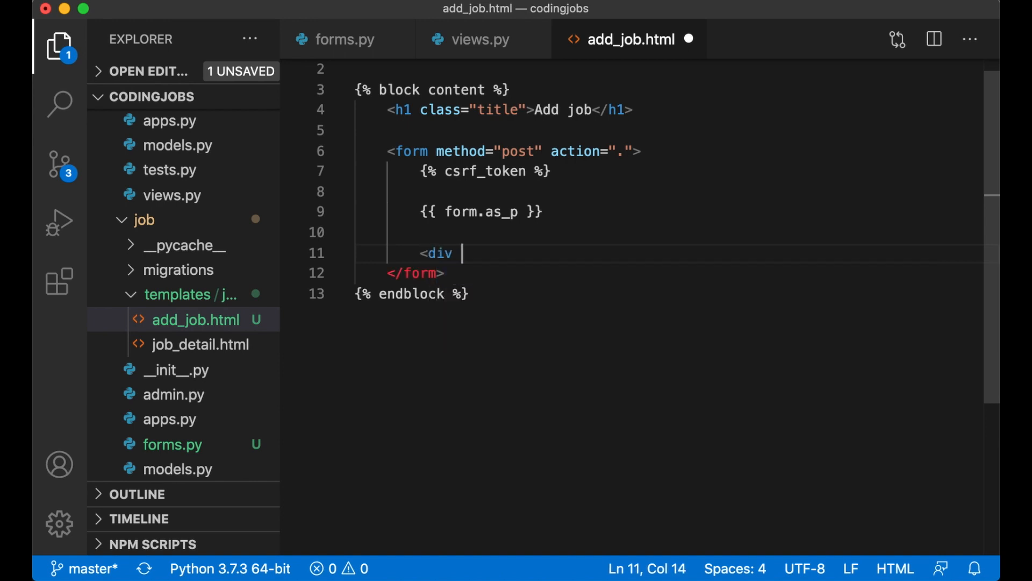
{"action": "type", "text": "class=\"field\">"}
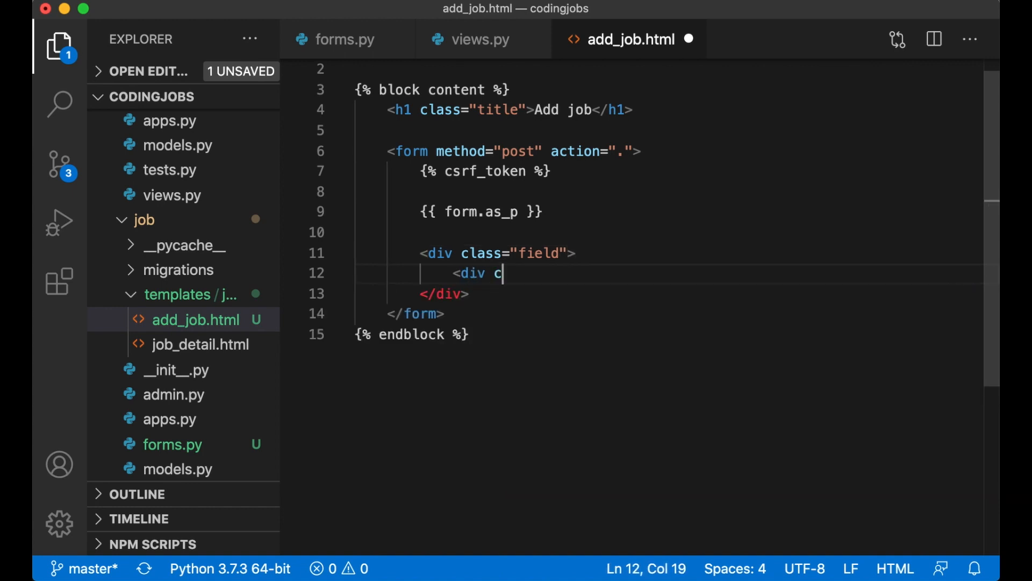
{"action": "type", "text": "lass=\"control\">"}
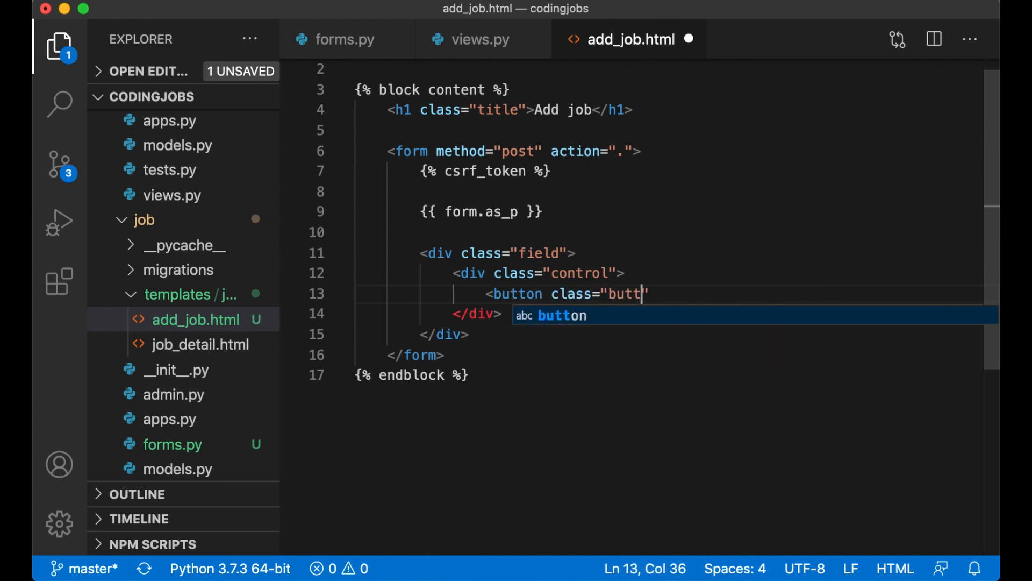
{"action": "type", "text": "on is"}
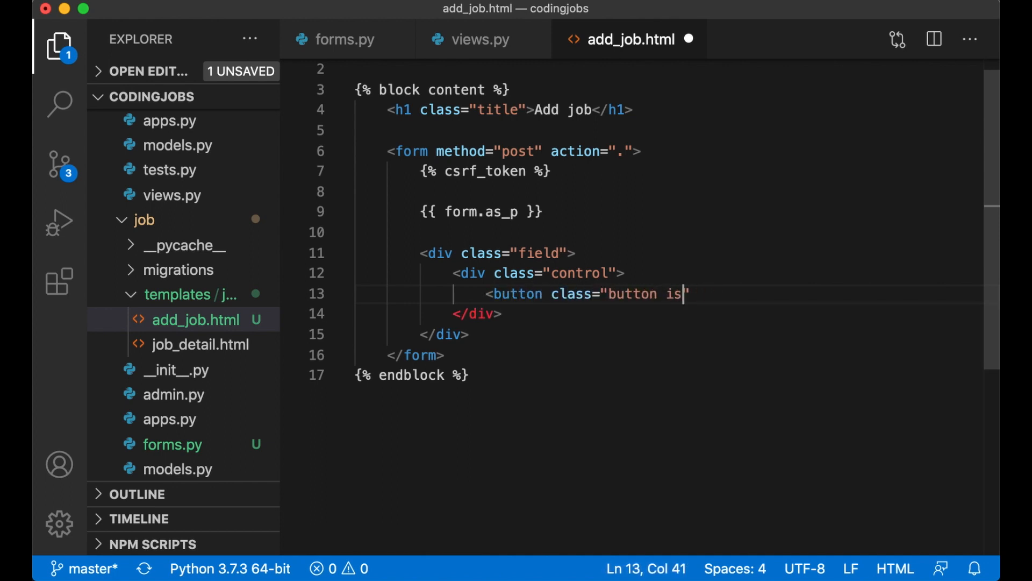
{"action": "type", "text": "-success"}
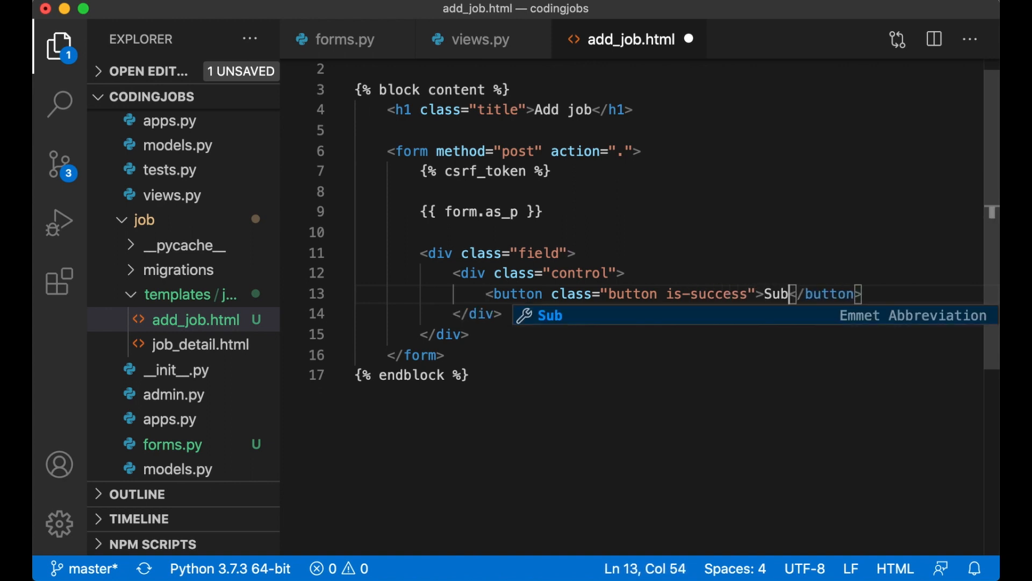
{"action": "type", "text": "mit"}
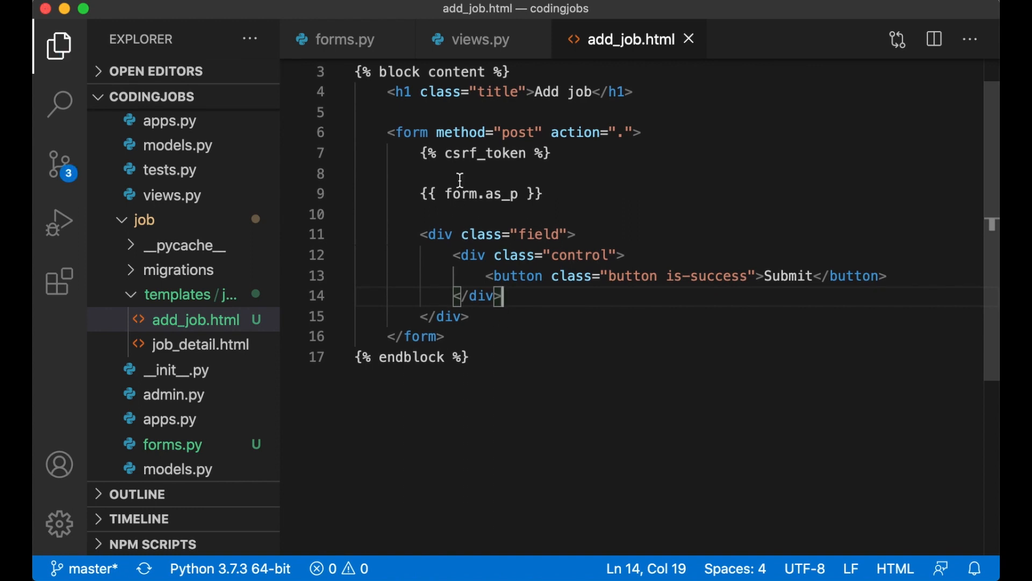
{"action": "left_click", "coordinate": [480, 39]}
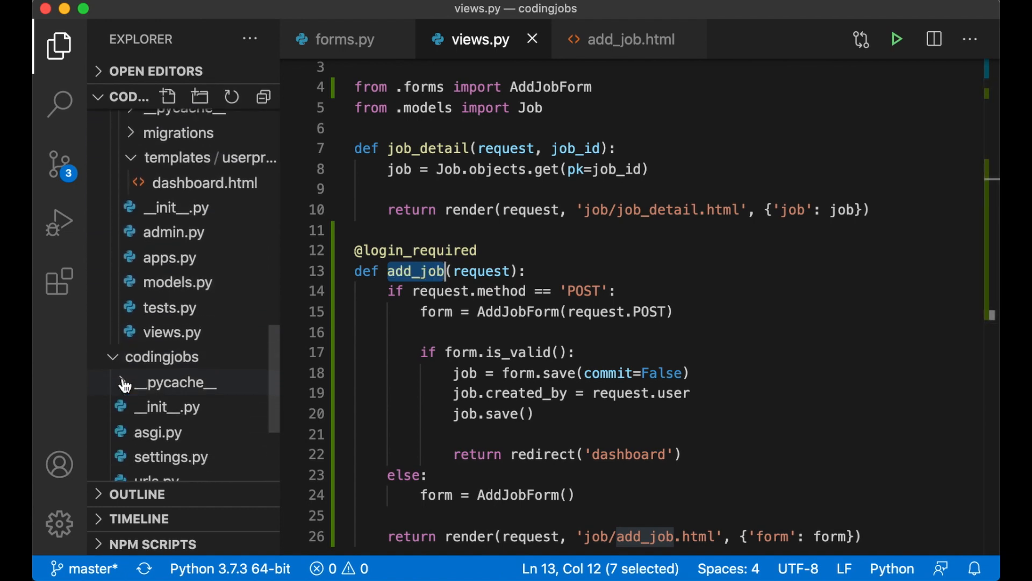
- Import add_job in urls.py and add path('jobs/add/', add_job, name='add_job'), then browse to the job page
{"action": "left_click", "coordinate": [157, 366]}
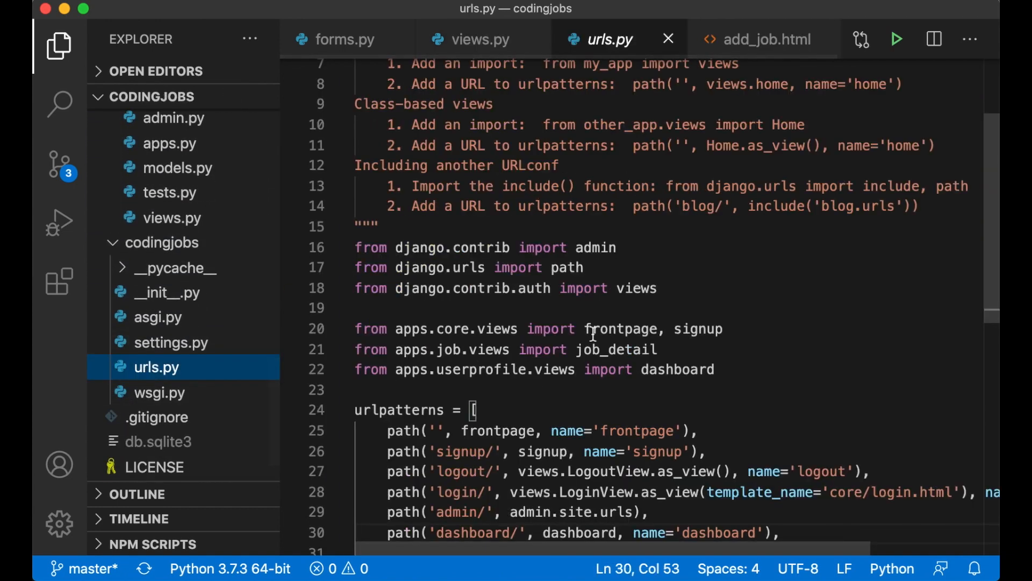
{"action": "type", "text": ", add_job"}
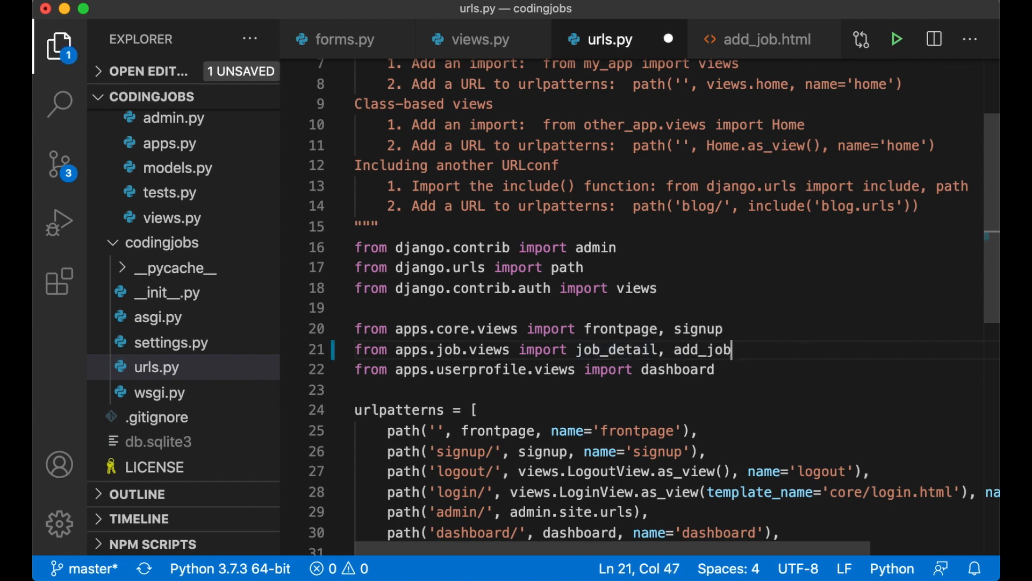
{"action": "scroll", "scroll_direction": "down", "scroll_amount": 3}
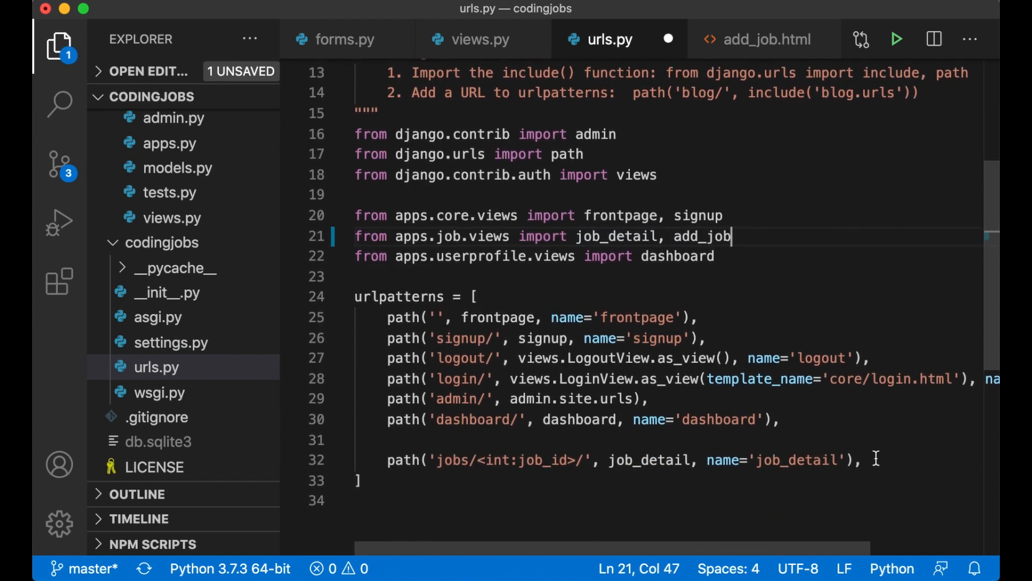
{"action": "type", "text": "path('jobs'"}
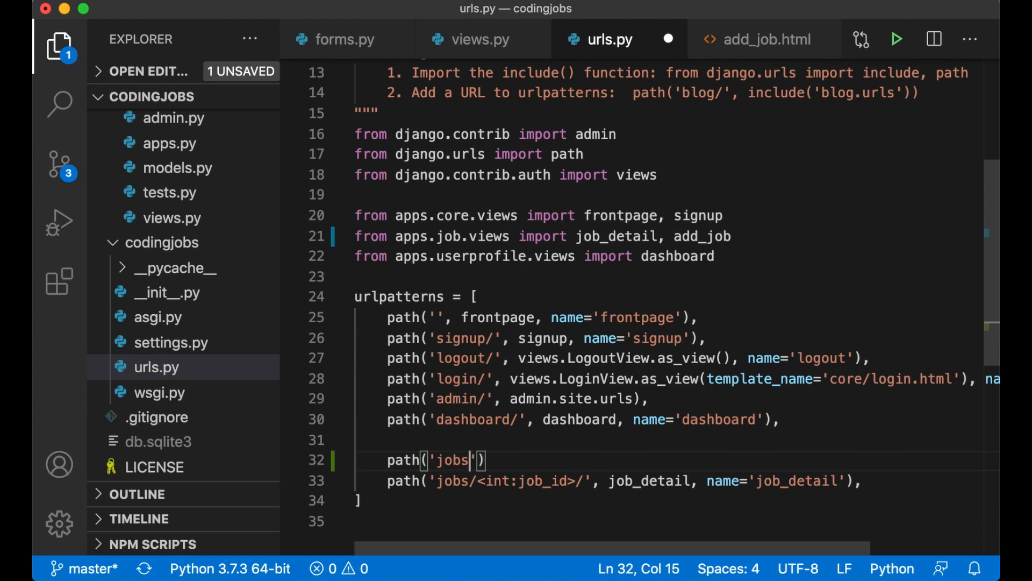
{"action": "type", "text": "/add/',"}
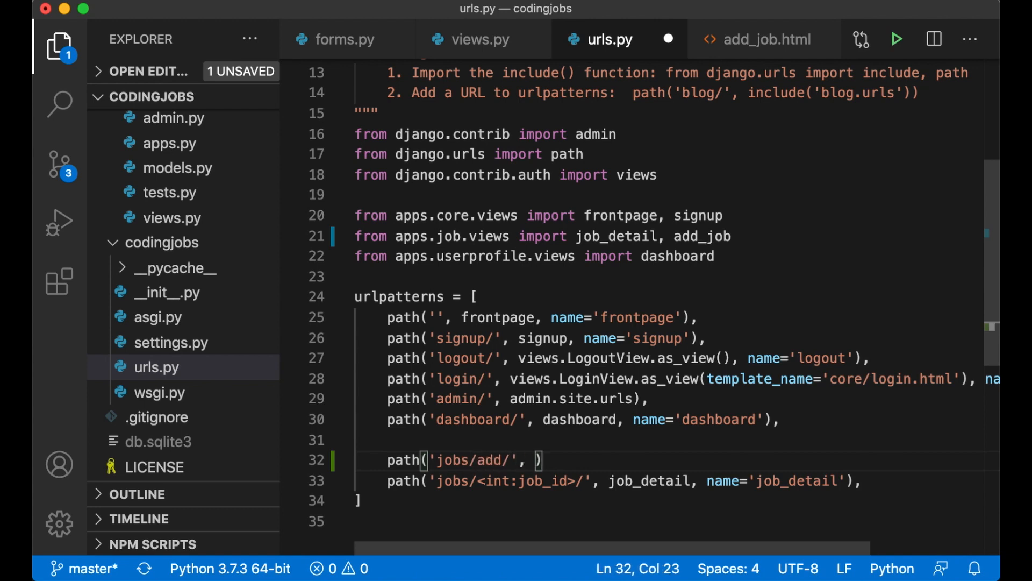
{"action": "type", "text": "add_job,"}
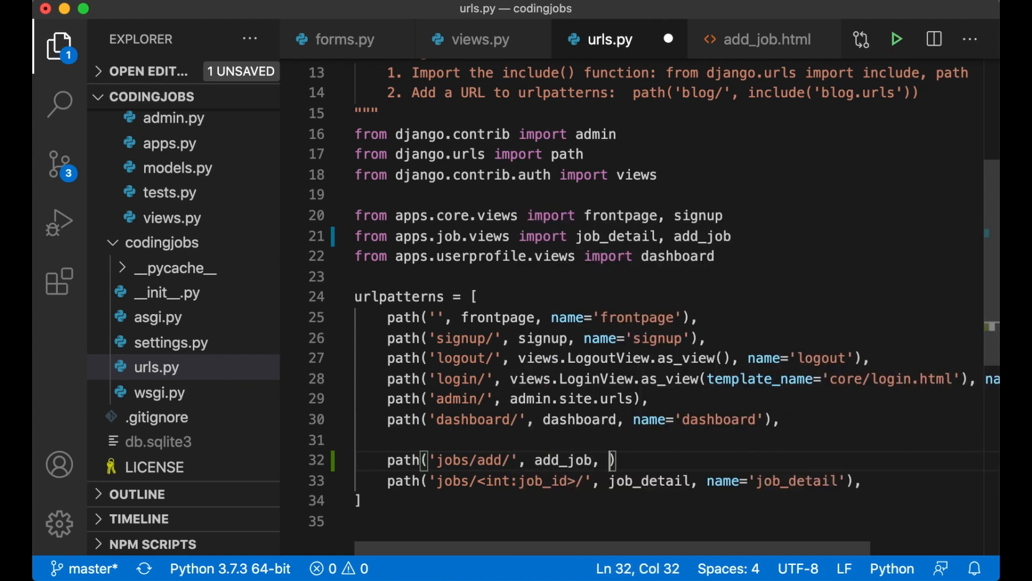
{"action": "type", "text": "name='add_job'"}
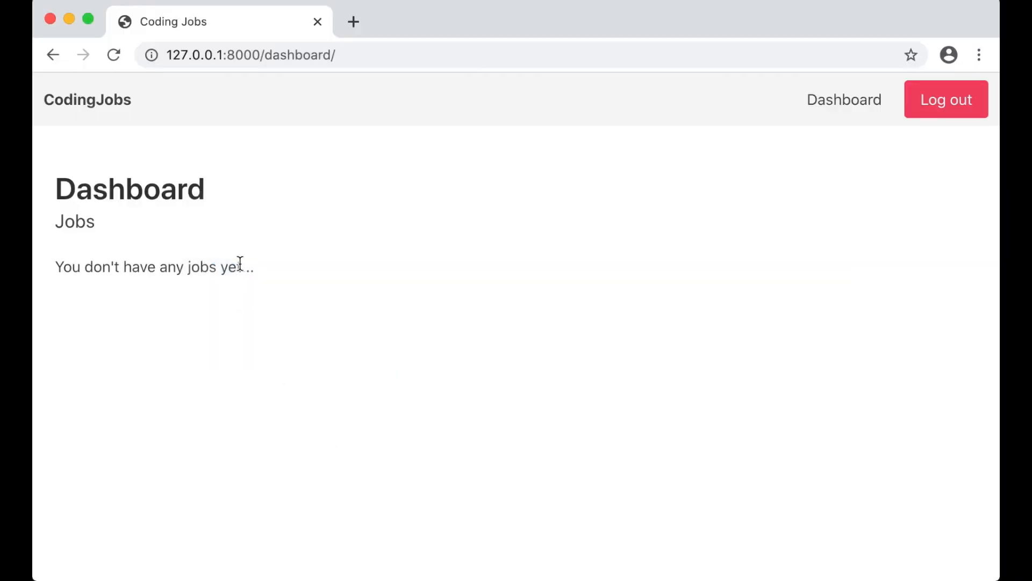
{"action": "type", "text": "127.0.0.1:8000/job/"}
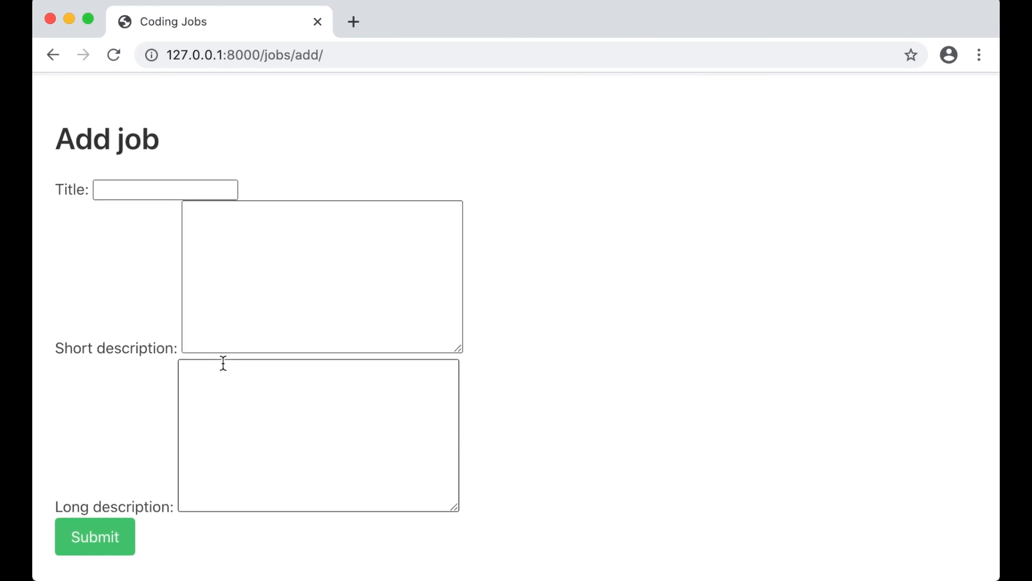
- Fill the Add job form with title First job, short description Short and long description long
{"action": "left_click", "coordinate": [166, 189]}
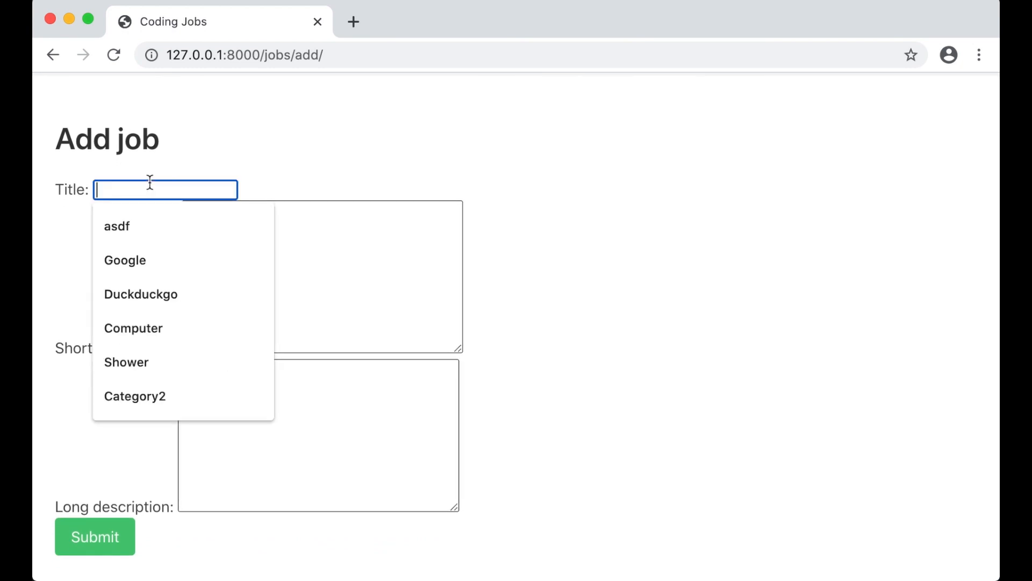
{"action": "type", "text": "First job"}
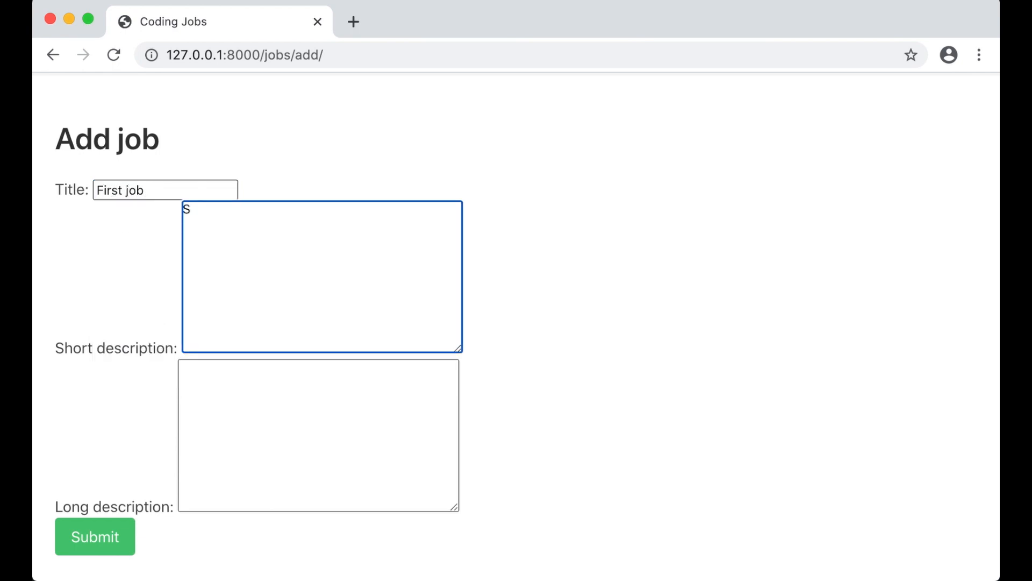
{"action": "type", "text": "long"}
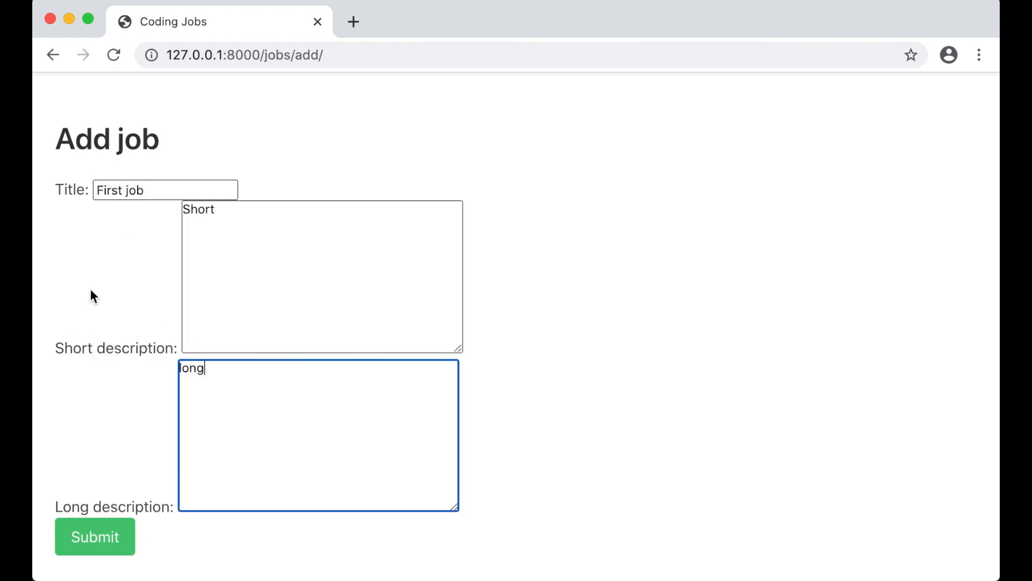
- Submit the form and confirm First job appears in the dashboard job list
{"action": "left_click", "coordinate": [95, 535]}
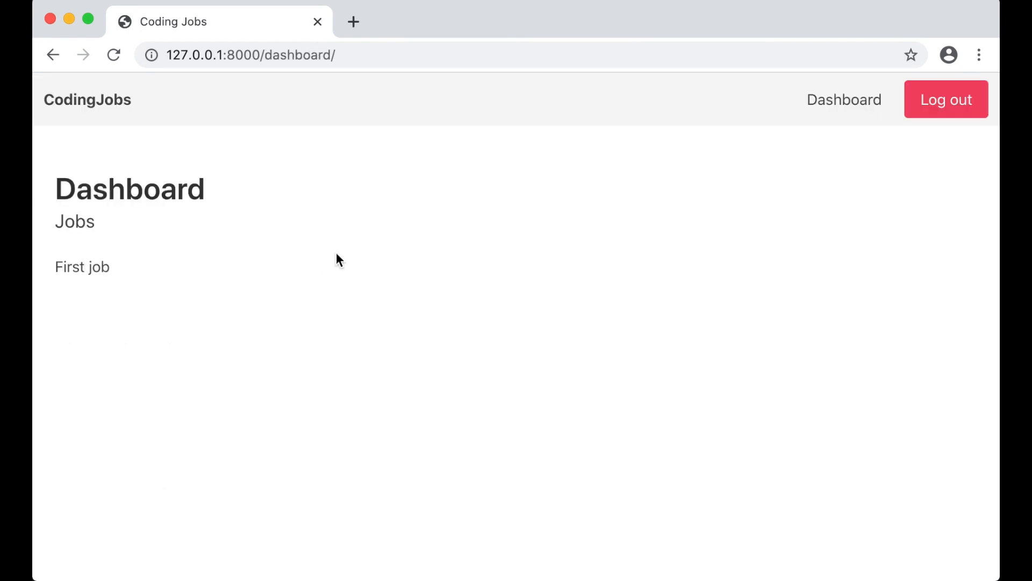
{"action": "double_click", "coordinate": [81, 267]}
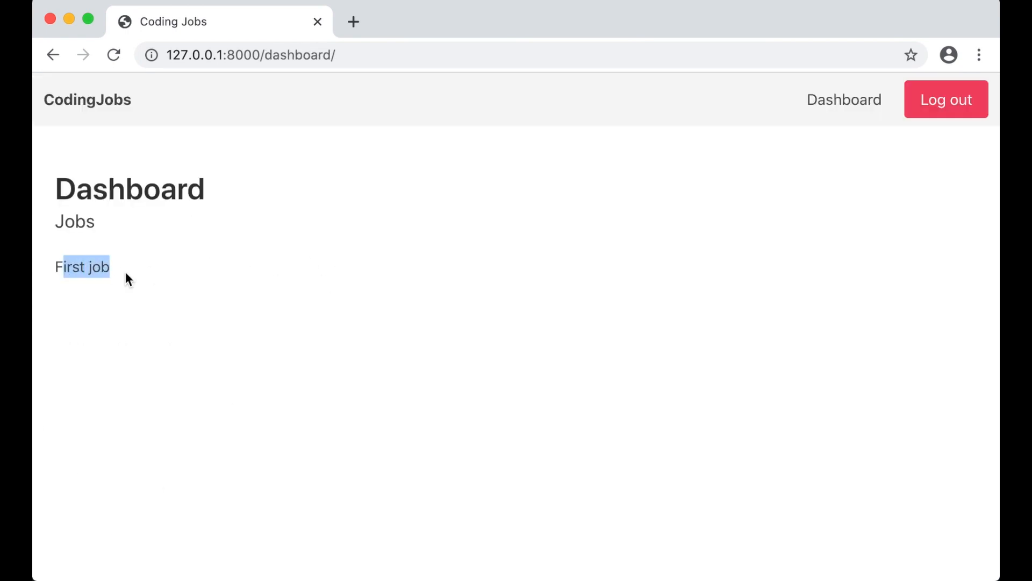
{"action": "left_click", "coordinate": [83, 267]}
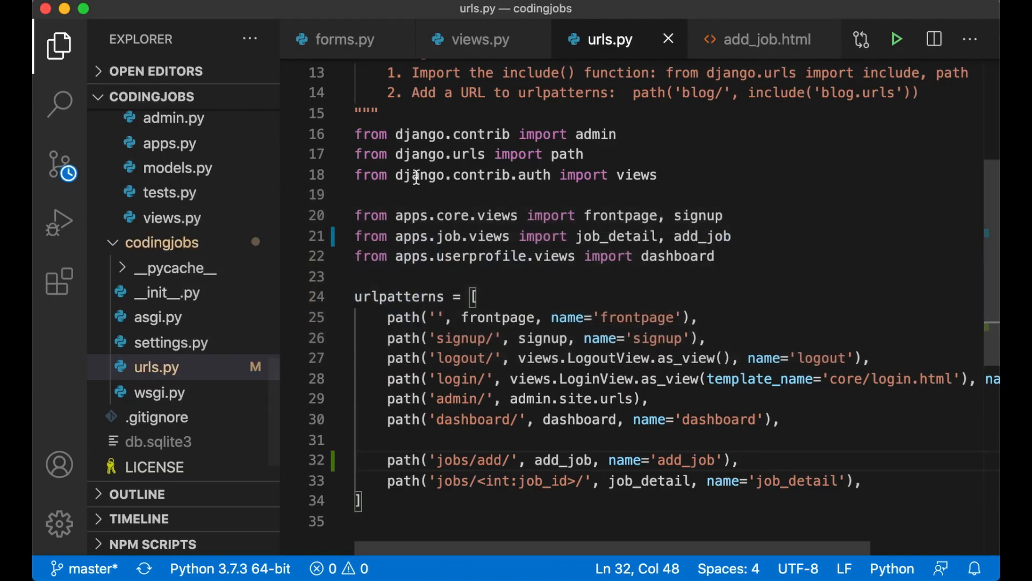
- Replace {{ form.as_p }} with {% if form.errors %} and a {% for error in form.errors %} loop
{"action": "left_click", "coordinate": [764, 38]}
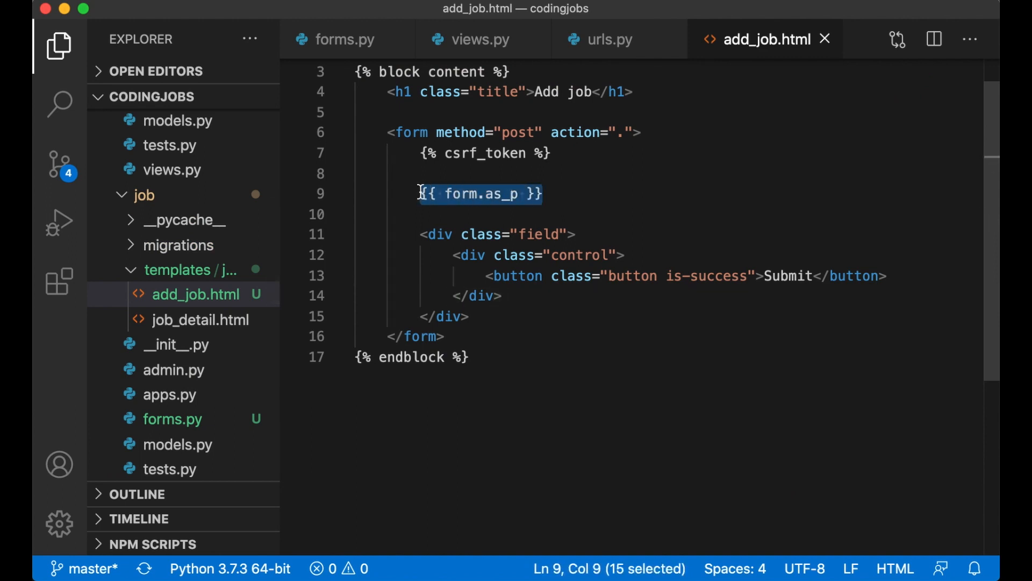
{"action": "key", "text": "Delete"}
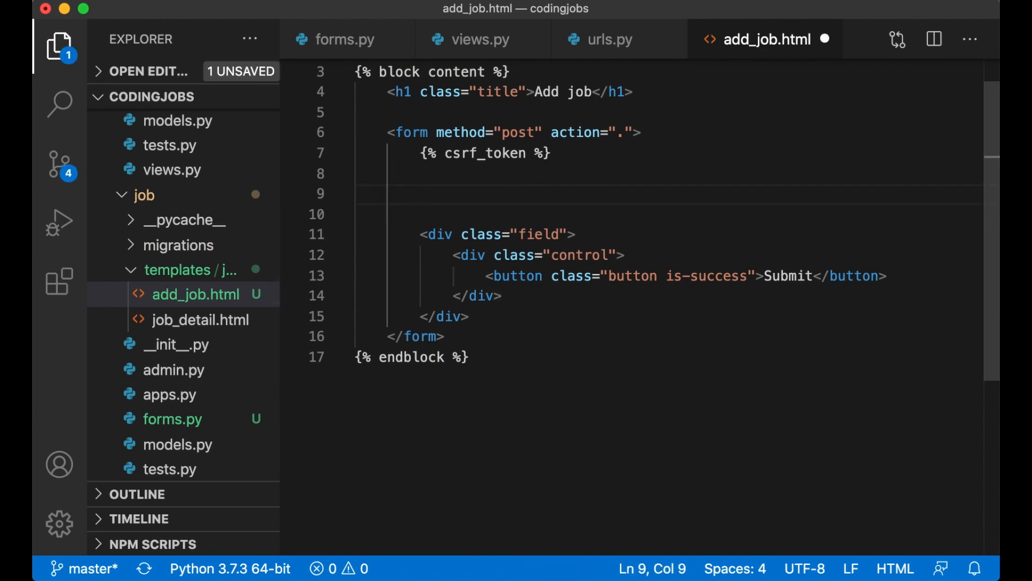
{"action": "type", "text": "{% %}"}
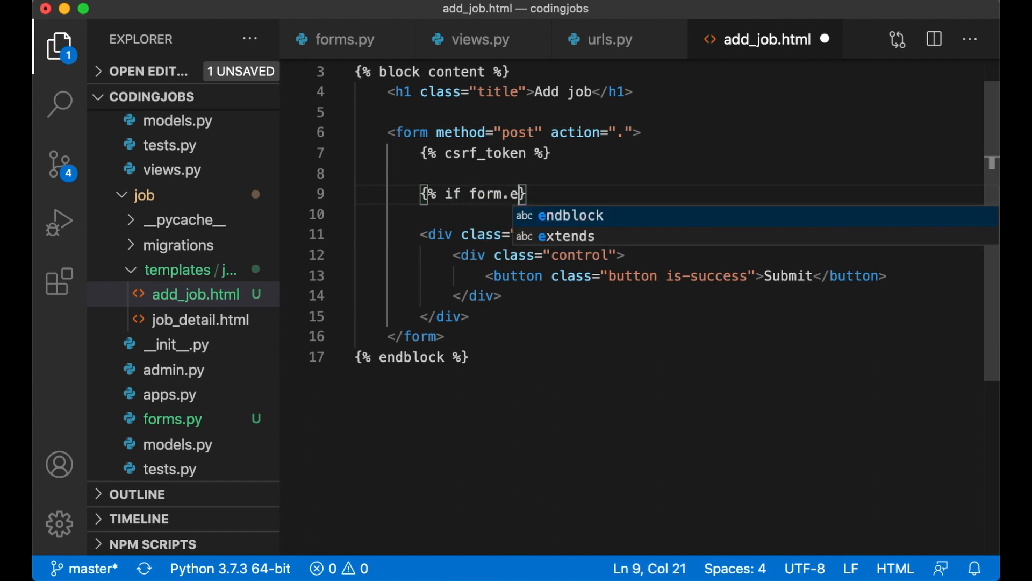
{"action": "type", "text": "rrors %}"}
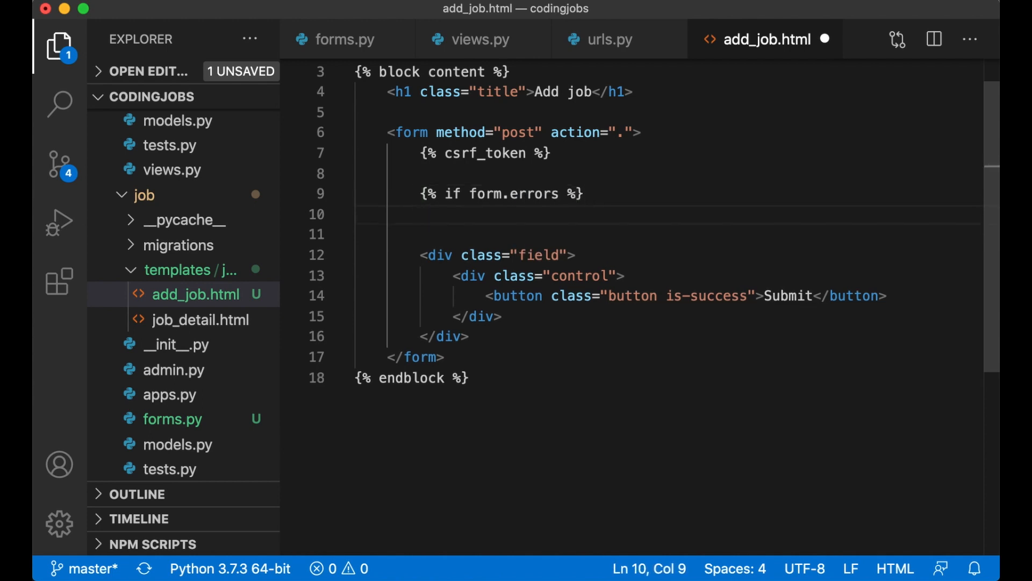
{"action": "type", "text": "{% for %}"}
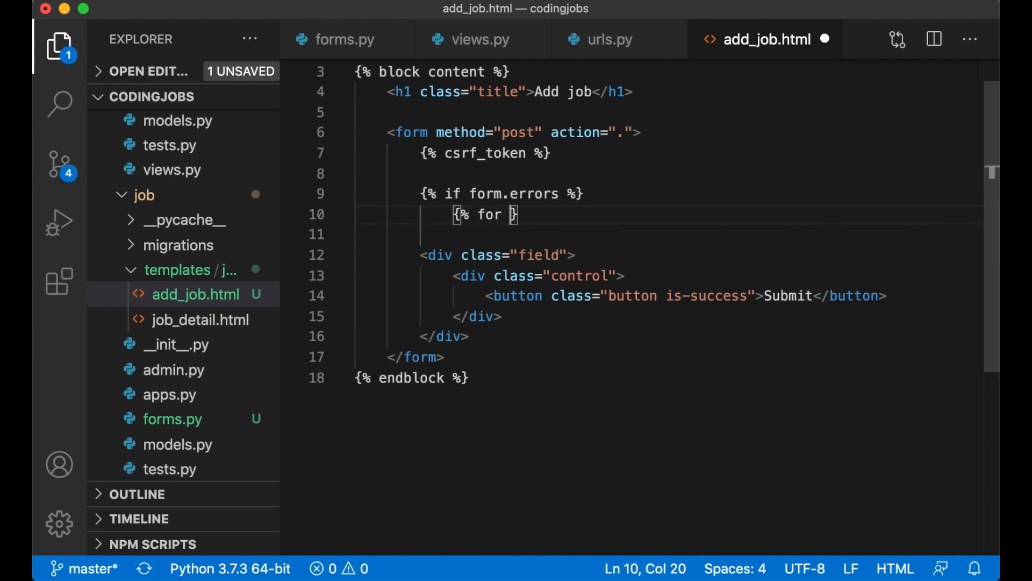
{"action": "type", "text": "error in erros"}
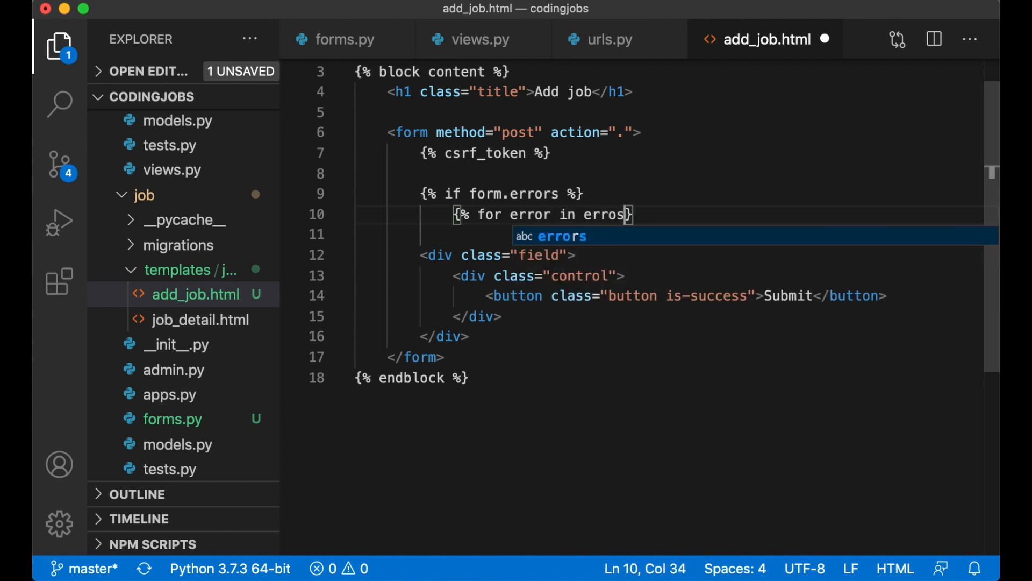
{"action": "type", "text": "form"}
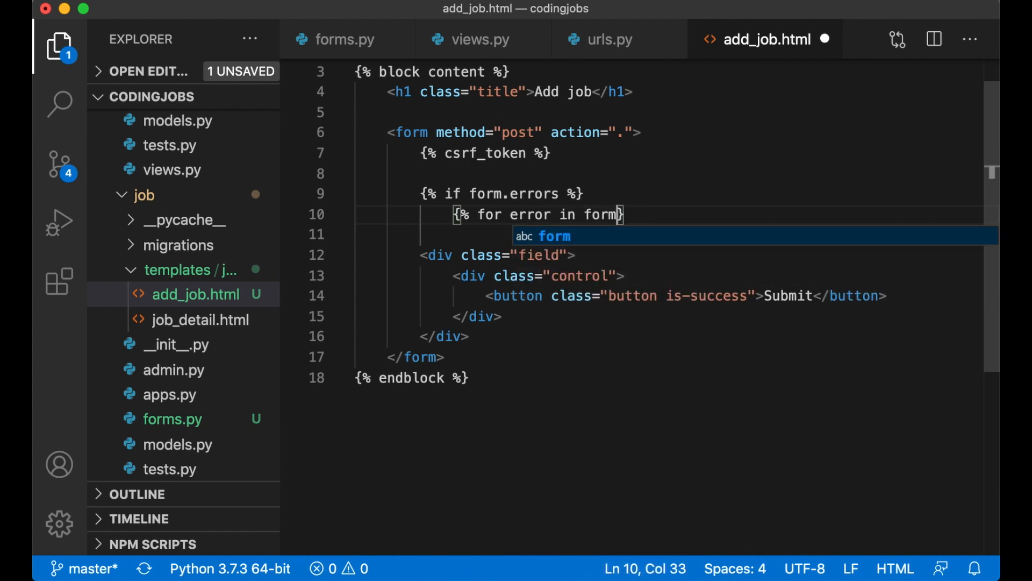
{"action": "type", "text": ".errors %}"}
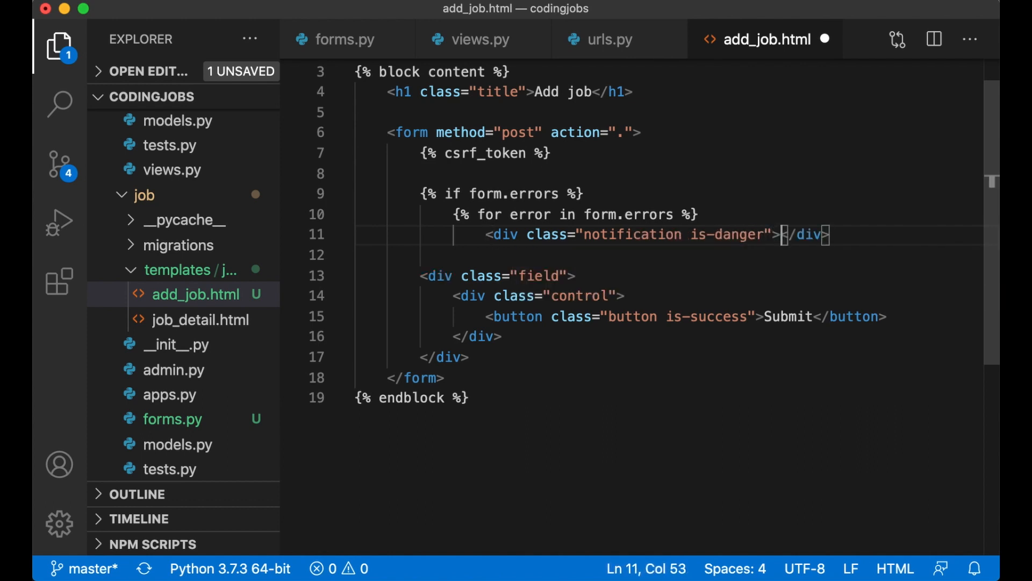
- Output {{ error }} in a notification is-danger div and close the for and if blocks
{"action": "type", "text": "{{ error }}"}
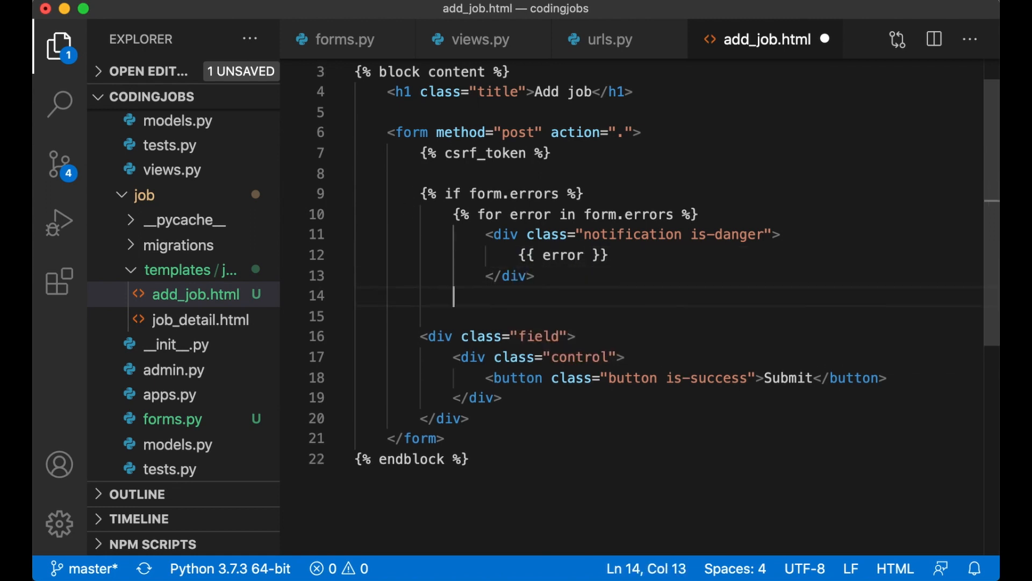
{"action": "type", "text": "{% endif"}
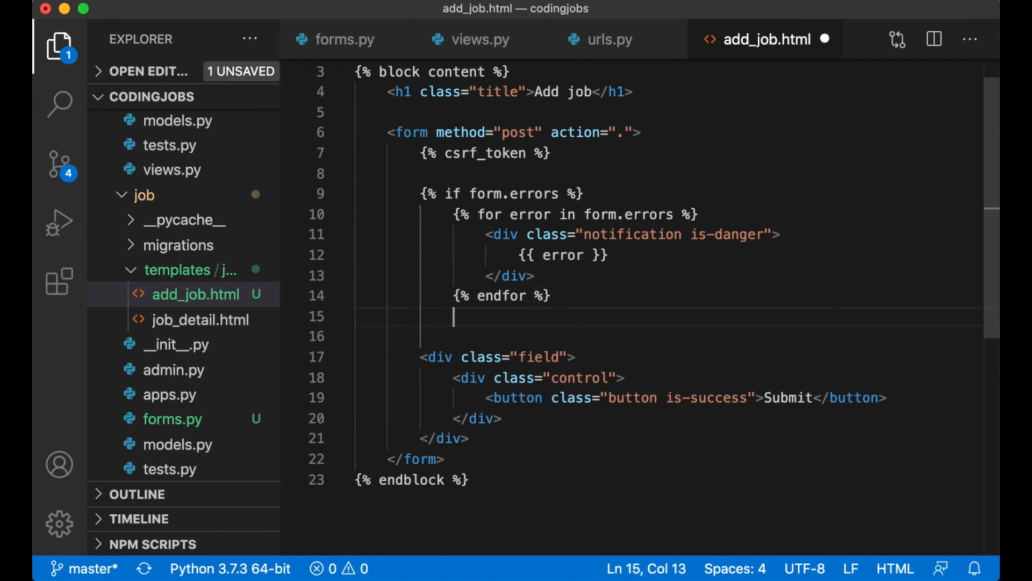
{"action": "type", "text": "{% endif %}"}
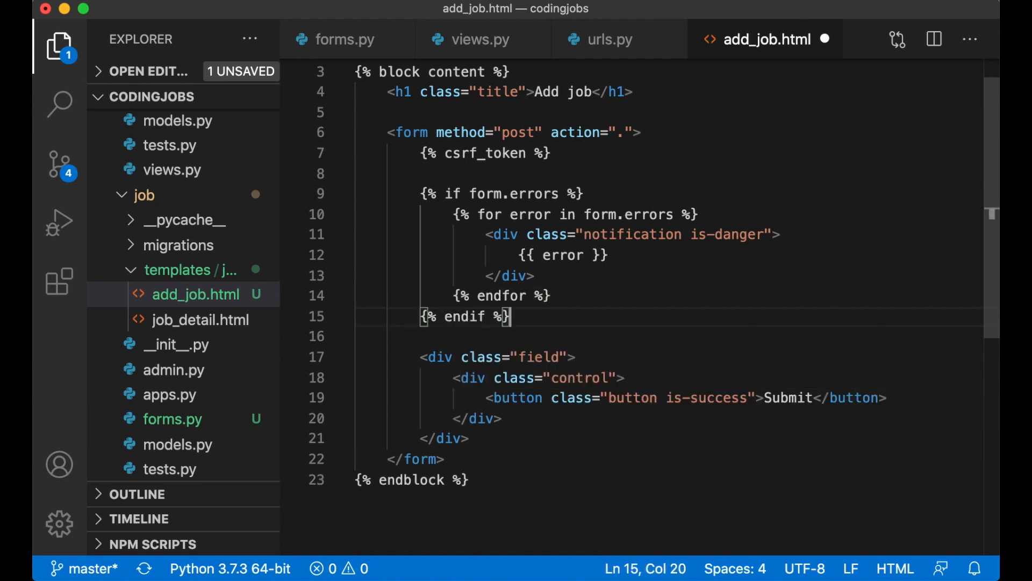
{"action": "type", "text": "<div"}
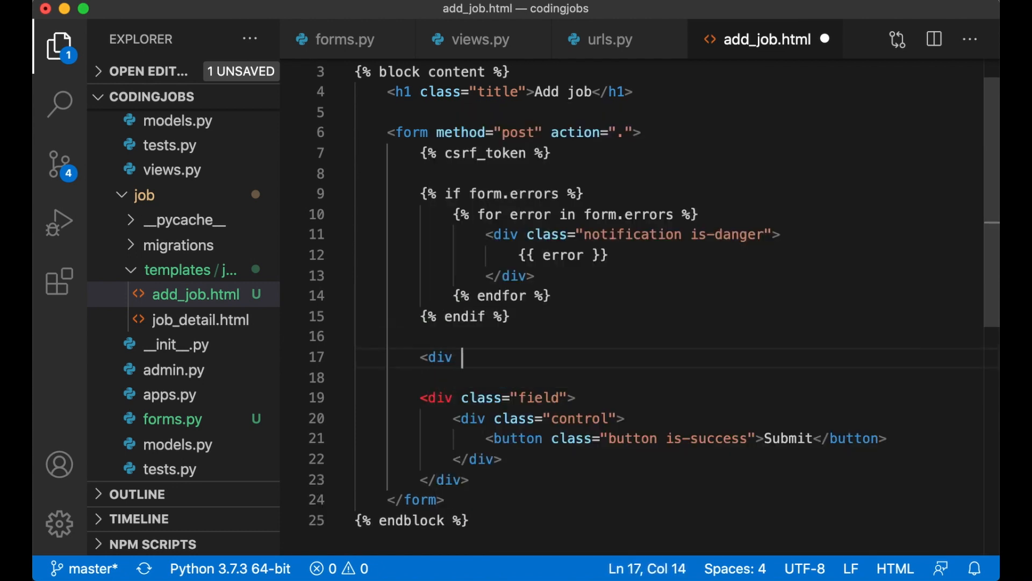
- Add a field div with a Title label and a text input named title with id id_title
{"action": "type", "text": "class=\"field\"></div>"}
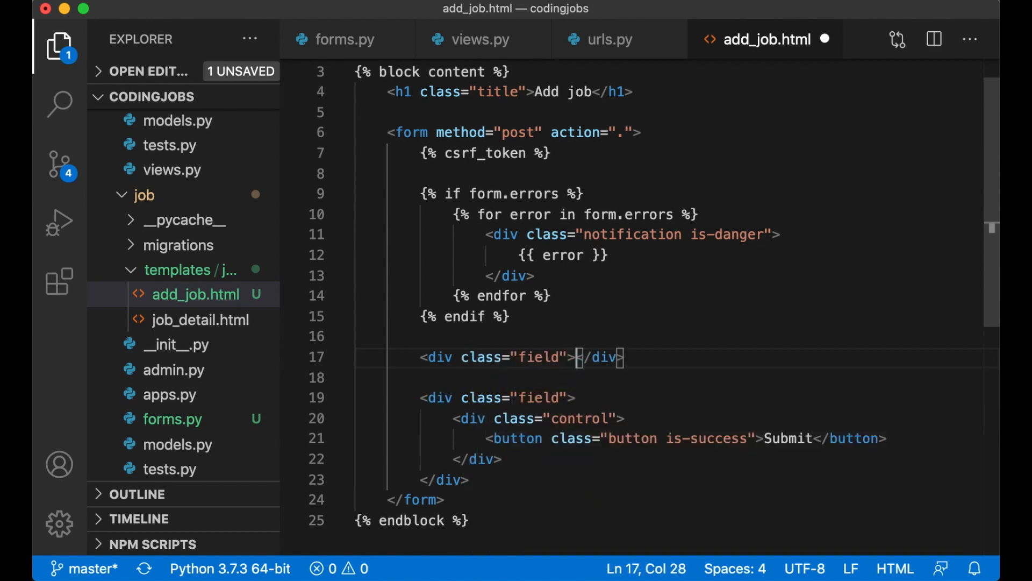
{"action": "type", "text": "<label"}
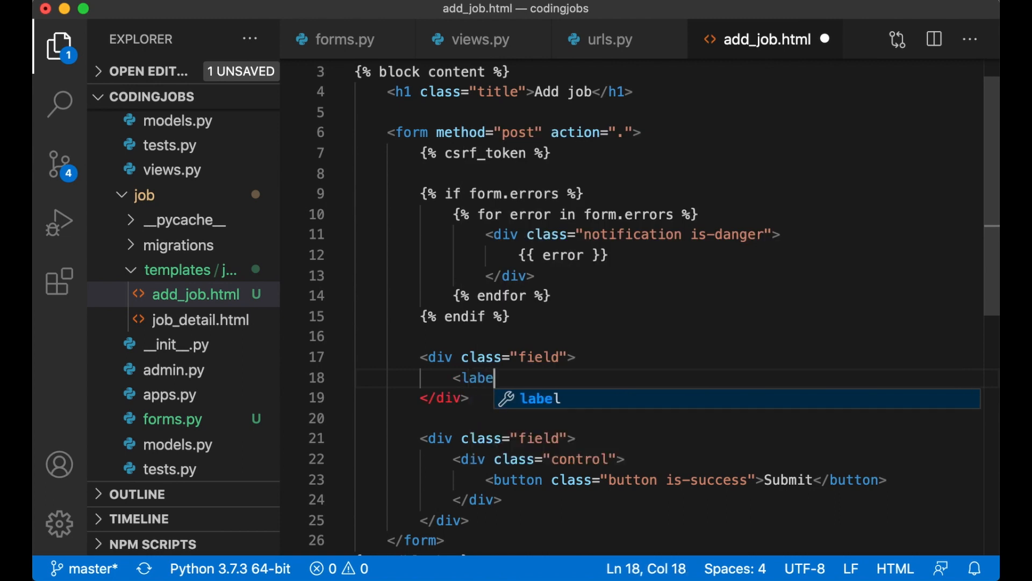
{"action": "type", "text": "l>Title</label>"}
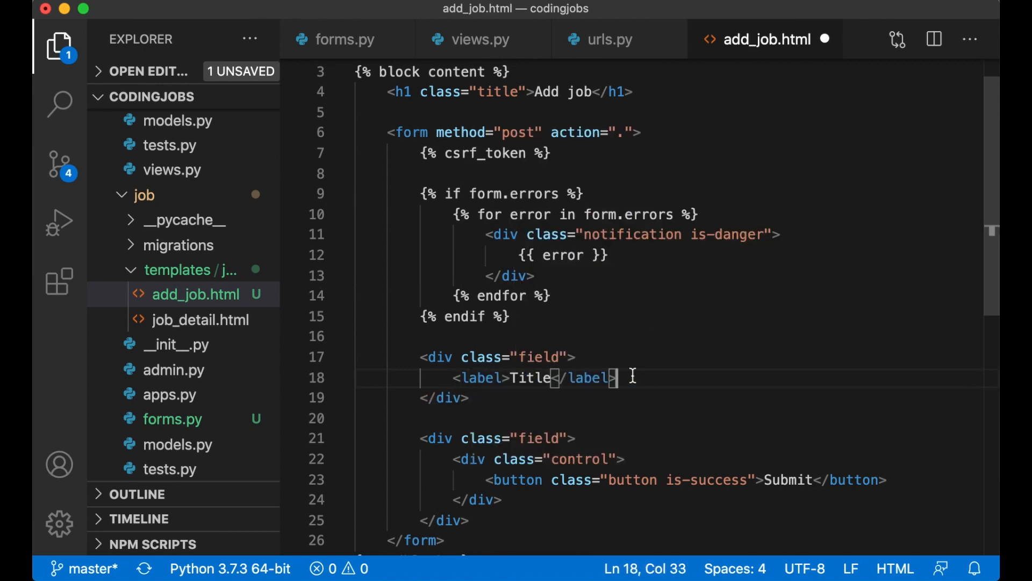
{"action": "type", "text": "<div class=\"control\">"}
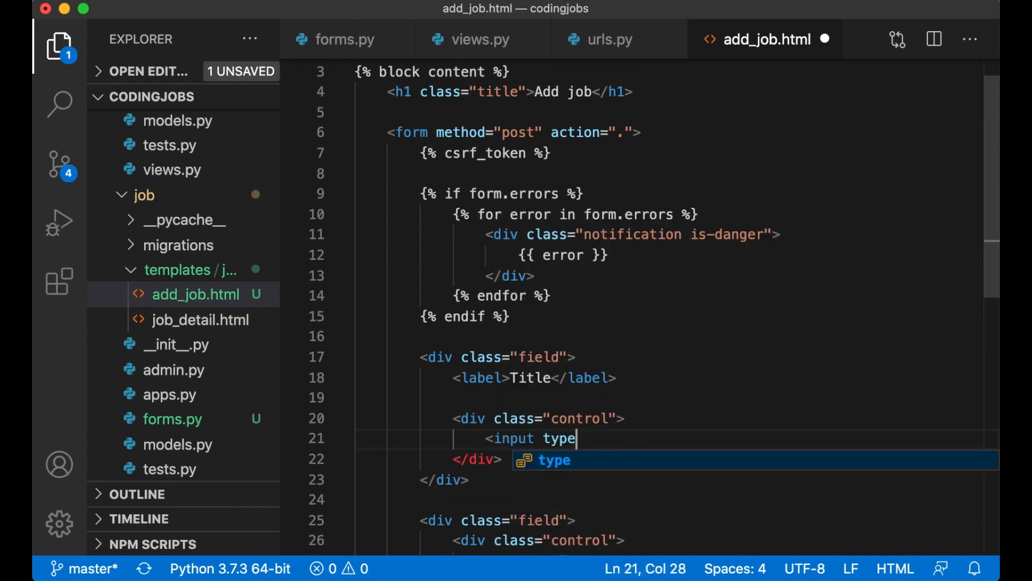
{"action": "type", "text": "=\"text\" name"}
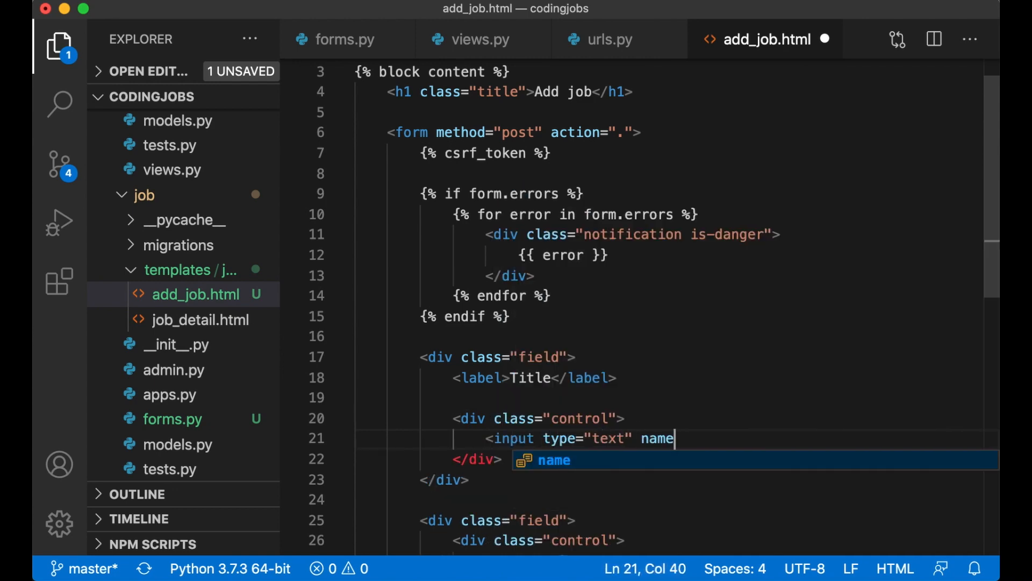
{"action": "type", "text": "=\"title\" id=\""}
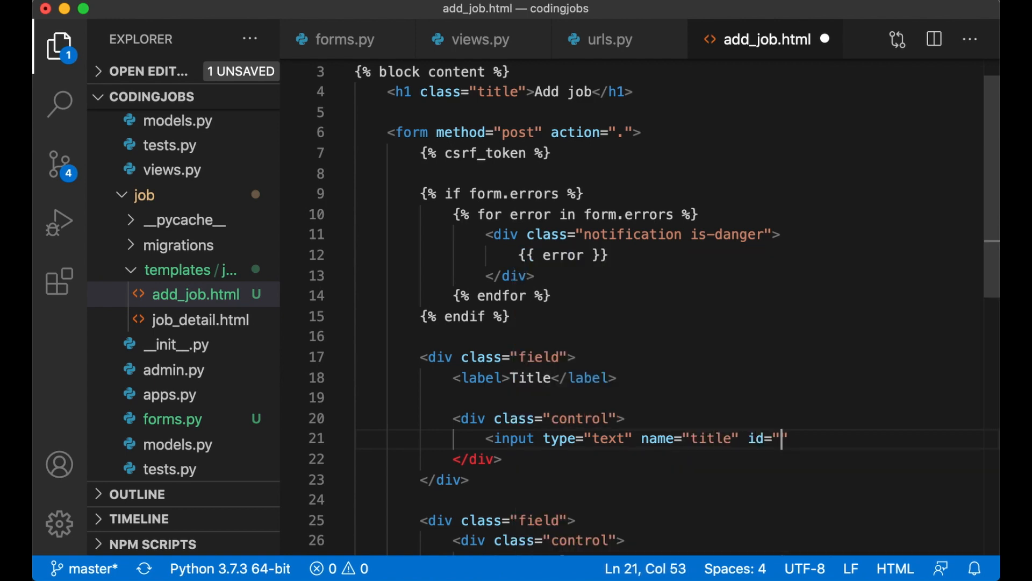
{"action": "type", "text": "id_title\""}
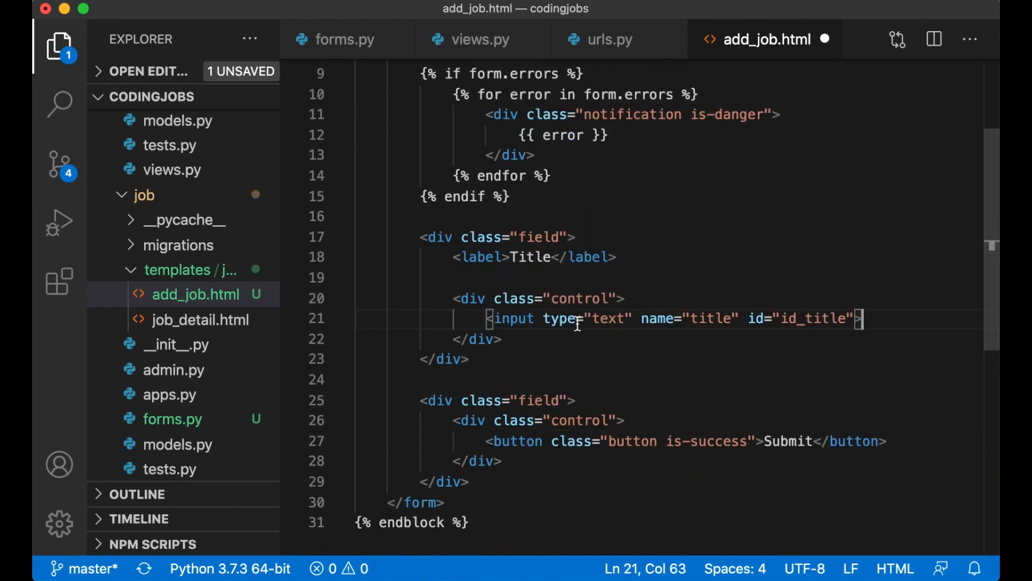
- Duplicate the Title field as a Short description textarea named short_description with id id_short_description
{"action": "left_click_drag", "start_coordinate": [861, 318], "coordinate": [415, 237]}
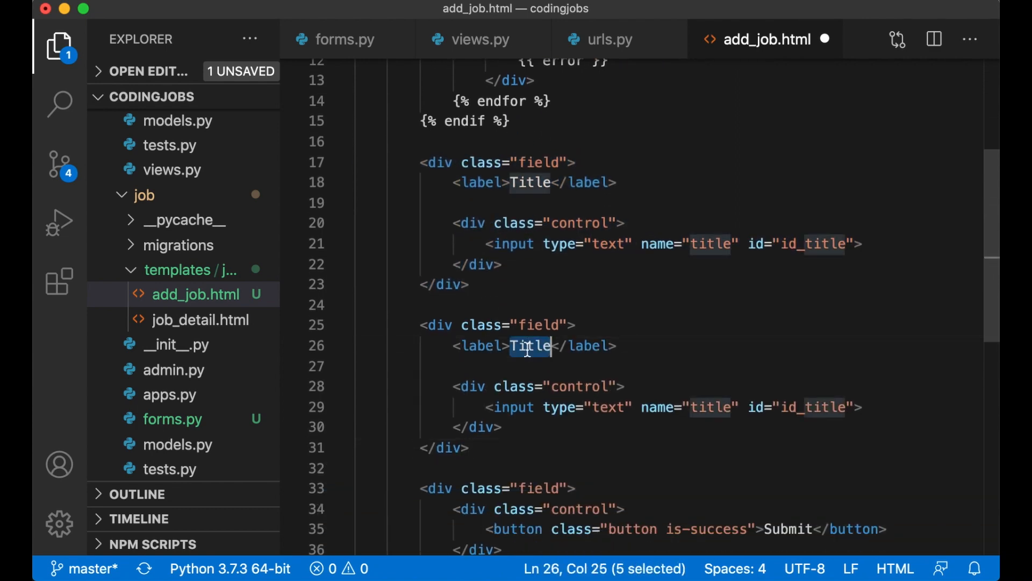
{"action": "type", "text": "Short description"}
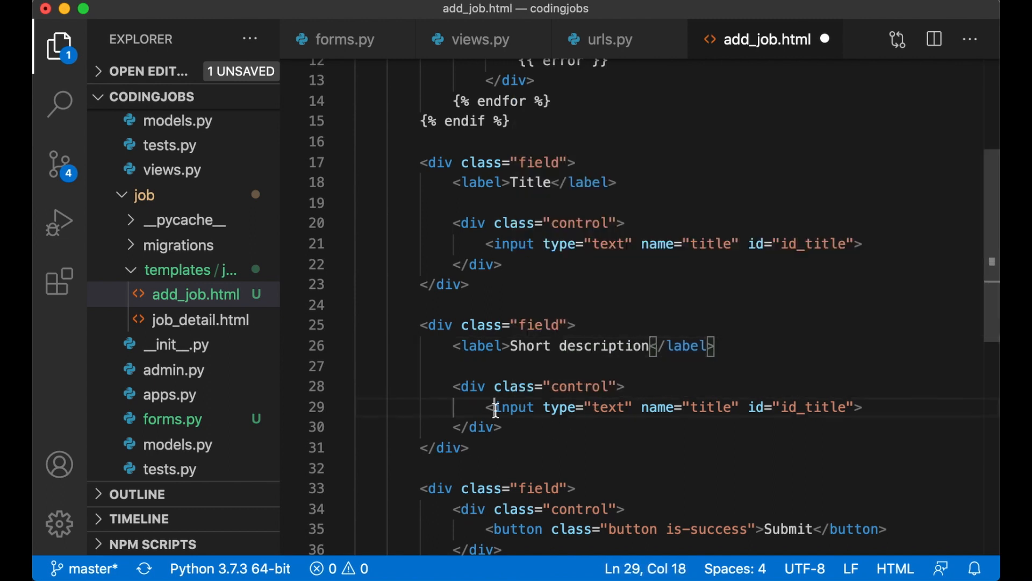
{"action": "left_click_drag", "start_coordinate": [495, 406], "coordinate": [635, 407]}
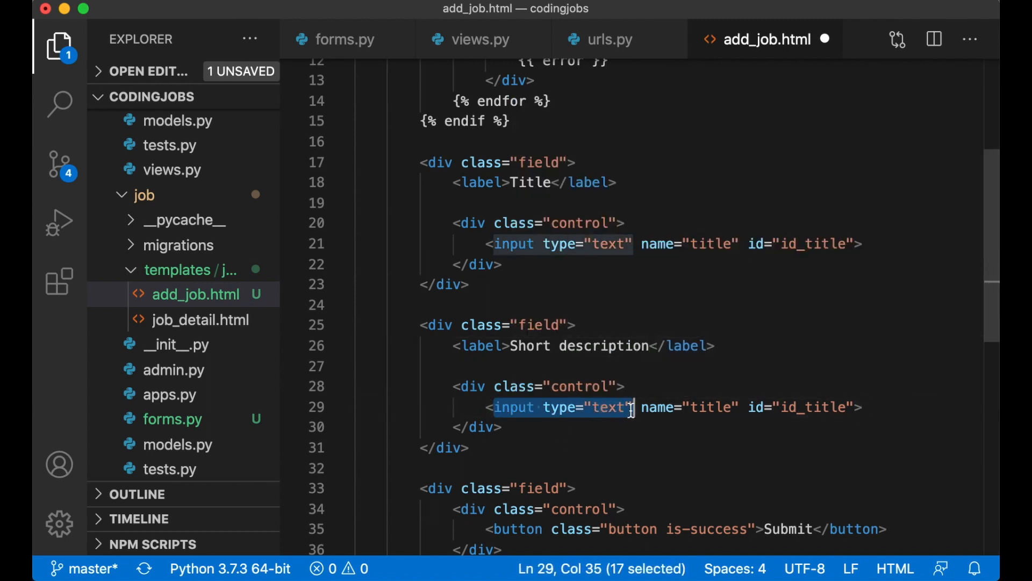
{"action": "type", "text": "textarea class"}
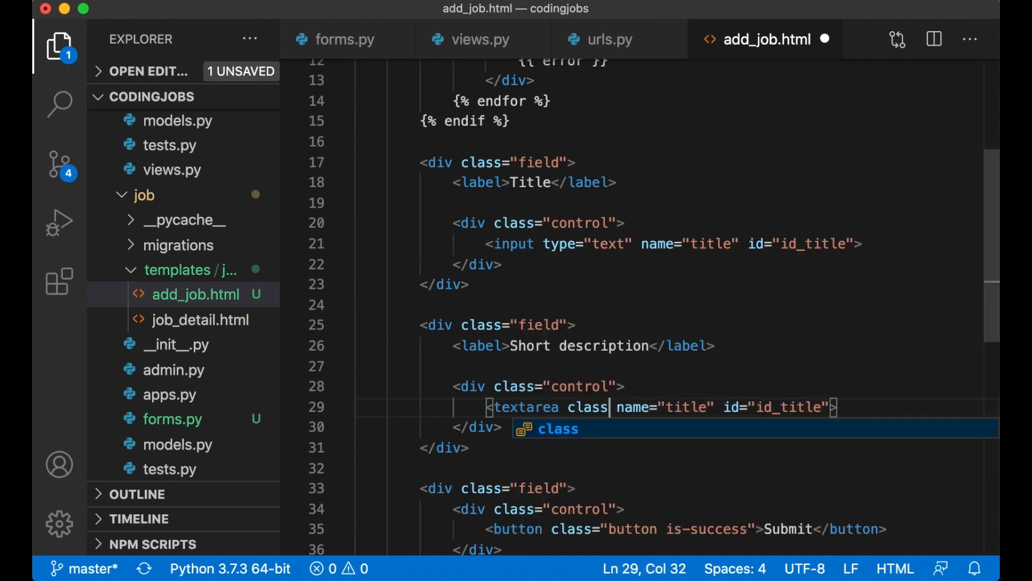
{"action": "type", "text": "=\"textarea\""}
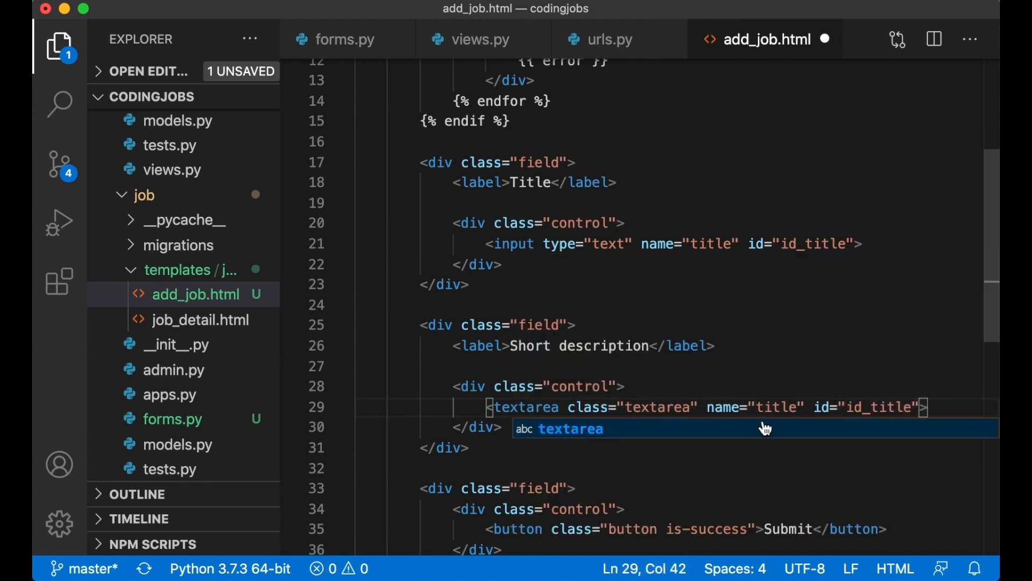
{"action": "type", "text": "short_description"}
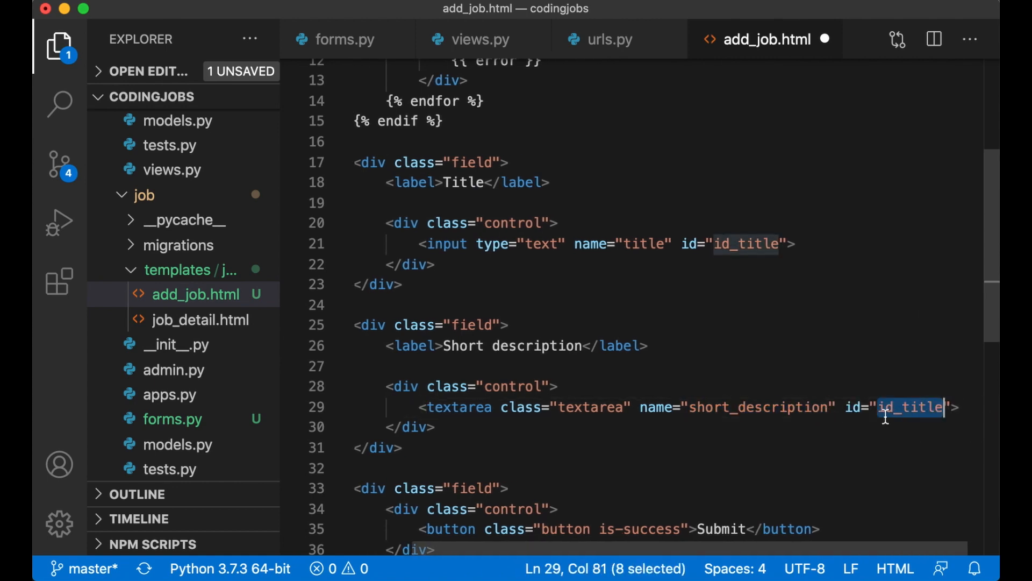
{"action": "type", "text": "id_short_description"}
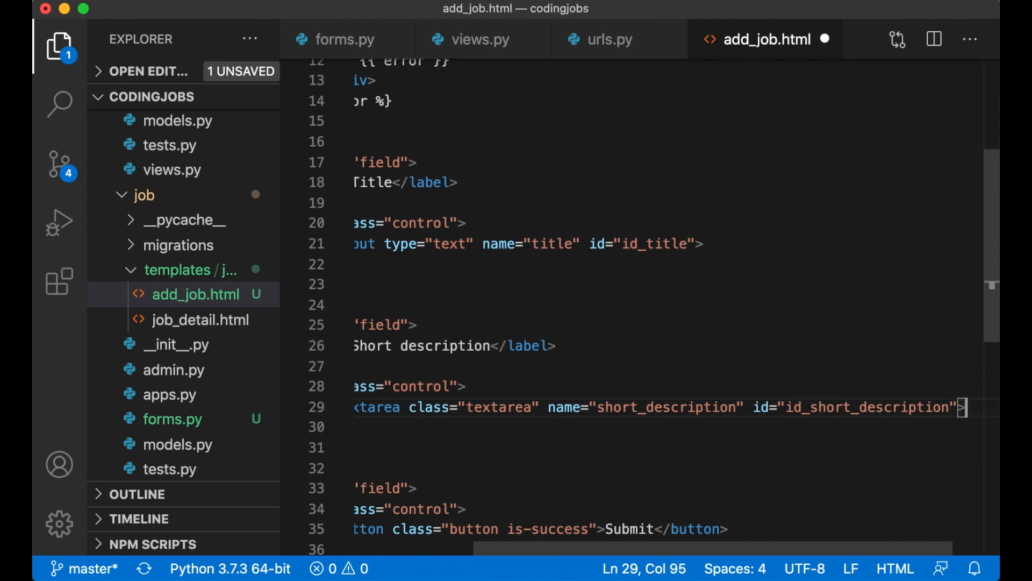
{"action": "type", "text": "</textarea>"}
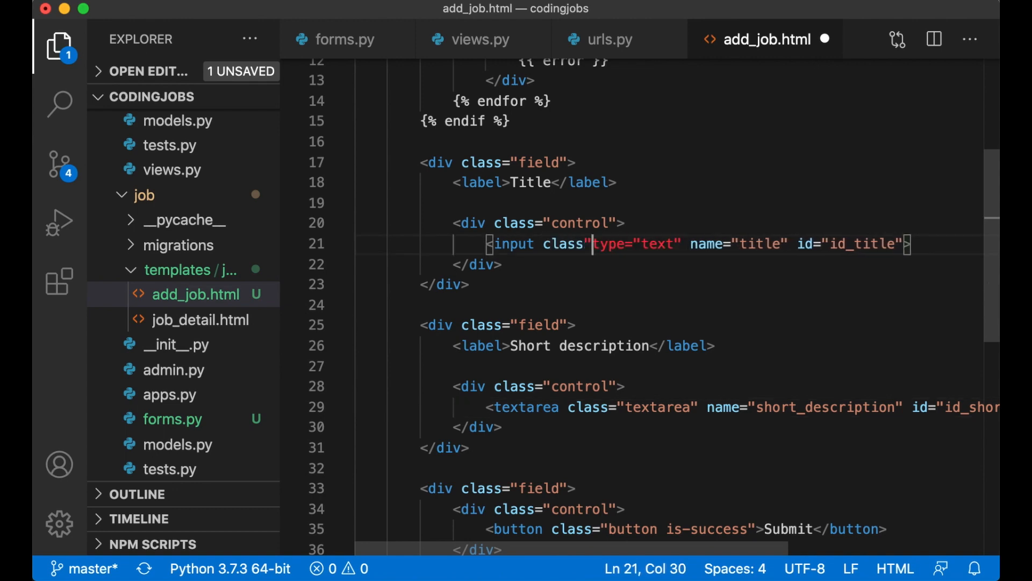
{"action": "type", "text": "input"}
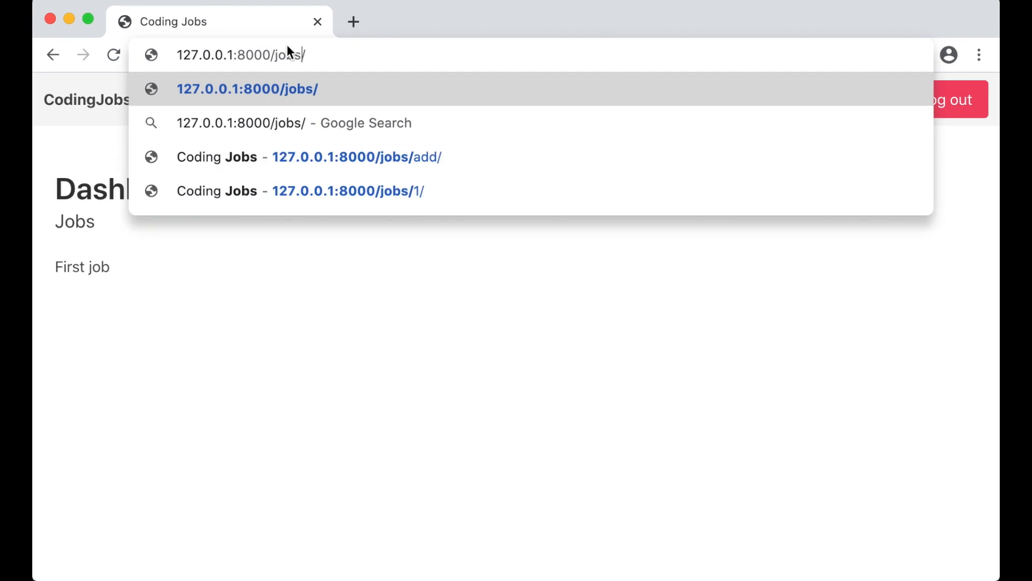
- View the Add job page's Title and Short description fields, then return to the Dashboard
{"action": "left_click", "coordinate": [356, 157]}
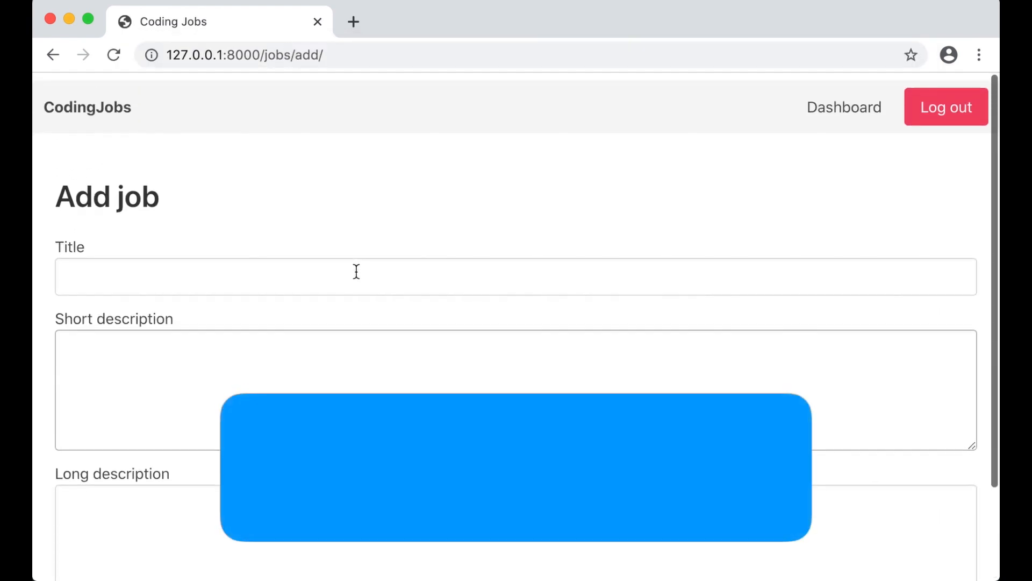
{"action": "left_click", "coordinate": [843, 106]}
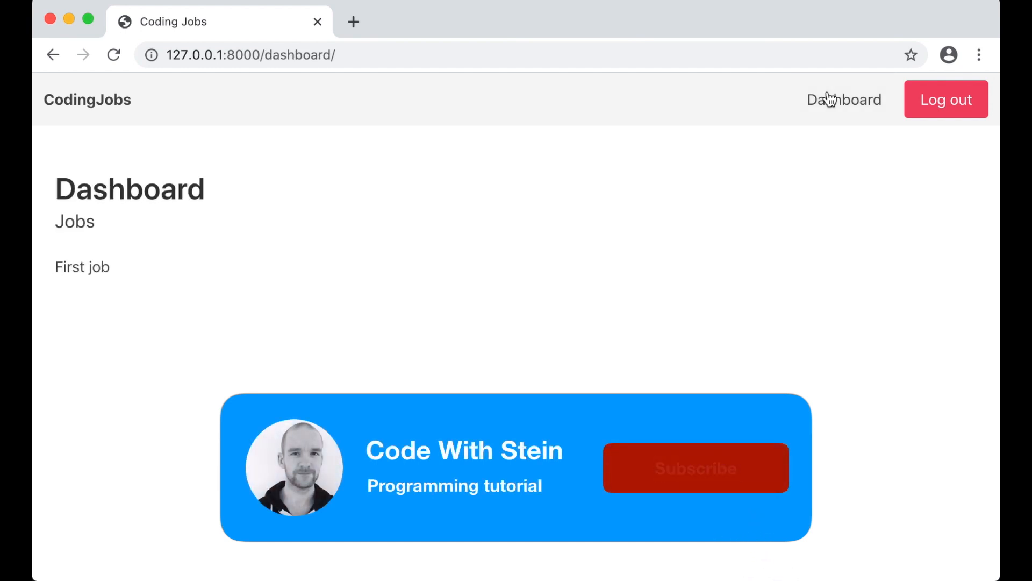
{"action": "left_click", "coordinate": [694, 468]}
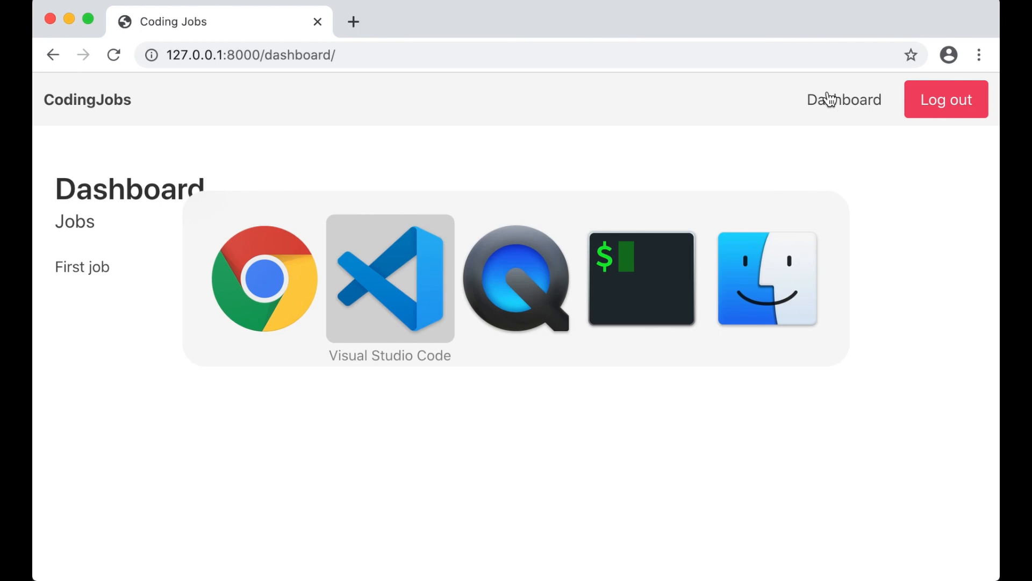
- Create userprofile/urls.py importing path, include from django.urls and dashboard from .views
{"action": "left_click", "coordinate": [389, 278]}
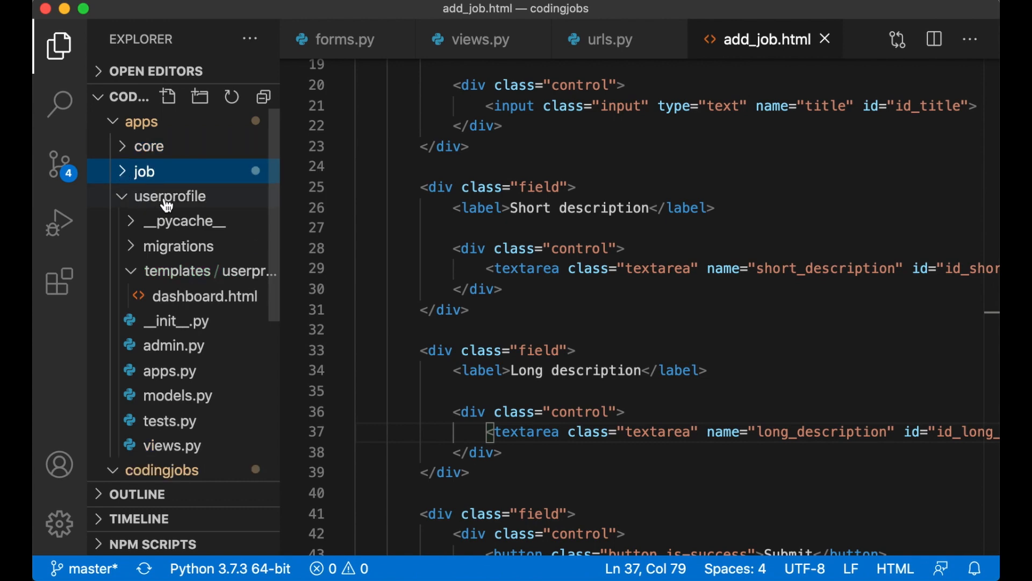
{"action": "left_click", "coordinate": [170, 196]}
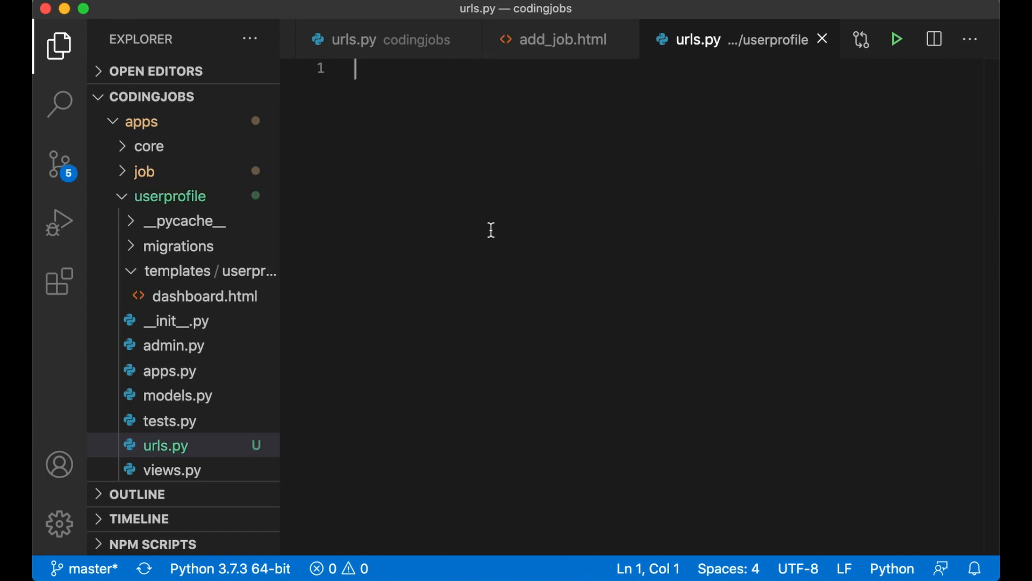
{"action": "type", "text": "from django.u"}
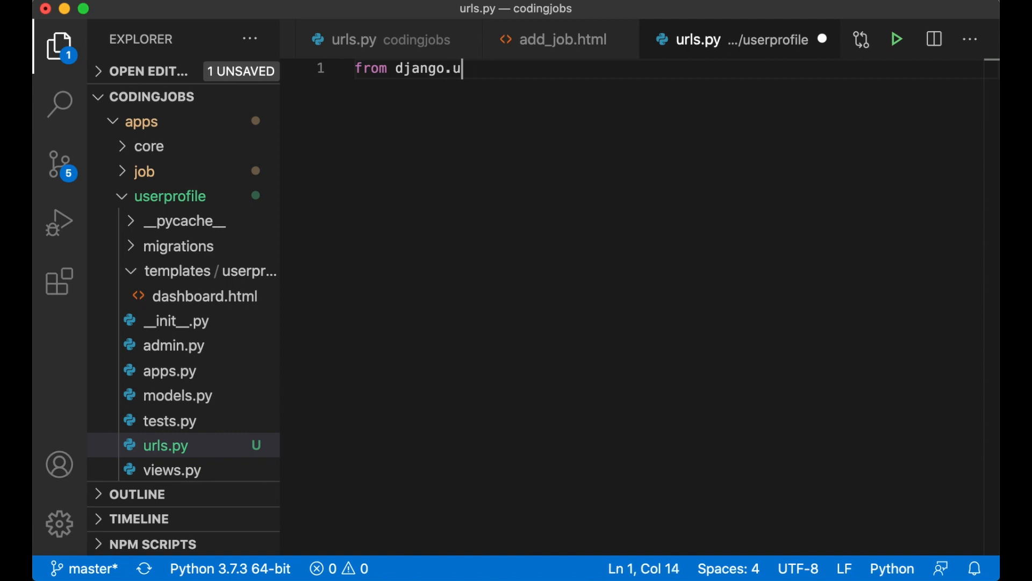
{"action": "type", "text": "rls import path"}
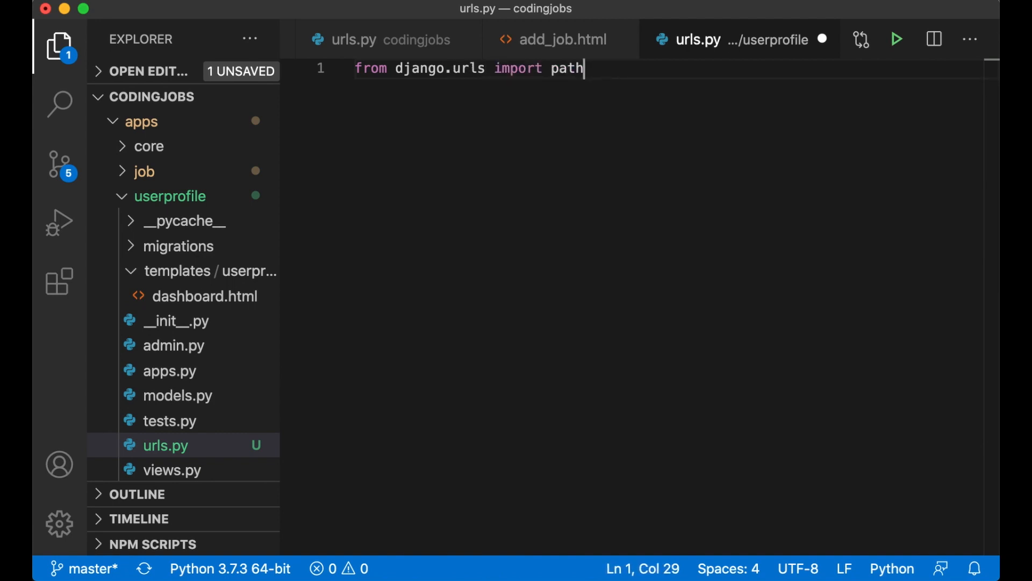
{"action": "type", "text": ", include"}
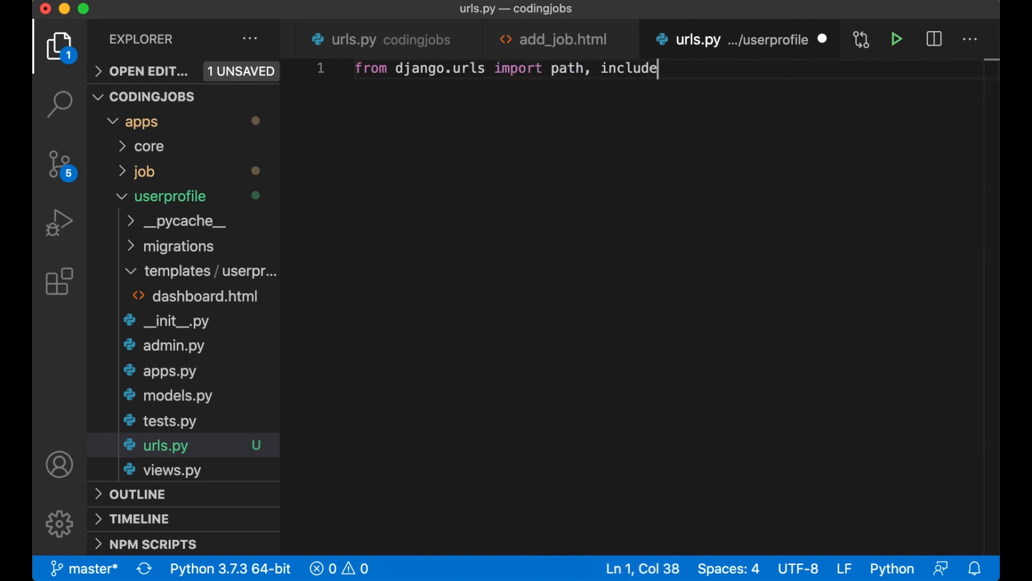
{"action": "key", "text": "enter"}
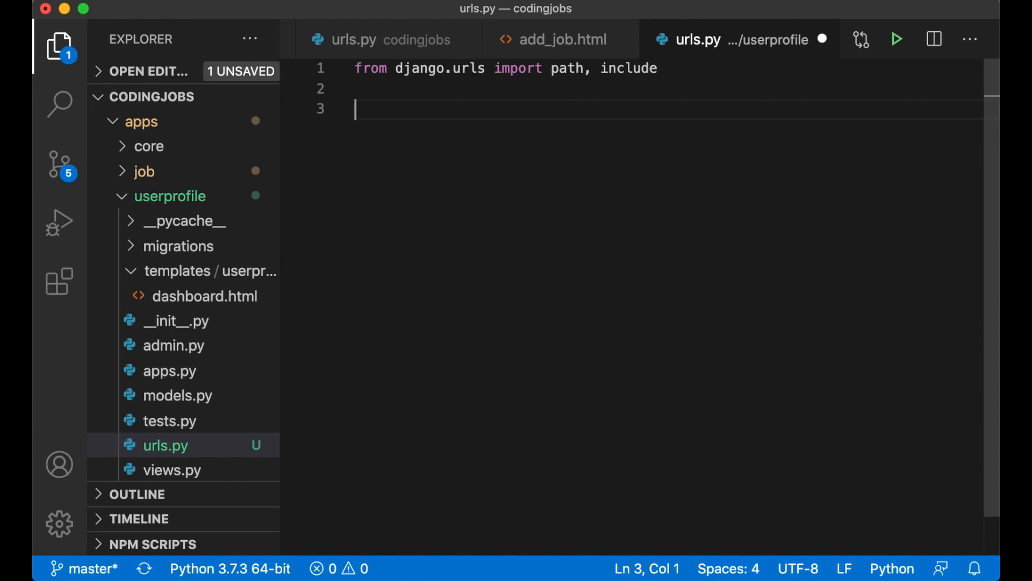
{"action": "type", "text": "from"}
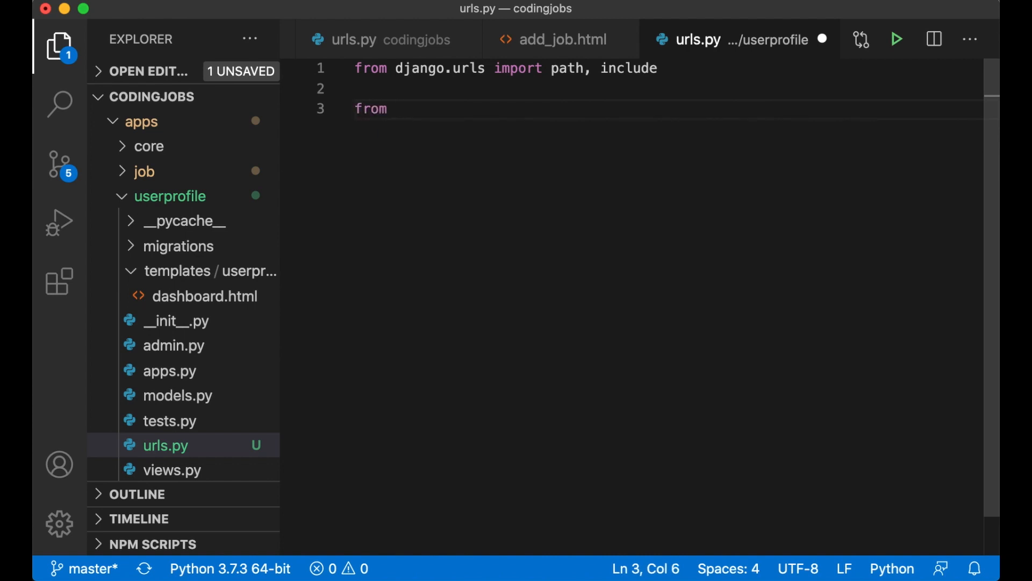
{"action": "type", "text": ".views import dash"}
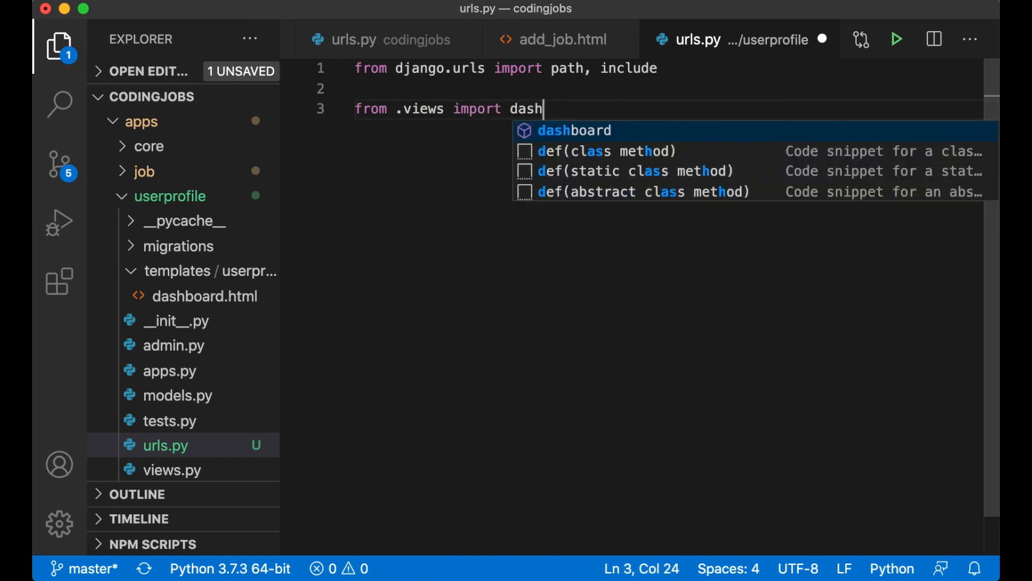
{"action": "key", "text": "enter"}
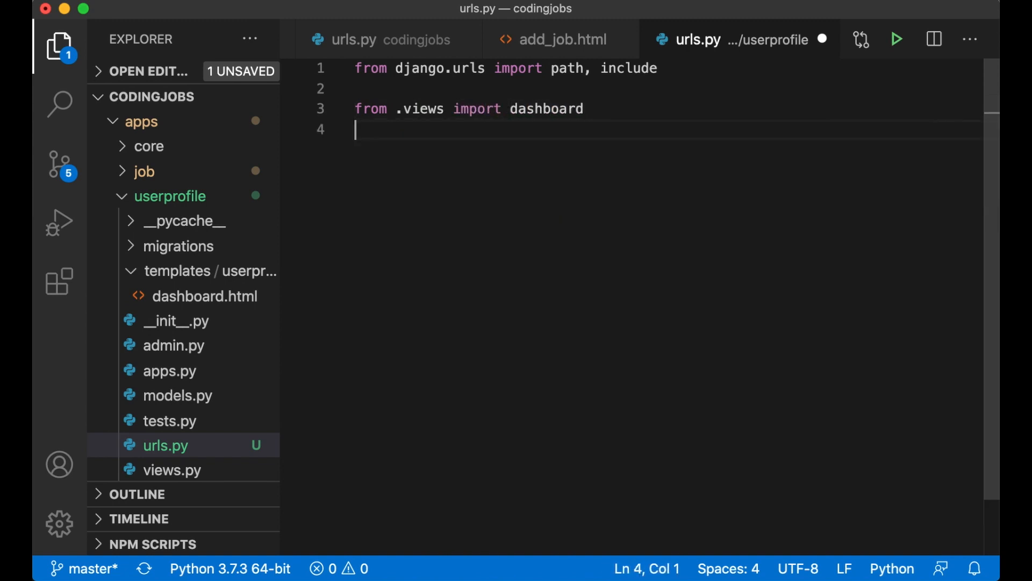
- Define urlpatterns with path('', dashboard, name='dashboard')
{"action": "type", "text": "urlp"}
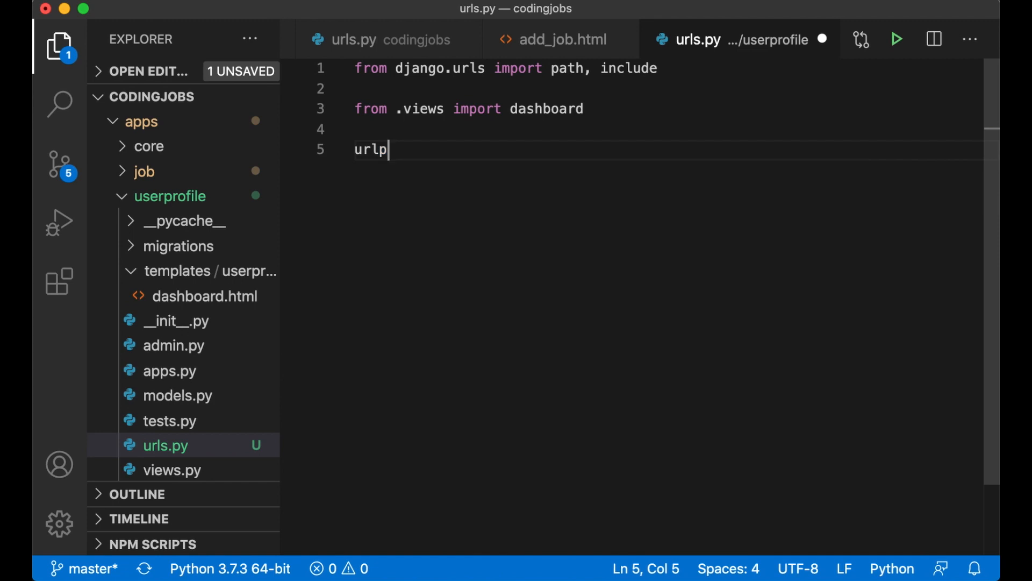
{"action": "type", "text": "atterns = ["}
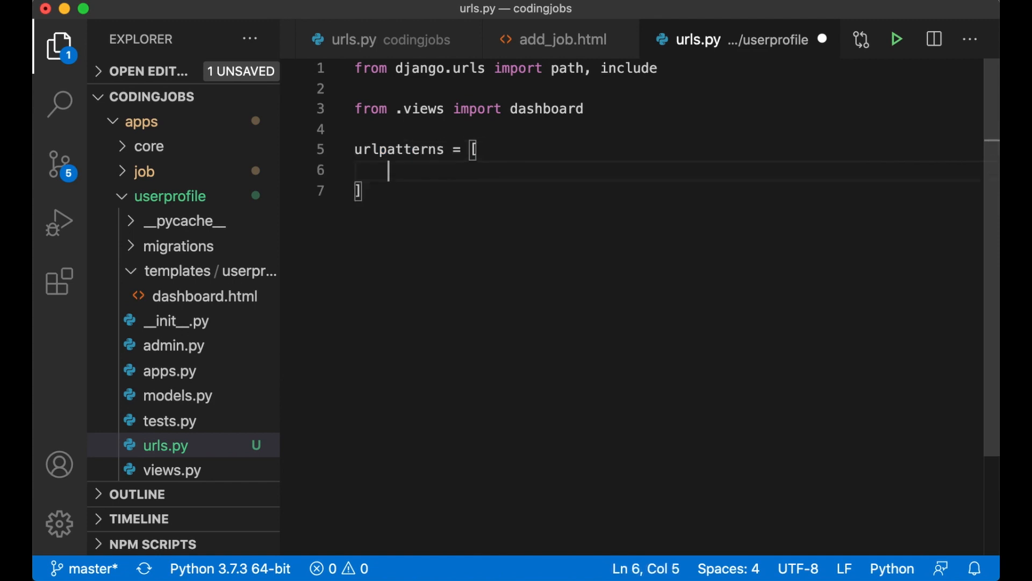
{"action": "type", "text": "path('')"}
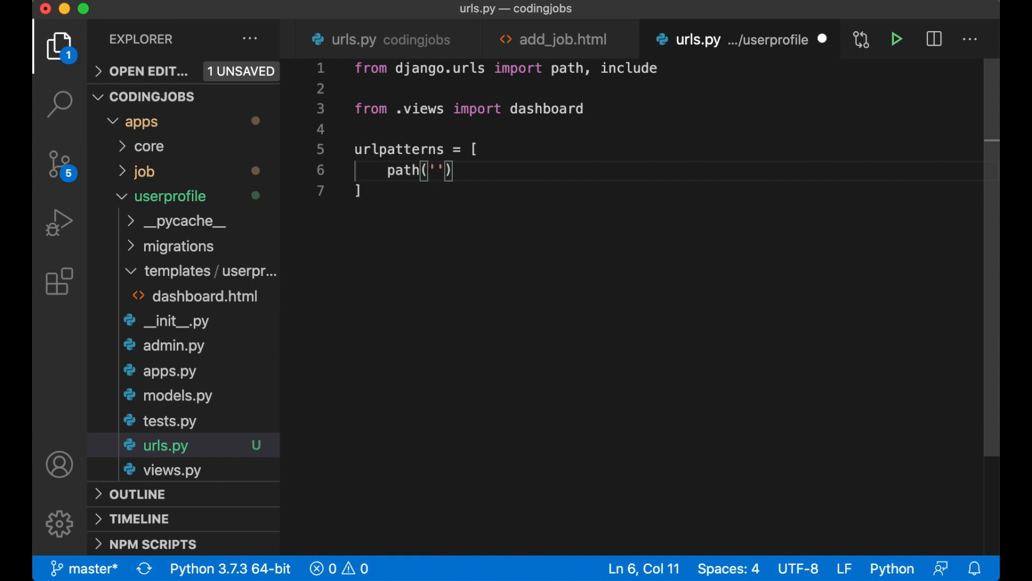
{"action": "type", "text": ","}
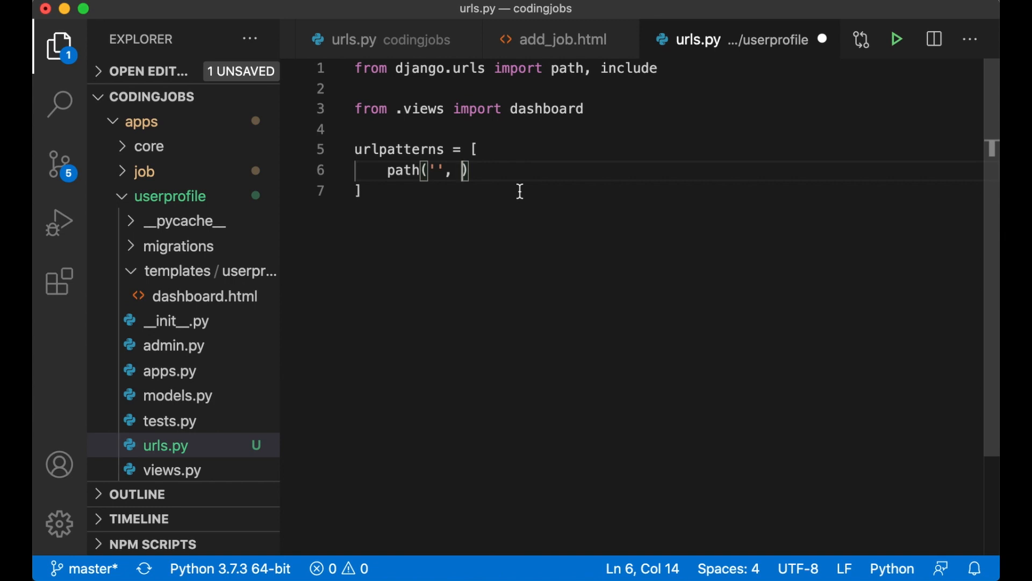
{"action": "type", "text": "dashboard, name='da"}
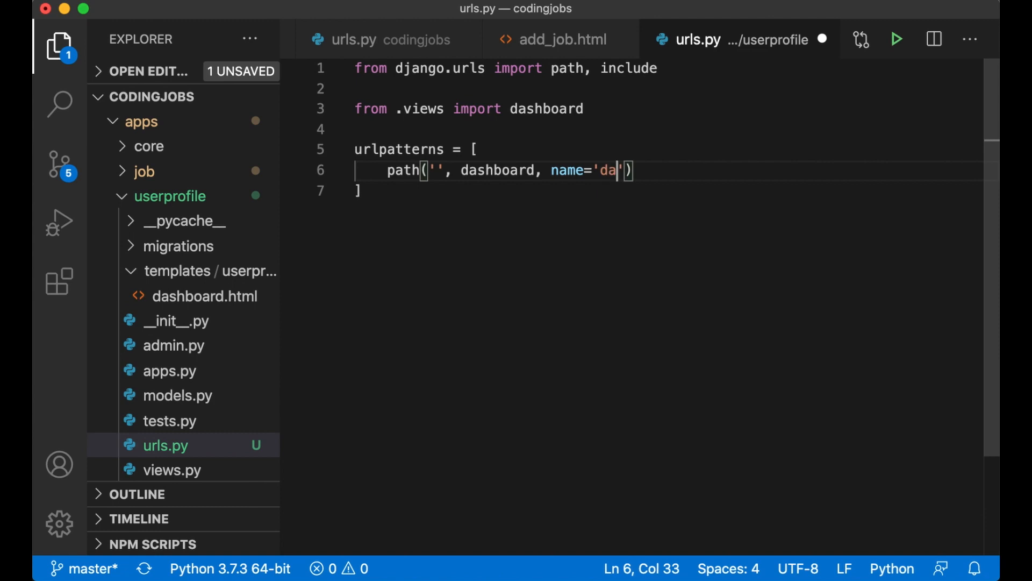
{"action": "type", "text": "shboard"}
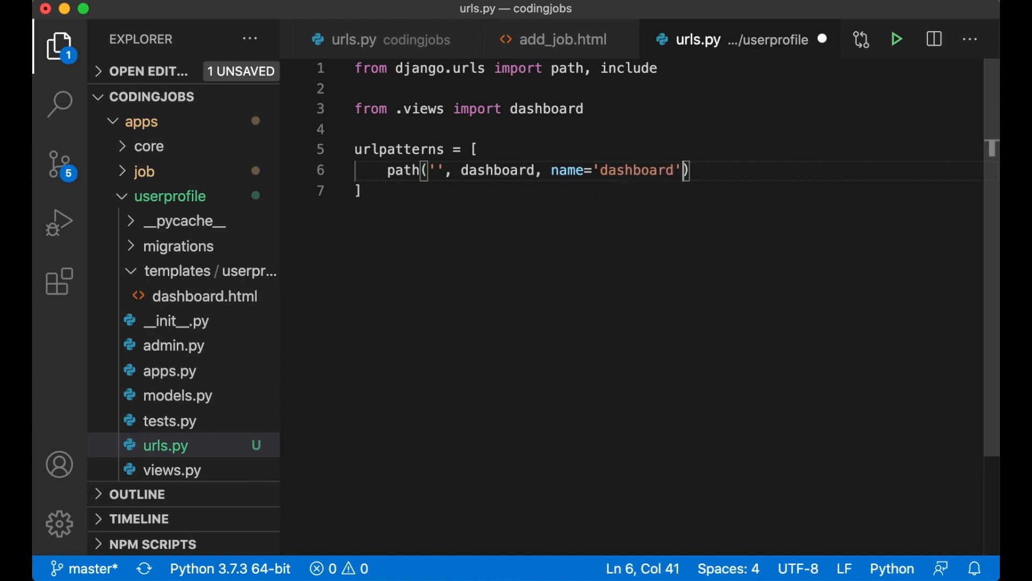
{"action": "type", "text": ","}
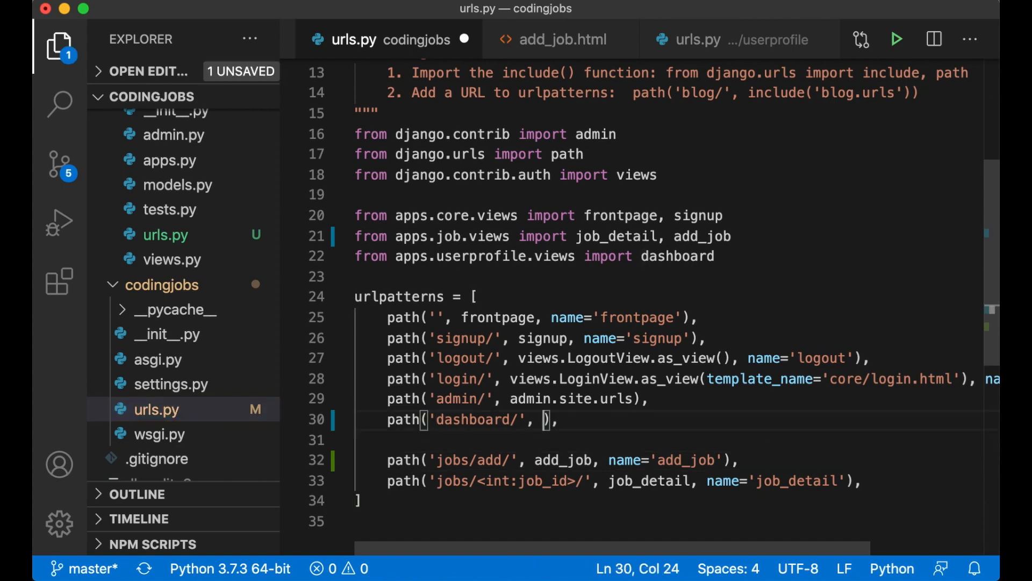
- Route dashboard/ to include('apps.userprofile.urls') in the main urls.py and import include
{"action": "type", "text": "include('')"}
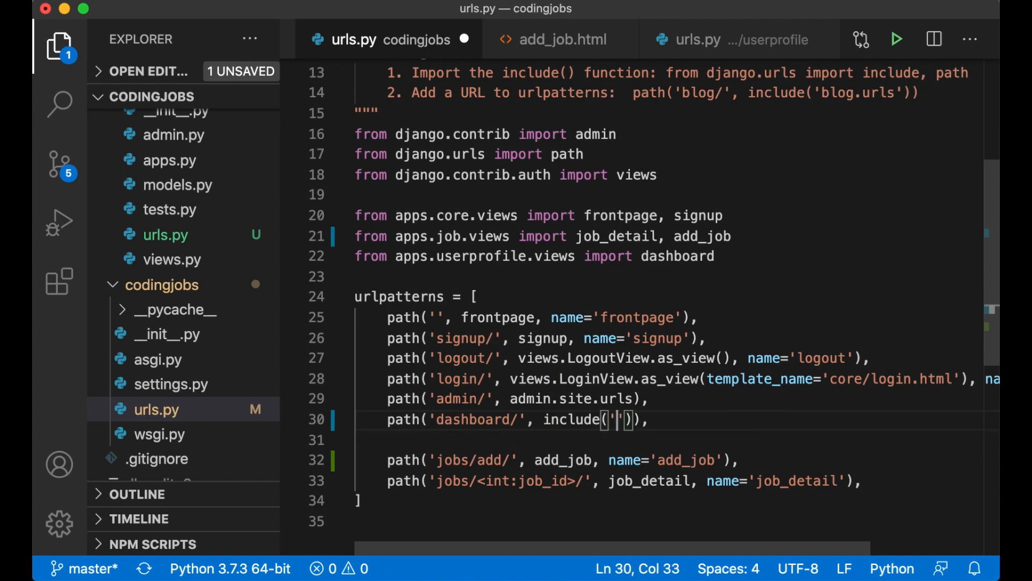
{"action": "type", "text": "apps."}
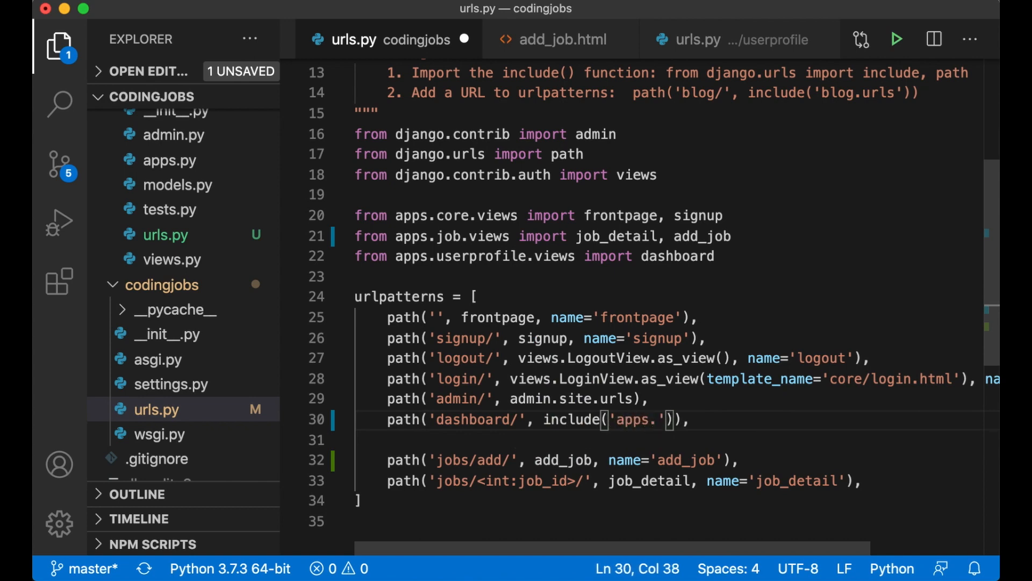
{"action": "type", "text": "userprofile.u"}
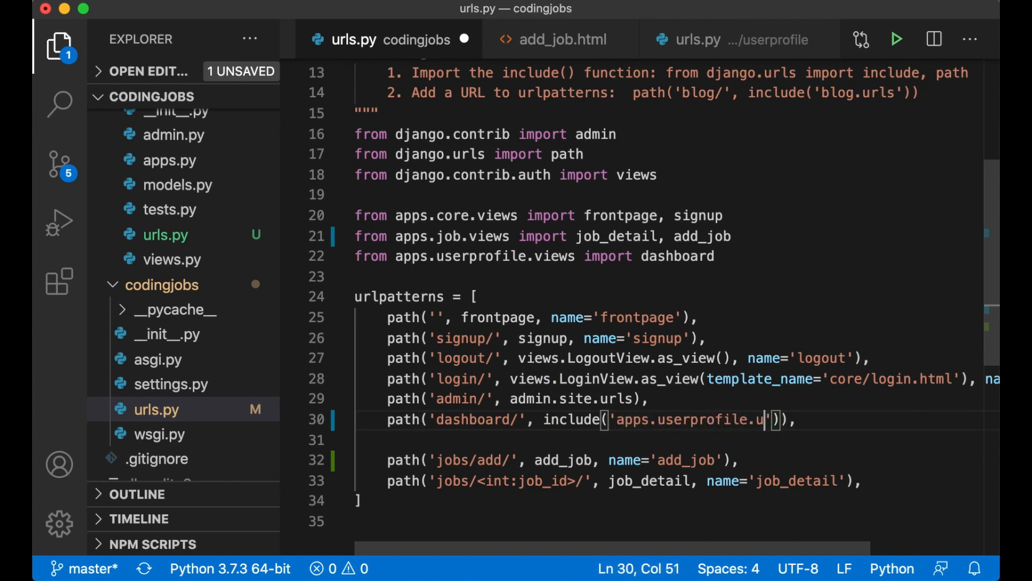
{"action": "type", "text": "rls"}
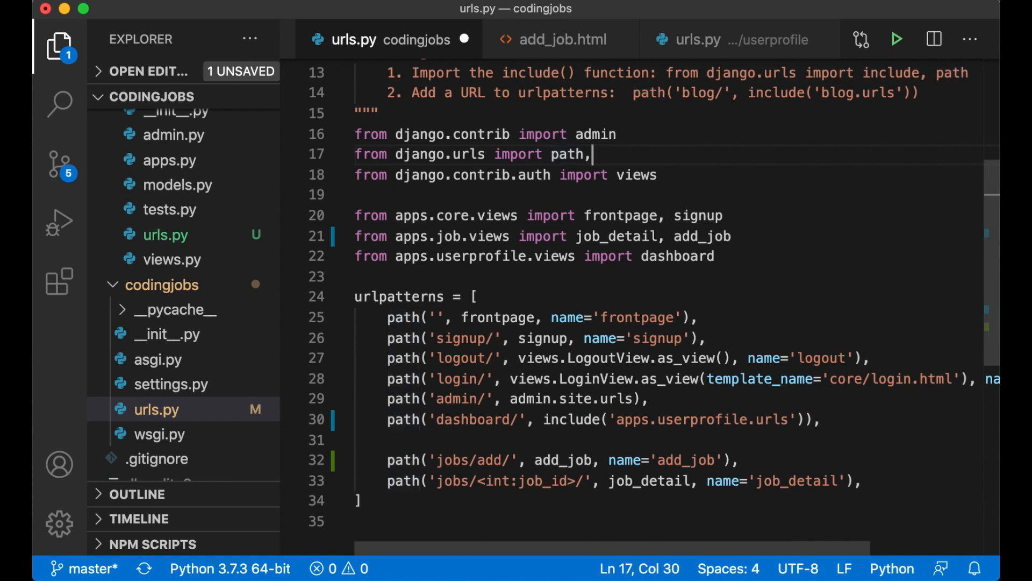
{"action": "type", "text": "include"}
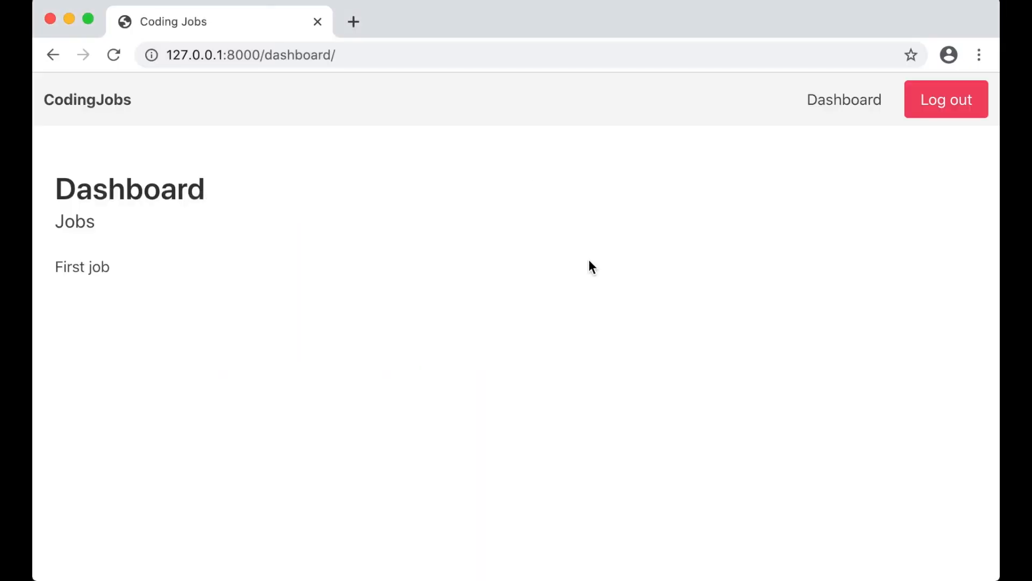
{"action": "mouse_move", "coordinate": [542, 310]}
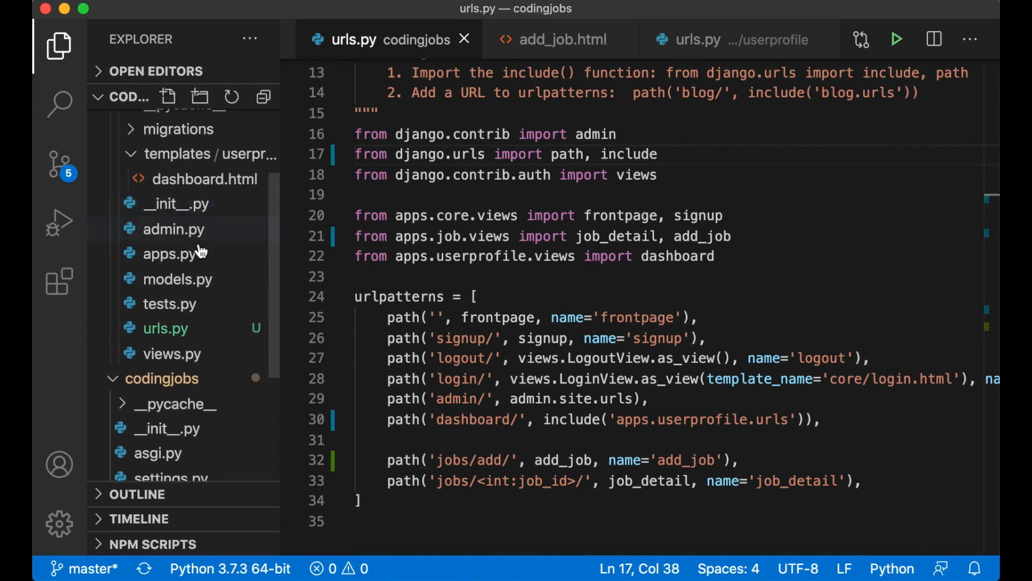
- Copy the userprofile urls code into a new job/urls.py and import add_job and job_detail
{"action": "left_click", "coordinate": [724, 39]}
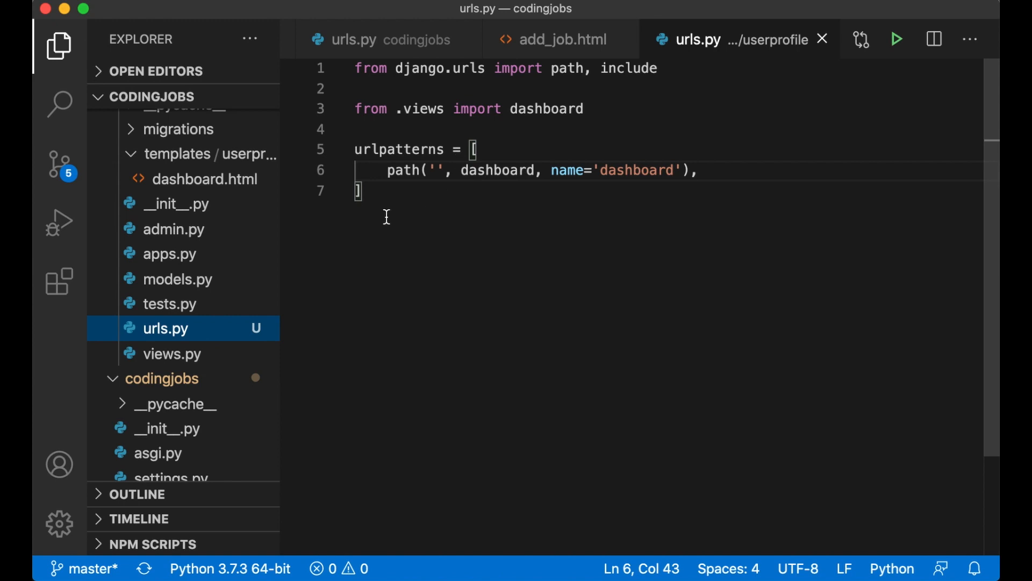
{"action": "key", "text": "cmd+a"}
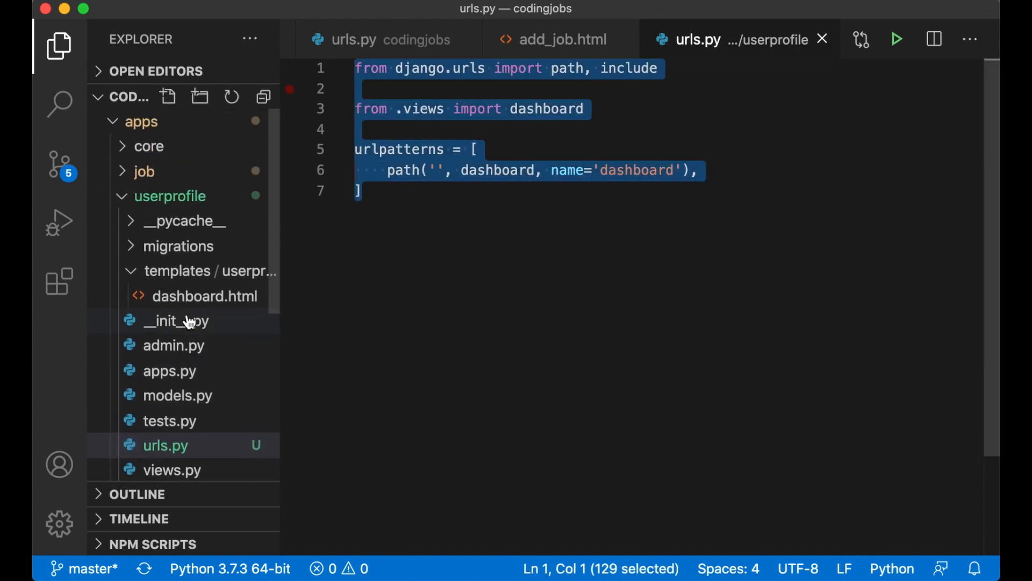
{"action": "right_click", "coordinate": [166, 445]}
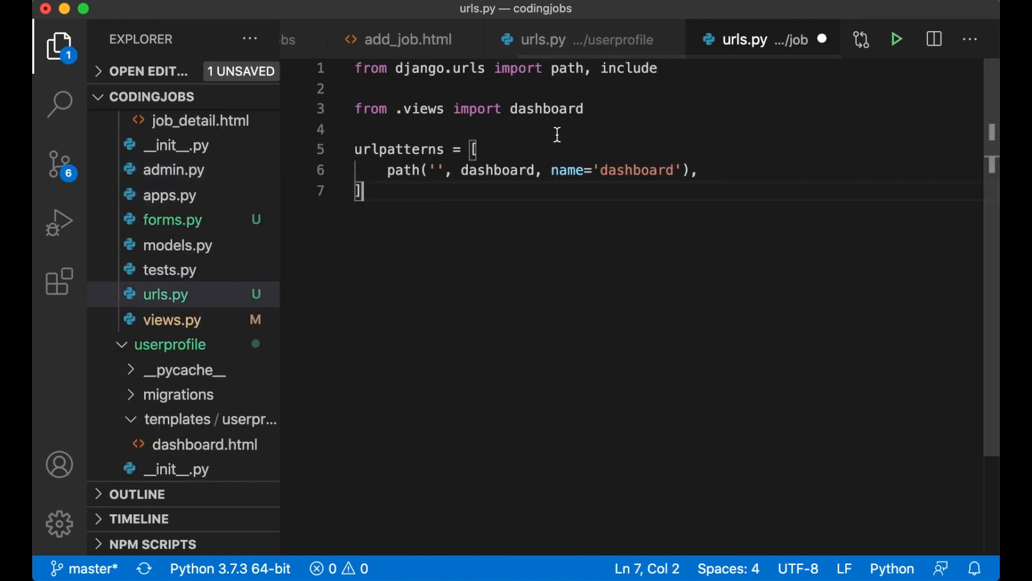
{"action": "double_click", "coordinate": [545, 107]}
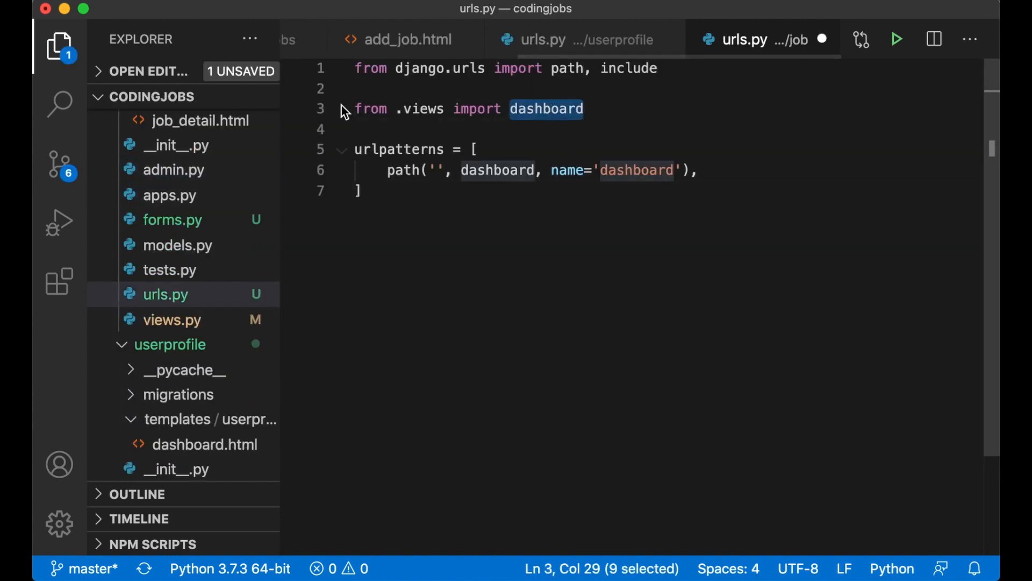
{"action": "left_click", "coordinate": [172, 320]}
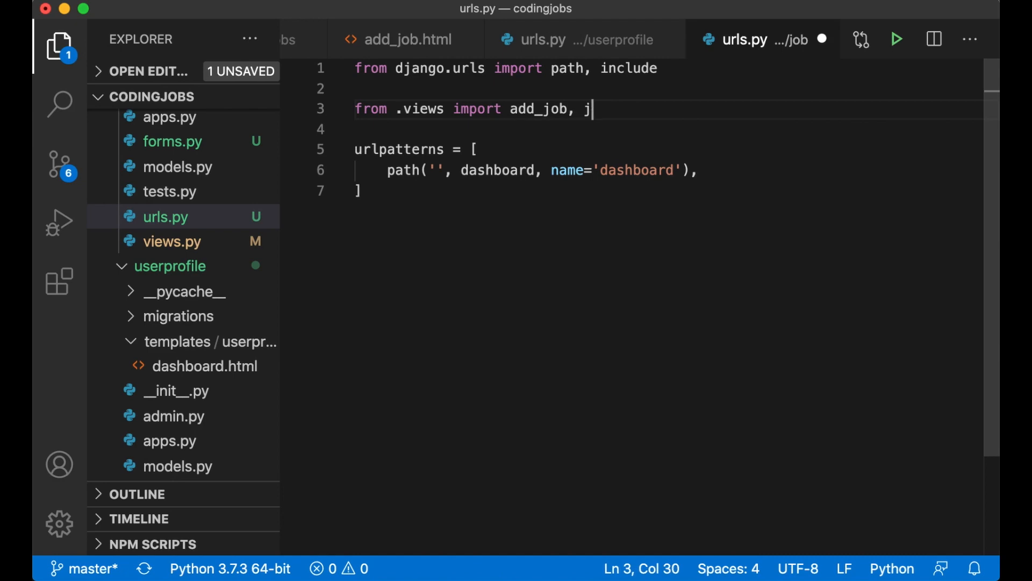
{"action": "type", "text": "ob_detail"}
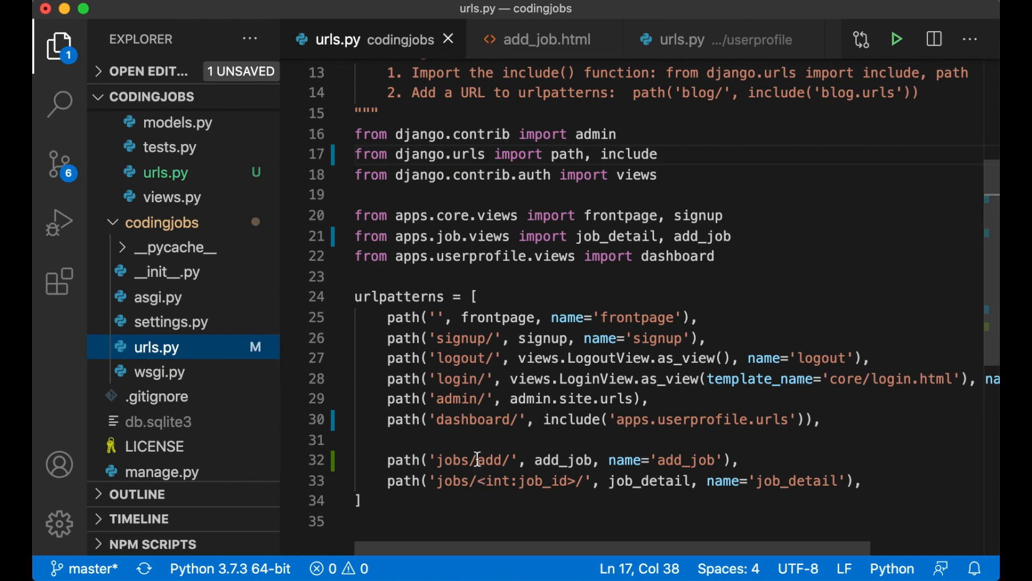
- Define the <int:job_id>/ route to job_detail and add/ route to add_job named 'add_job'
{"action": "left_click_drag", "start_coordinate": [488, 481], "coordinate": [586, 480]}
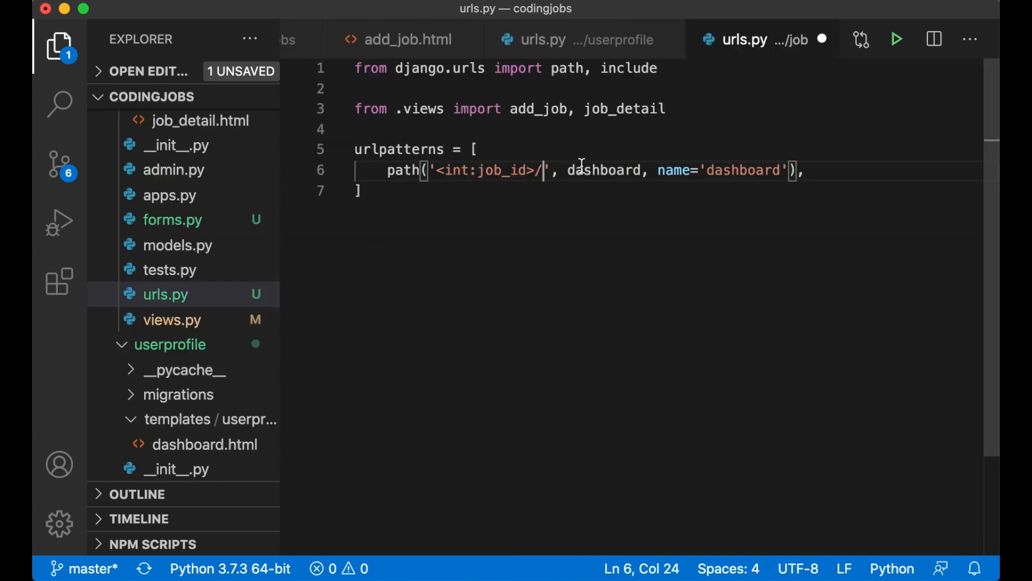
{"action": "type", "text": "job_detail"}
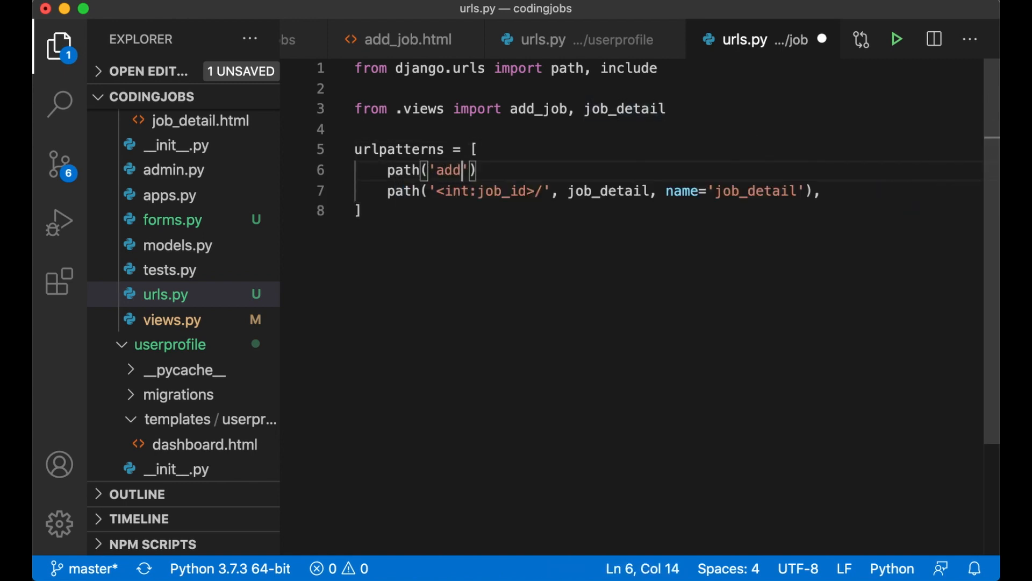
{"action": "type", "text": "/', add_job"}
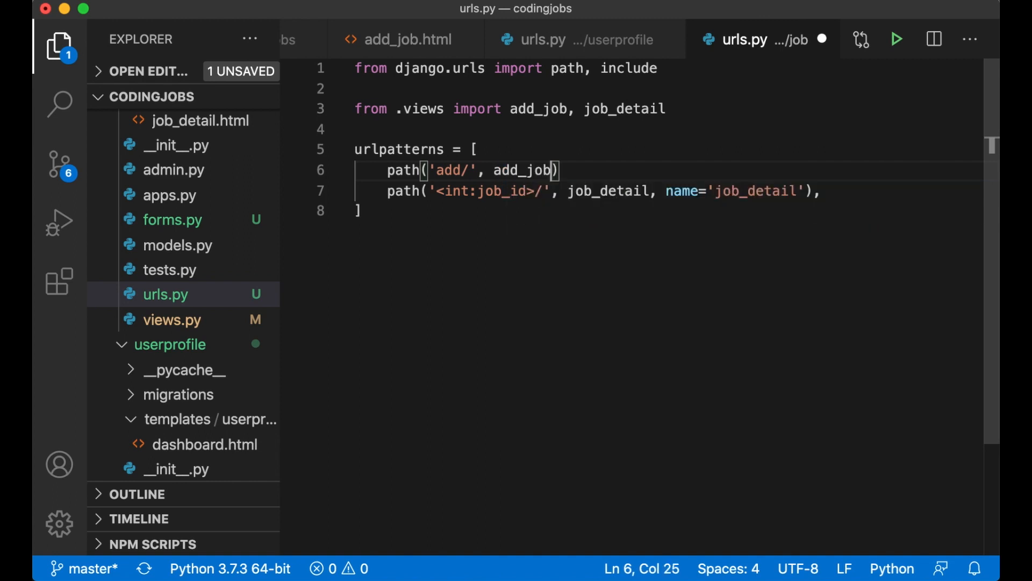
{"action": "type", "text": ", name='add'"}
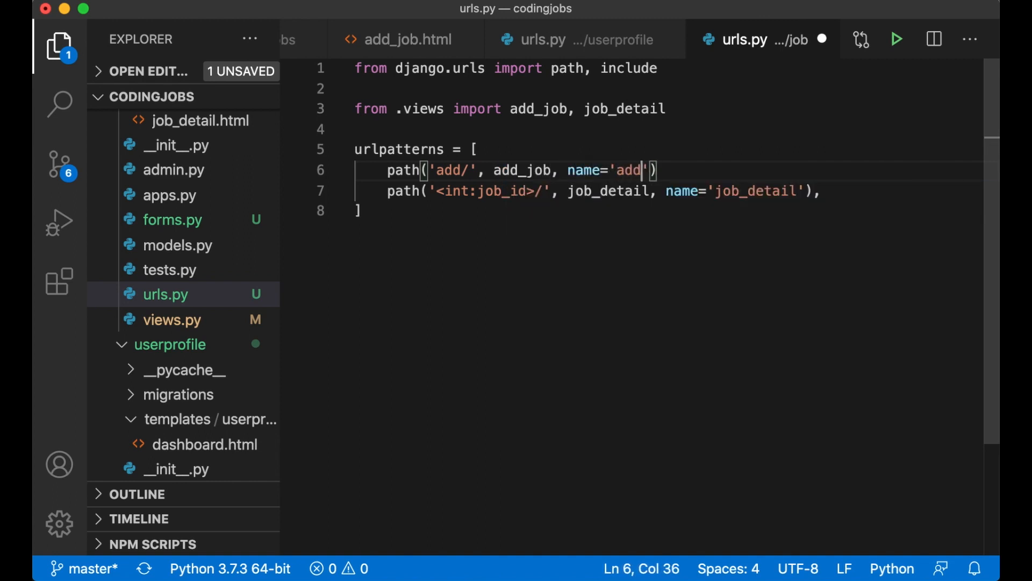
{"action": "type", "text": "_job'),"}
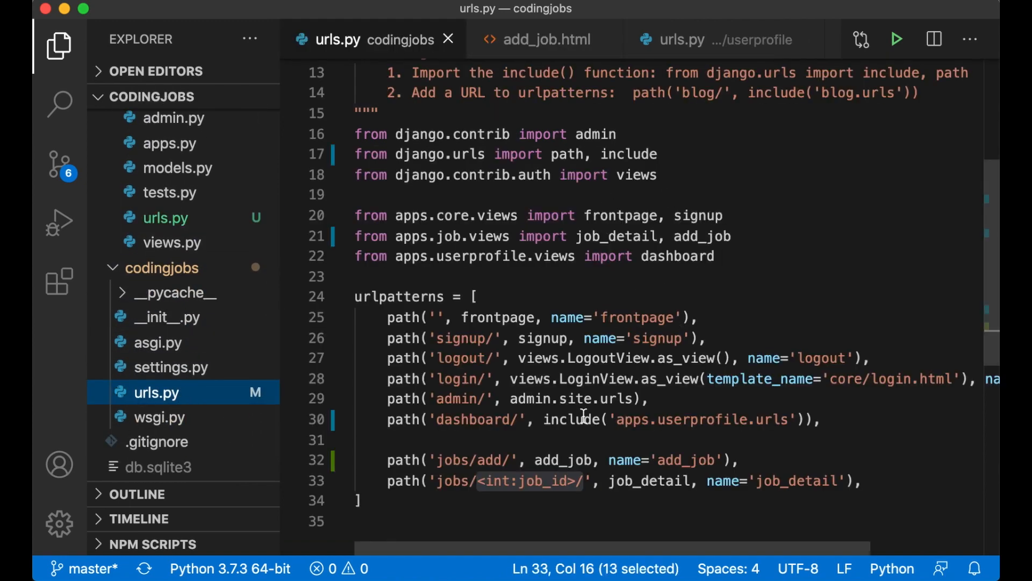
- Add path('jobs/', include('apps.job.urls')) to the main urls.py
{"action": "type", "text": "path"}
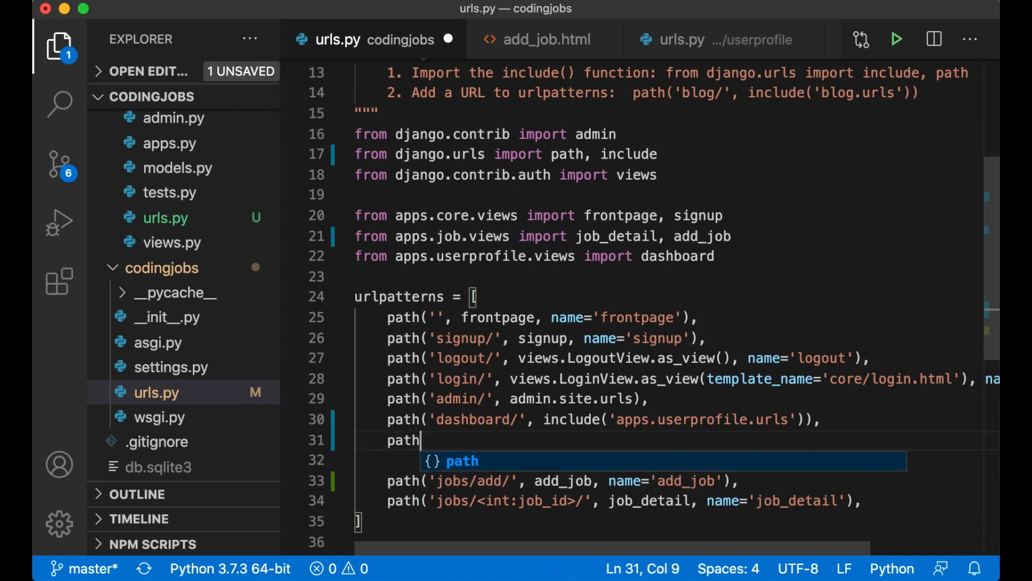
{"action": "type", "text": "('jobs/',)"}
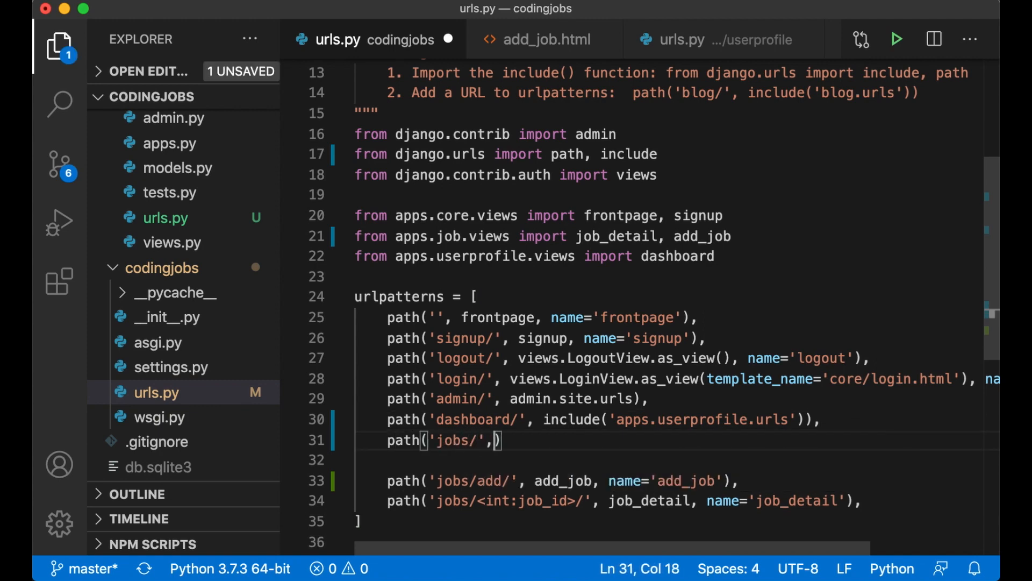
{"action": "type", "text": "include('apps.j"}
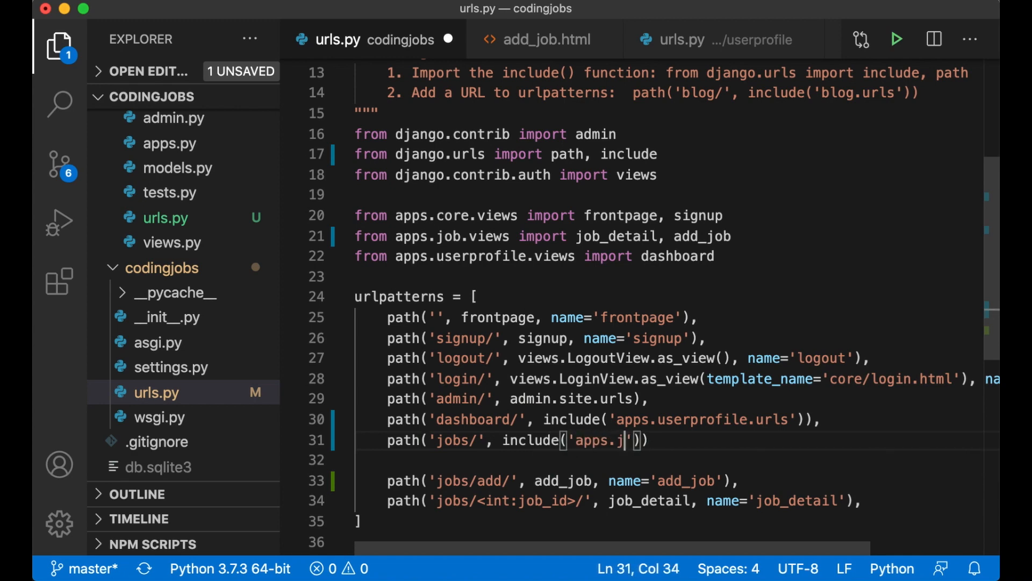
{"action": "type", "text": "ob.run"}
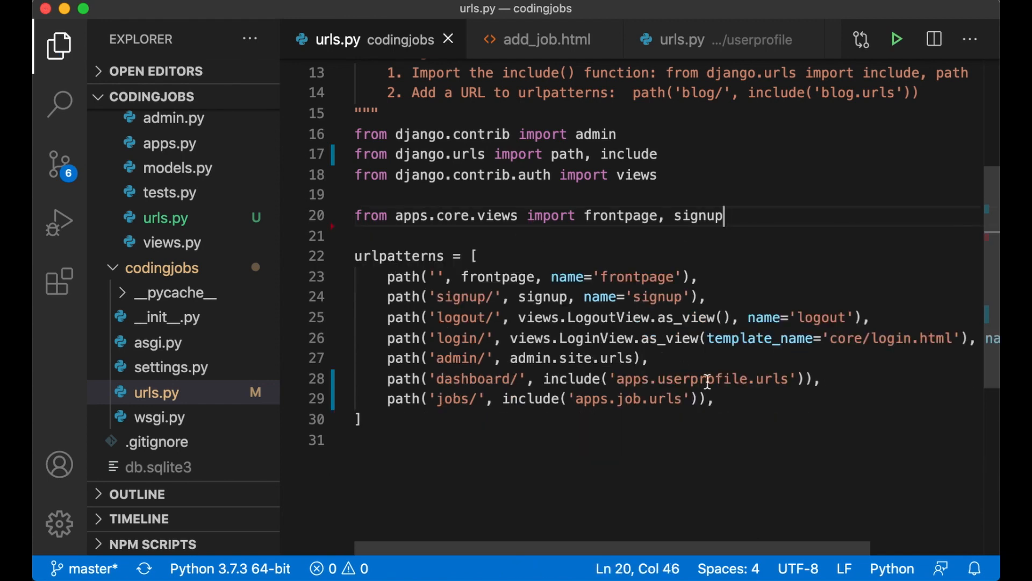
{"action": "mouse_move", "coordinate": [748, 382]}
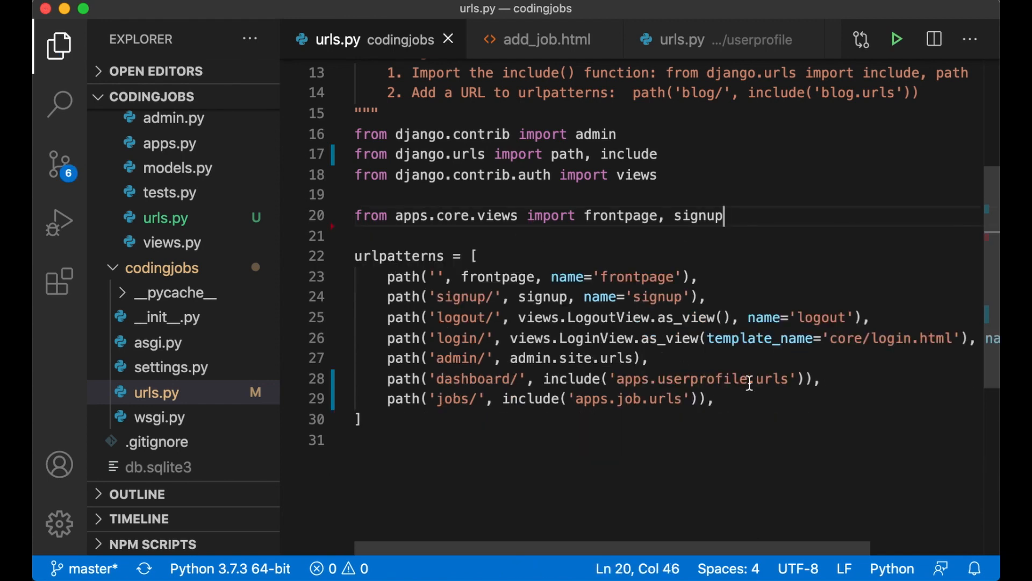